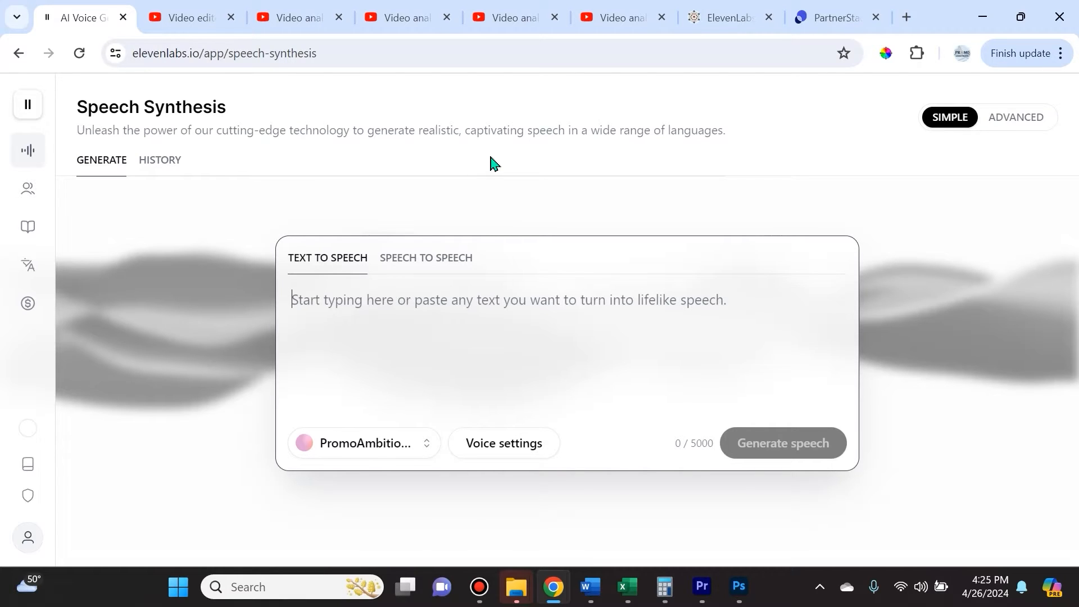
mouse_move(487, 503)
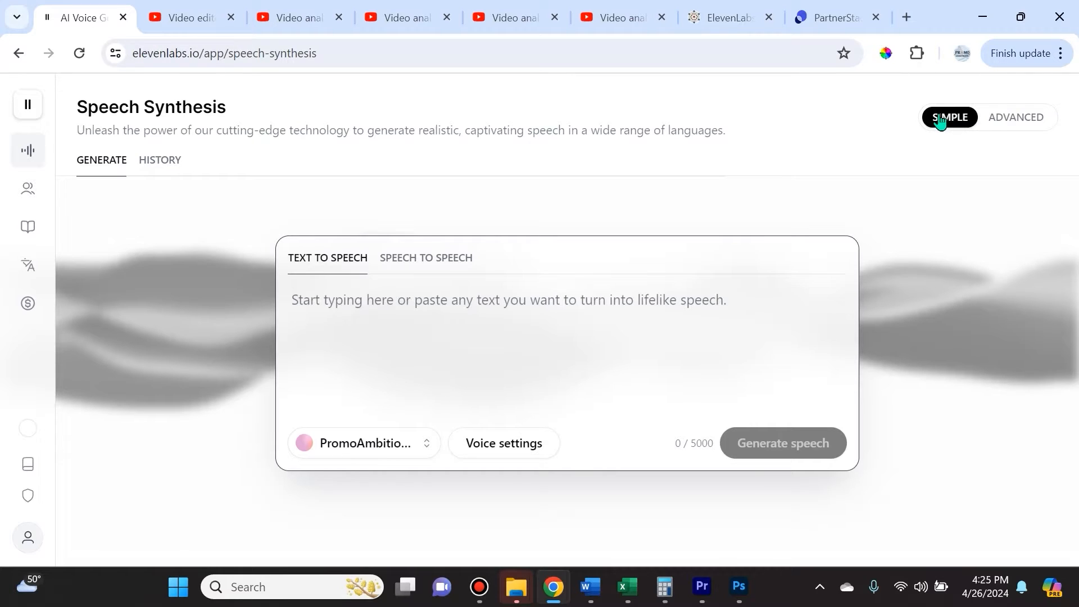
mouse_move(1029, 127)
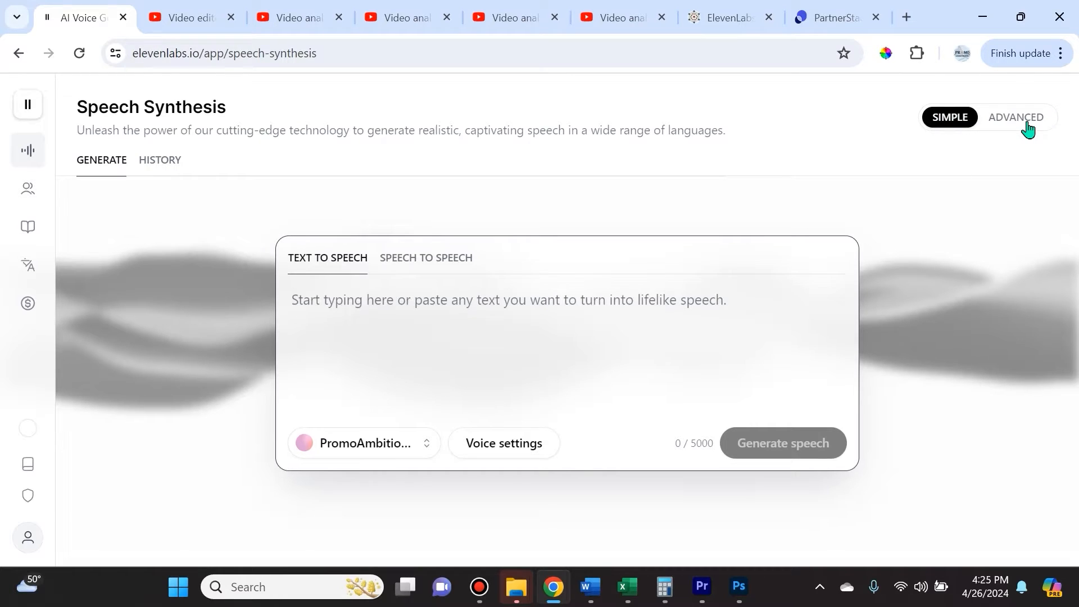
Switch Speech Synthesis to Advanced and expand the Eleven Turbo v2 model card's model list.
click(1013, 117)
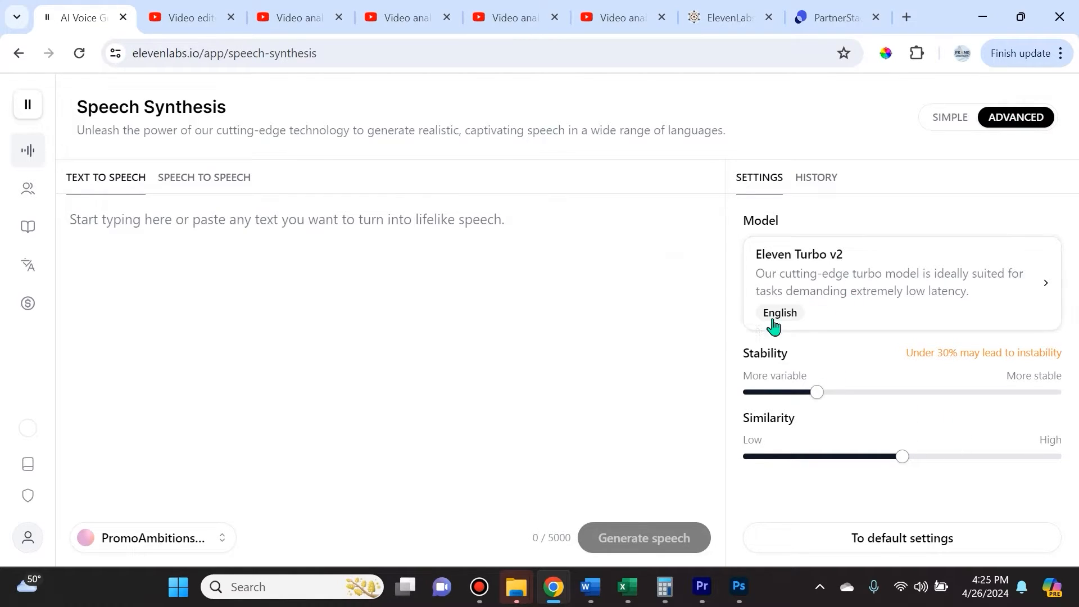
click(895, 282)
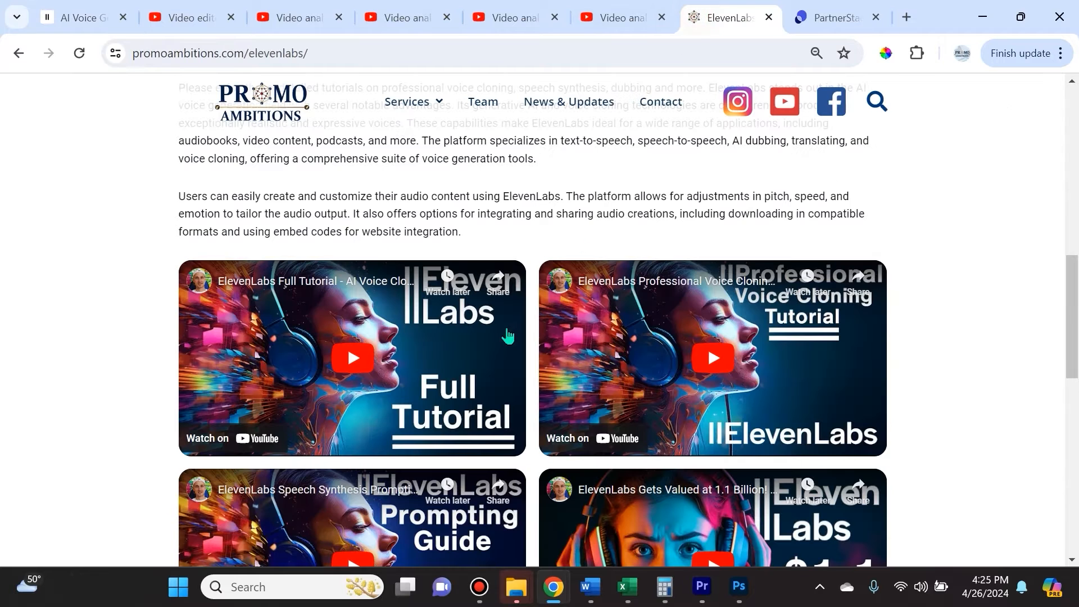
mouse_move(540, 306)
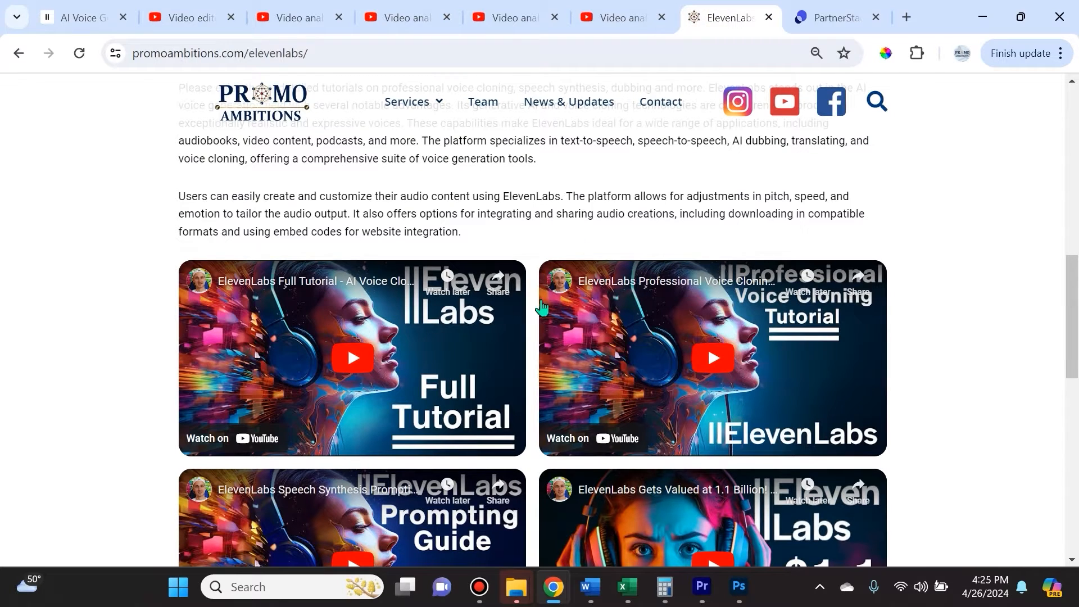
scroll(down, 3)
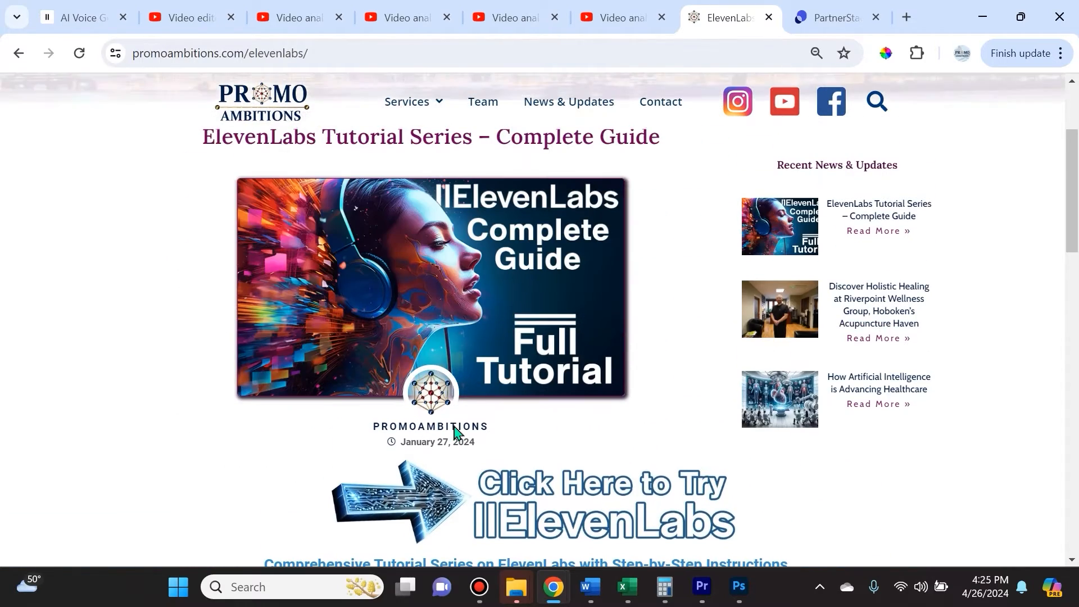
scroll(down, 3)
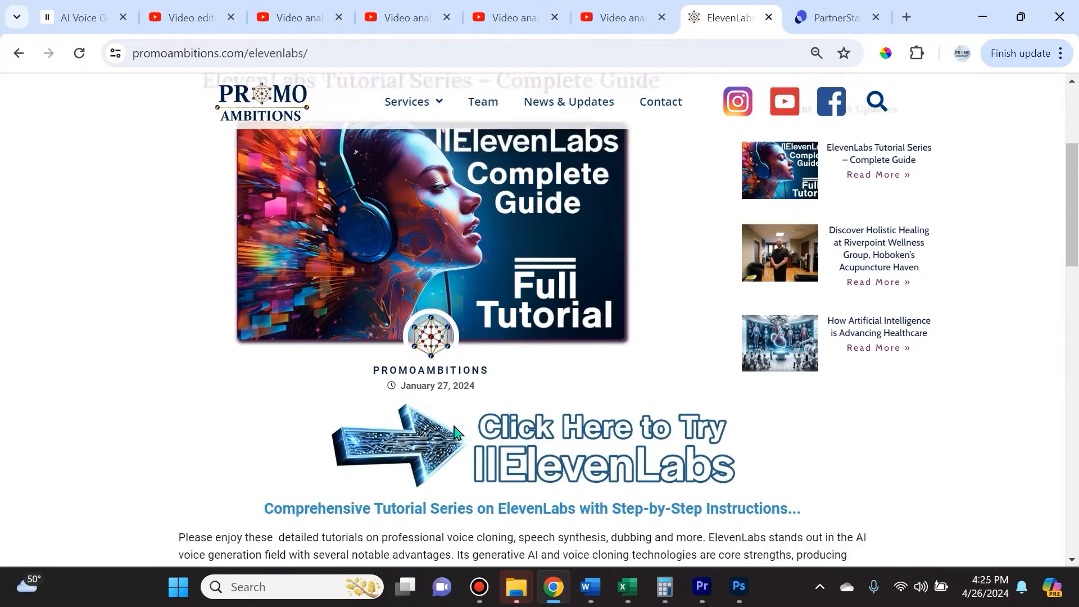
scroll(down, 3)
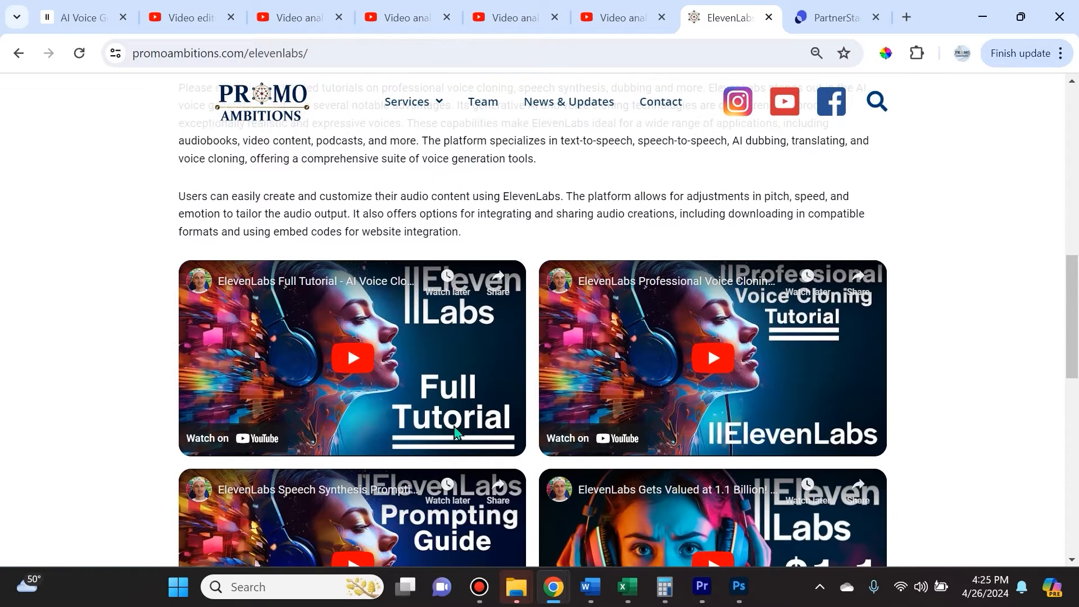
scroll(down, 3)
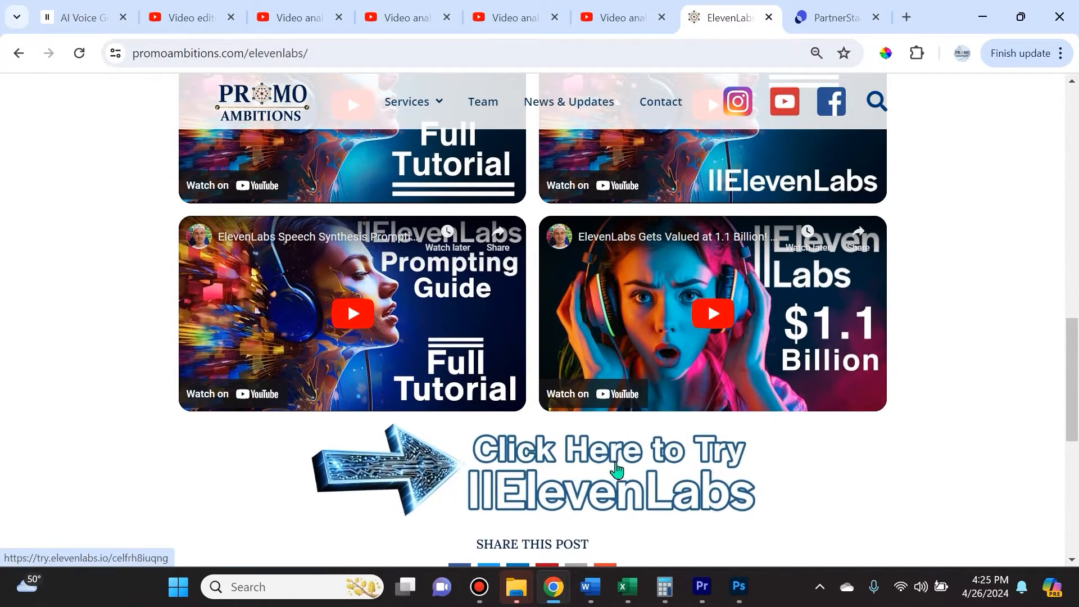
mouse_move(561, 474)
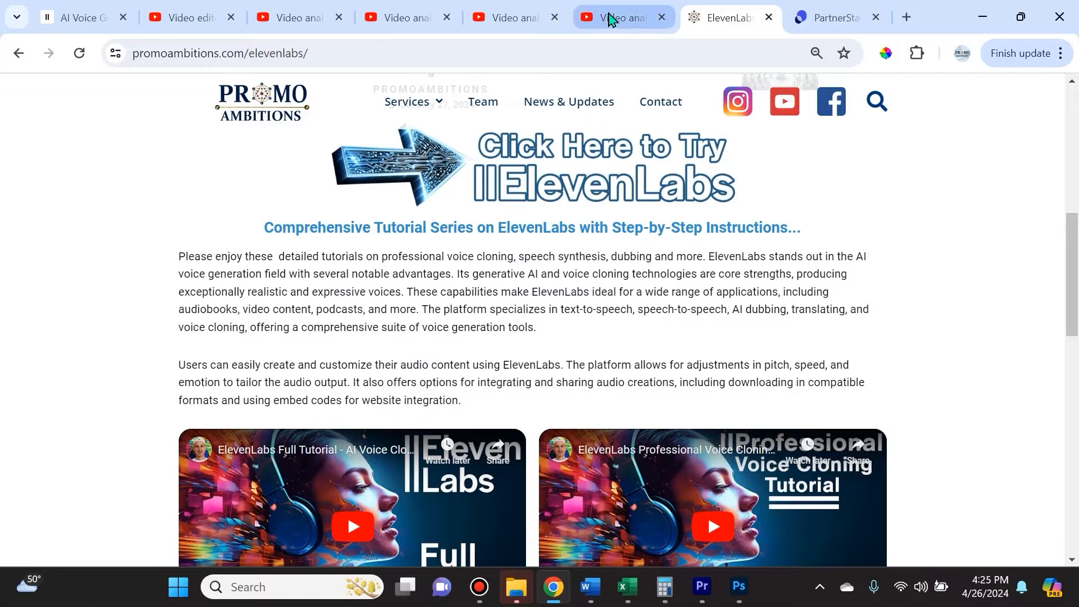
Check PartnerStack's ElevenLabs stats (674 clicks, 88 signups, 34 paid), then return to ElevenLabs.
click(829, 17)
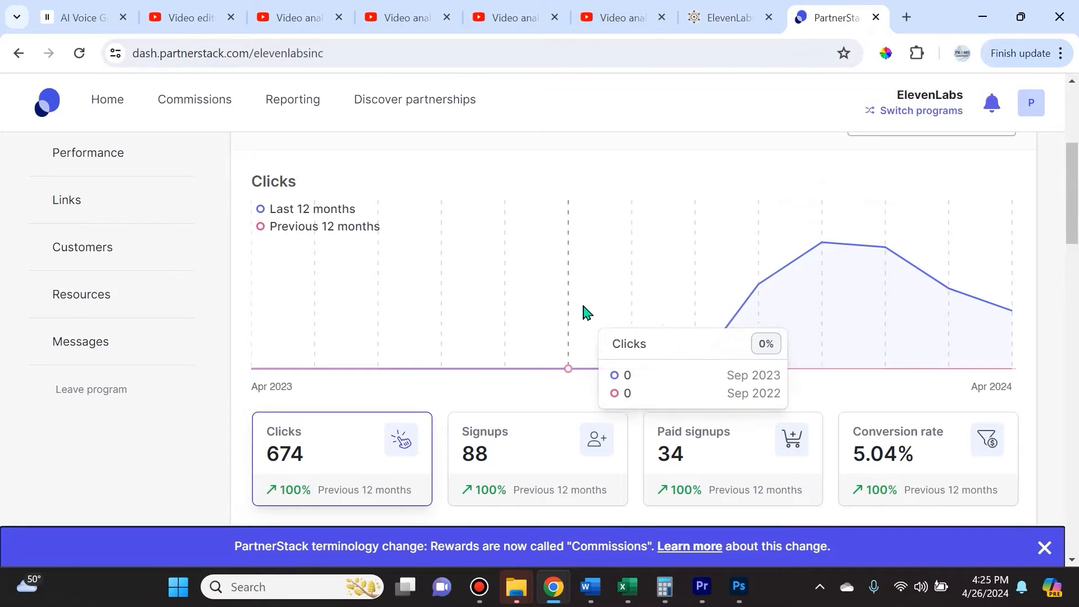
mouse_move(849, 324)
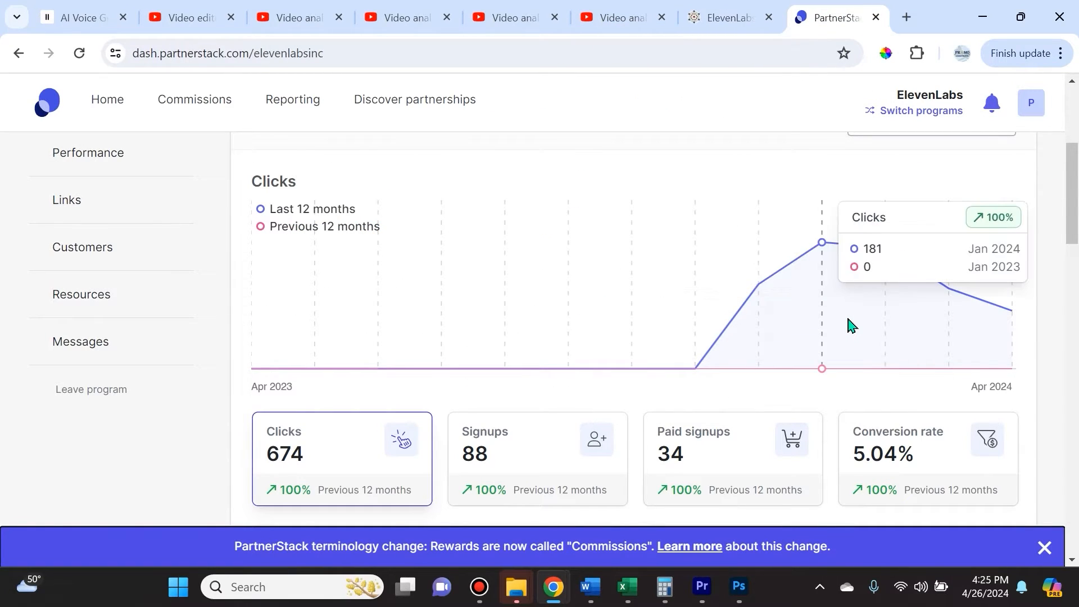
mouse_move(464, 212)
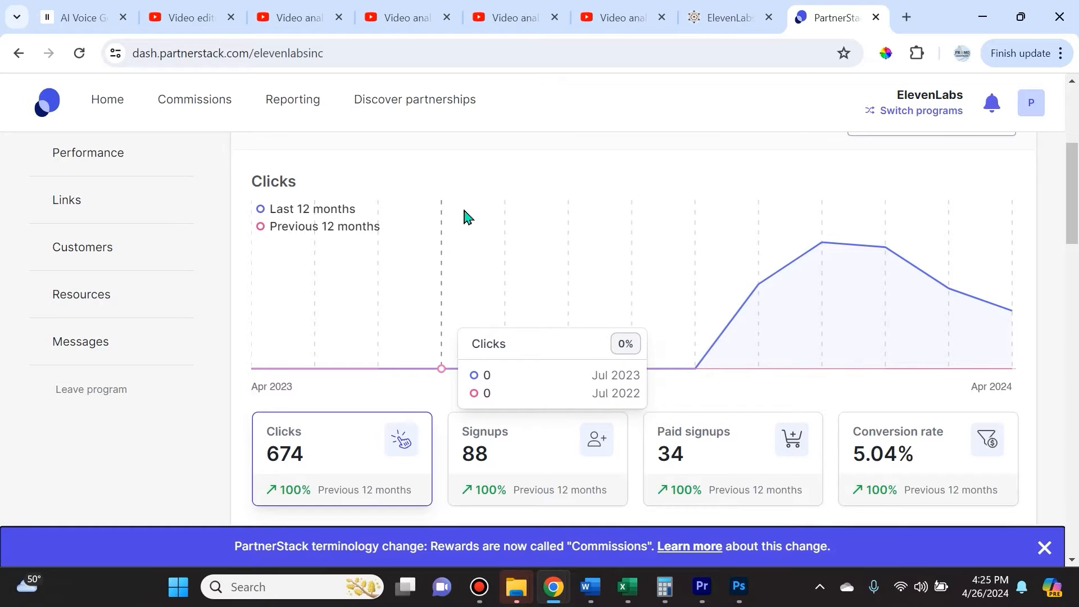
mouse_move(269, 455)
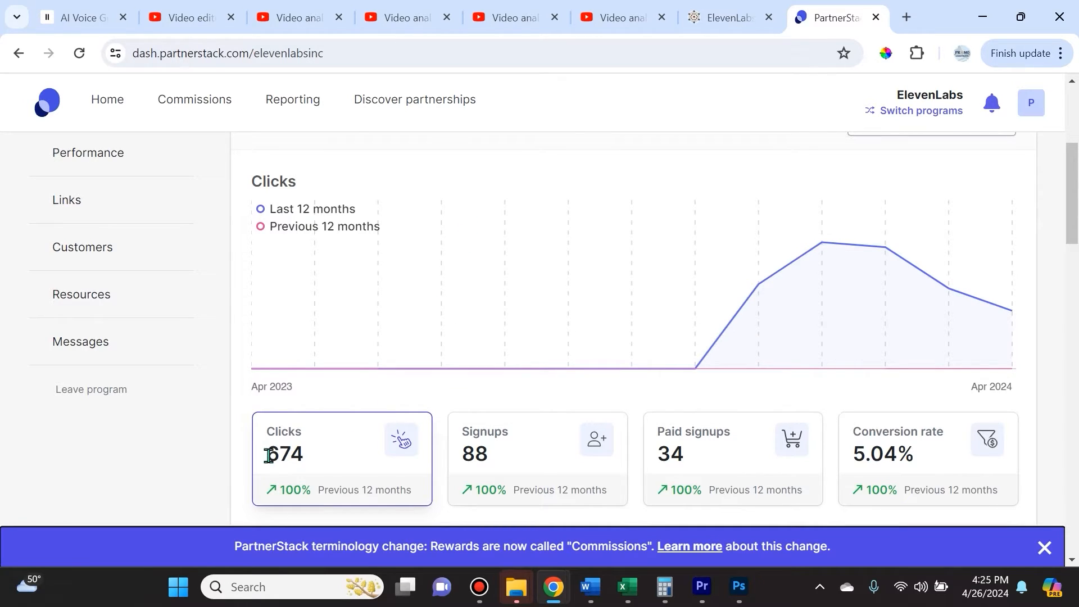
mouse_move(712, 445)
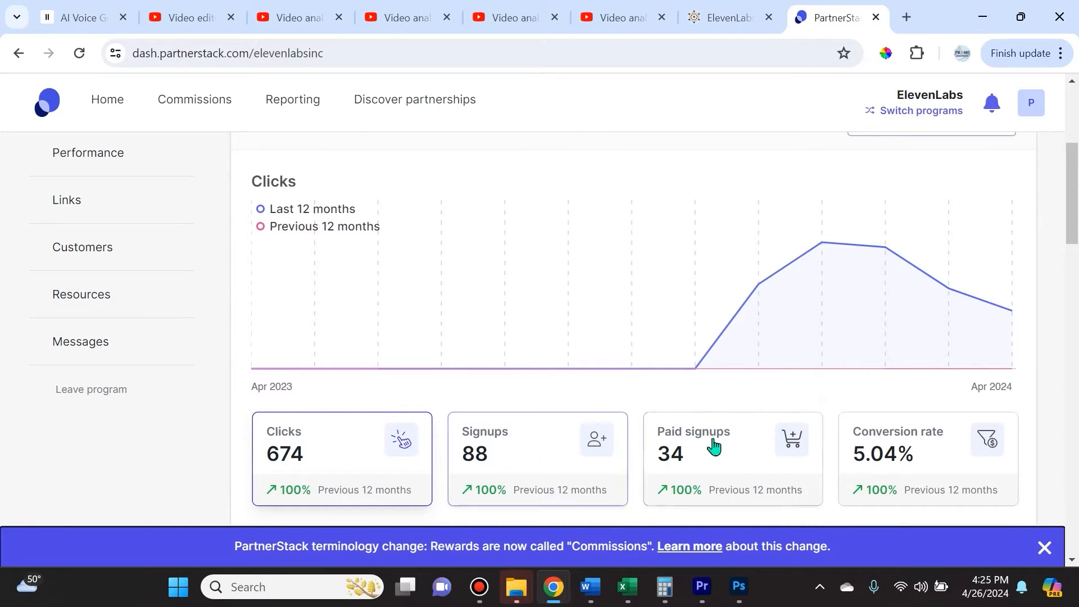
click(182, 17)
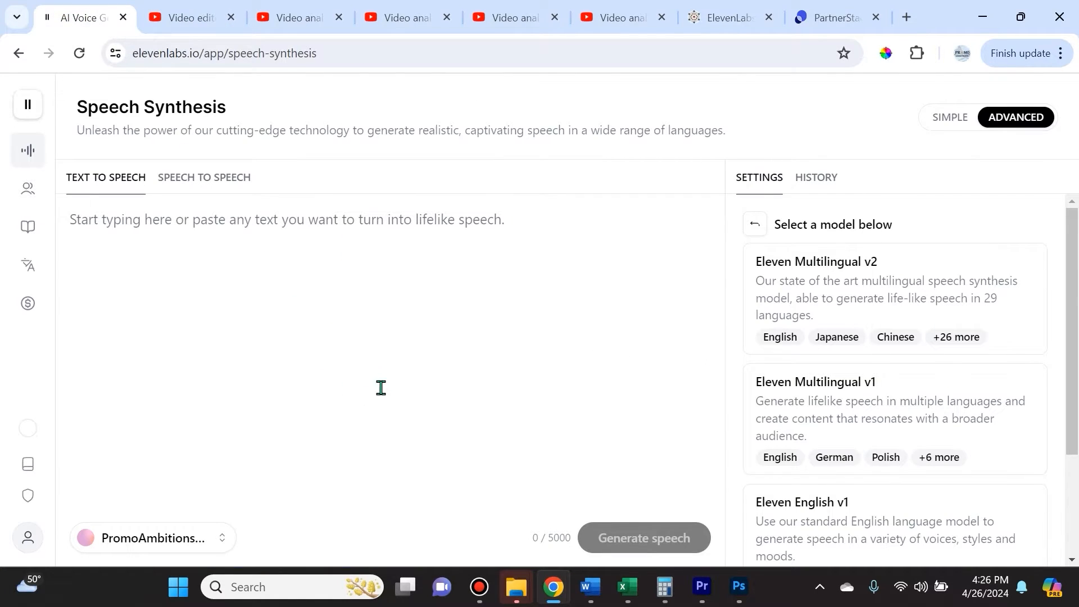
mouse_move(281, 246)
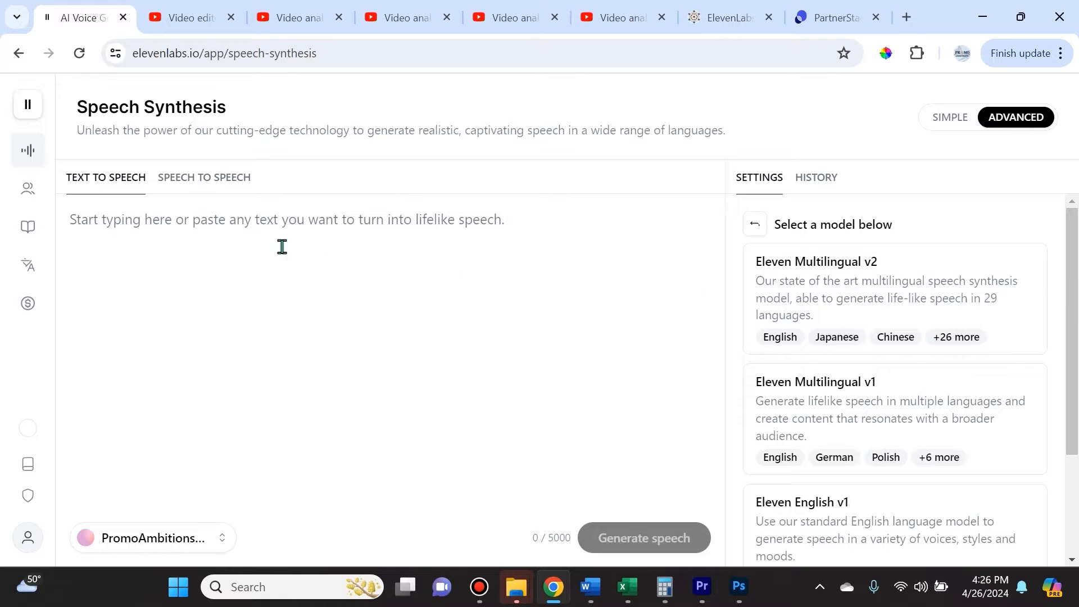
Return Speech Synthesis to the Simple view with the plain text-to-speech box.
click(948, 117)
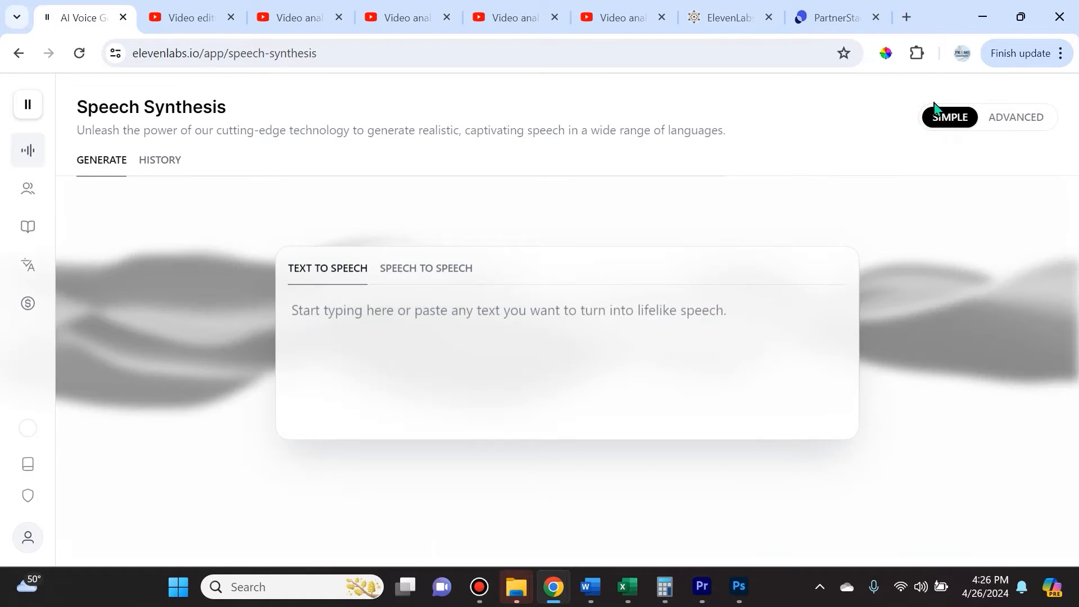
mouse_move(333, 288)
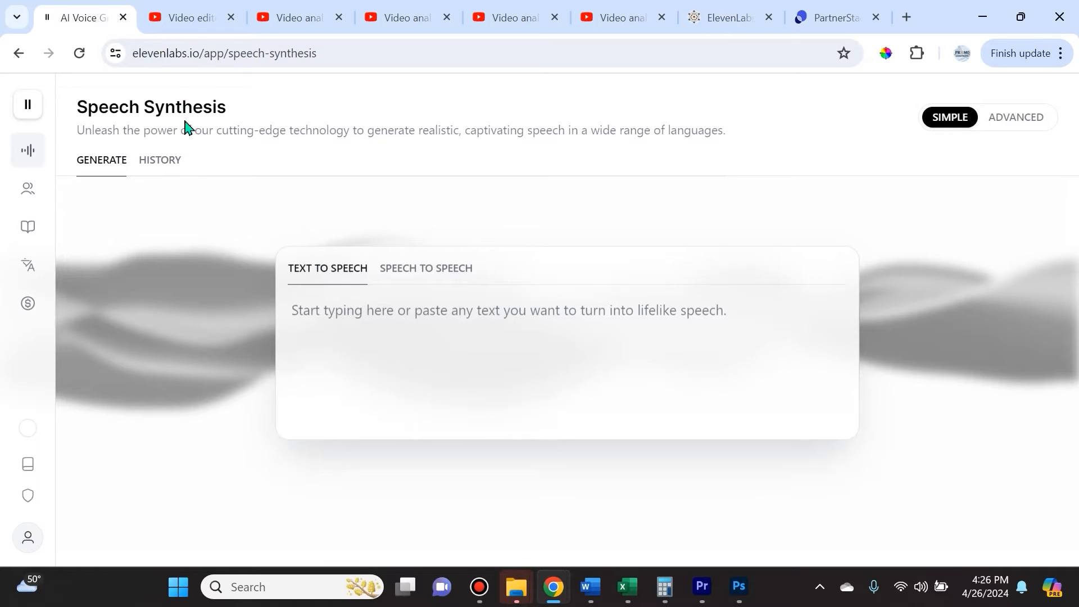
mouse_move(330, 148)
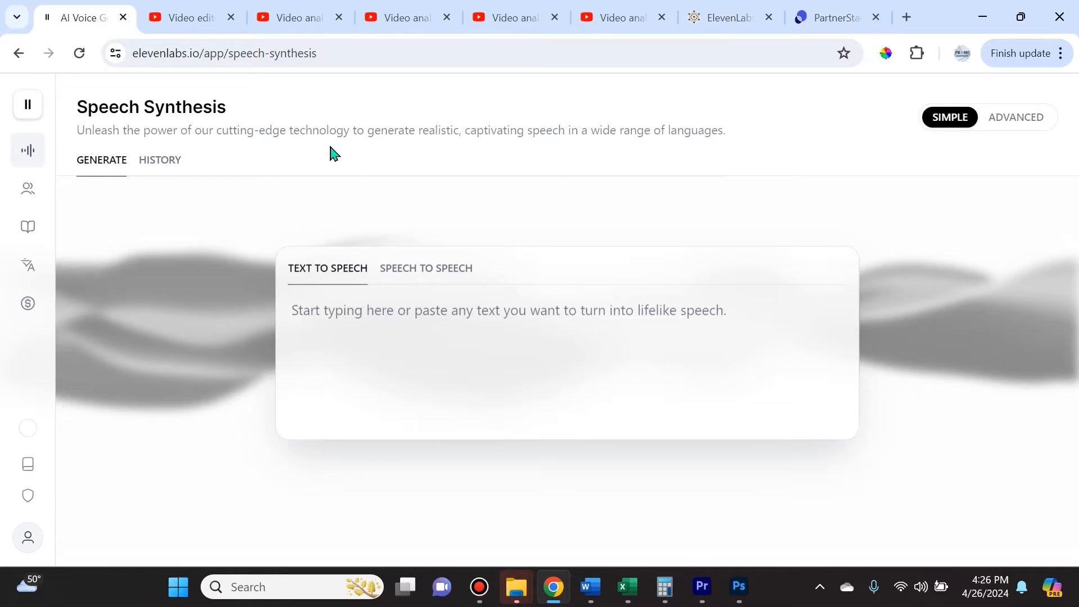
mouse_move(376, 281)
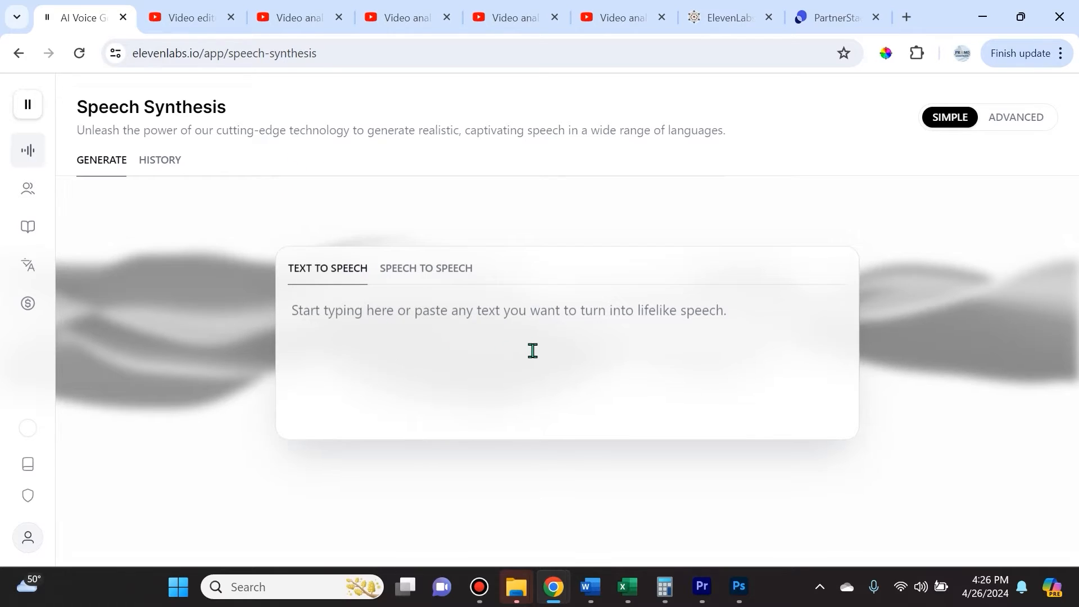
mouse_move(474, 340)
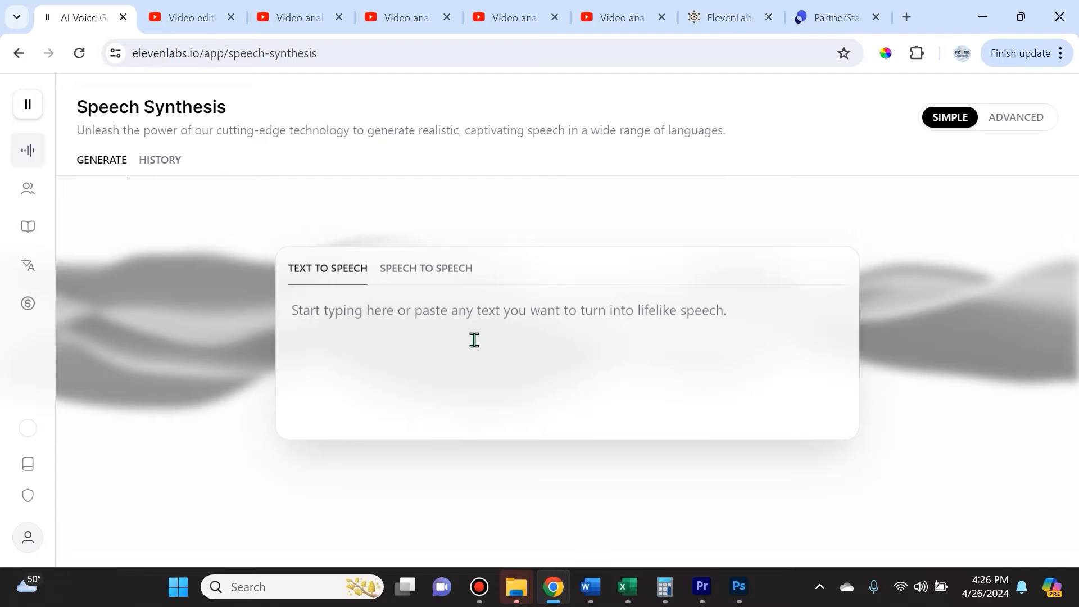
mouse_move(339, 284)
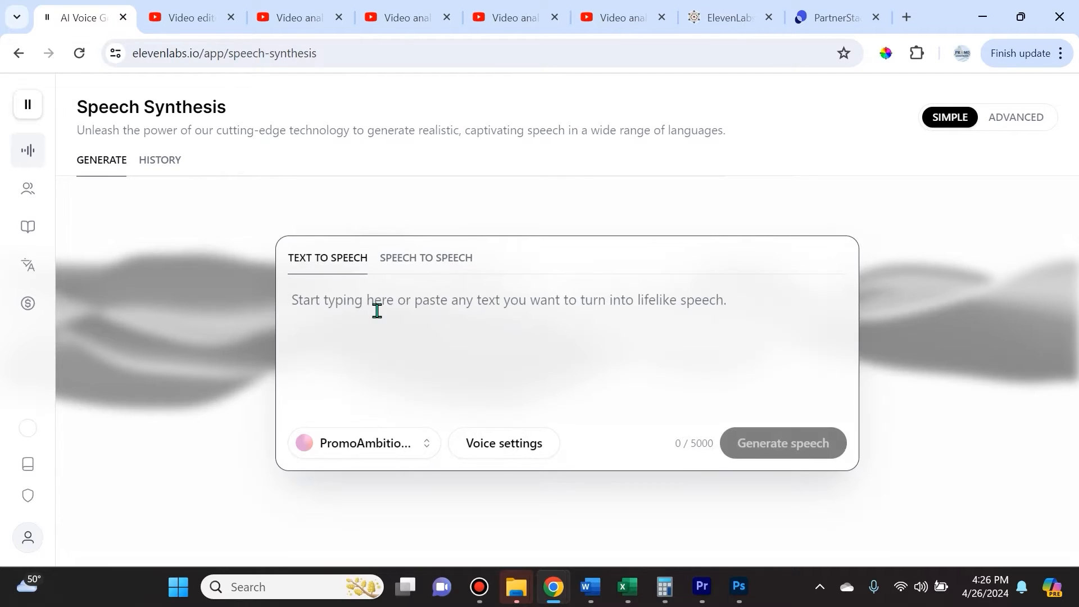
Enter the 'Please use the affiliate link...' promo script and browse the voice list, keeping PromoAmbitions Voice.
text(Please use the affiliate link in the description of this video if you want to try ElevenLabs and see all of its unique voice cloning capabilities! Let me know in the comments section which topic you wish for me to cover next)
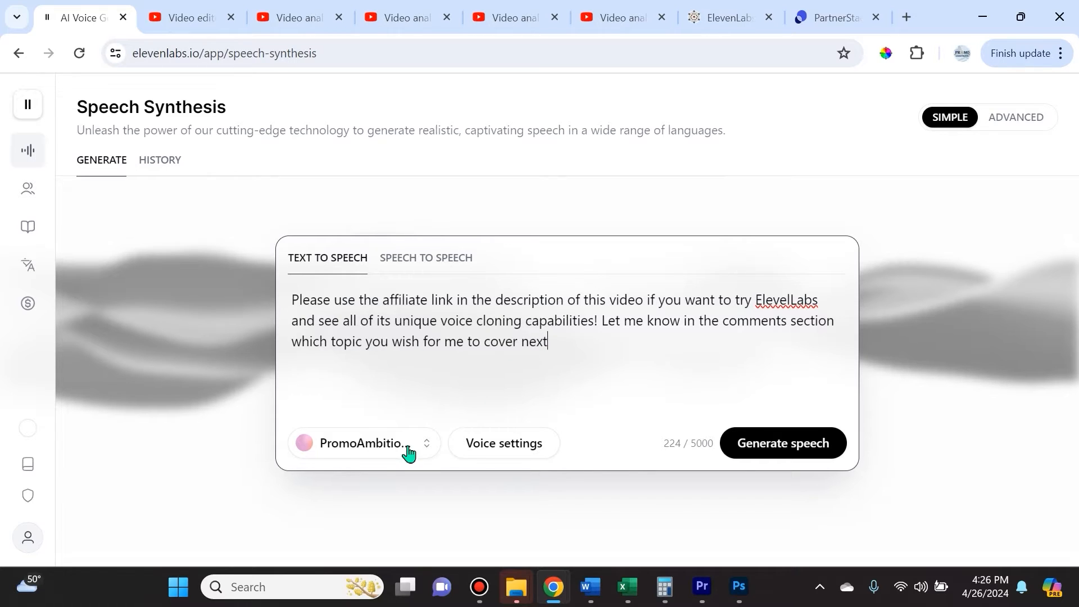
click(363, 443)
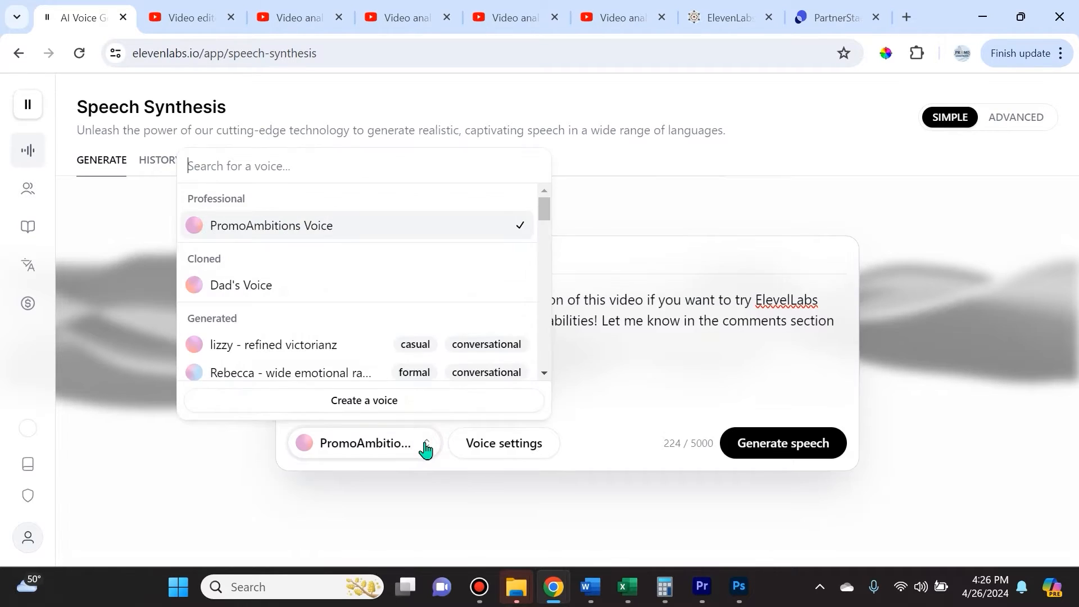
scroll(down, 3)
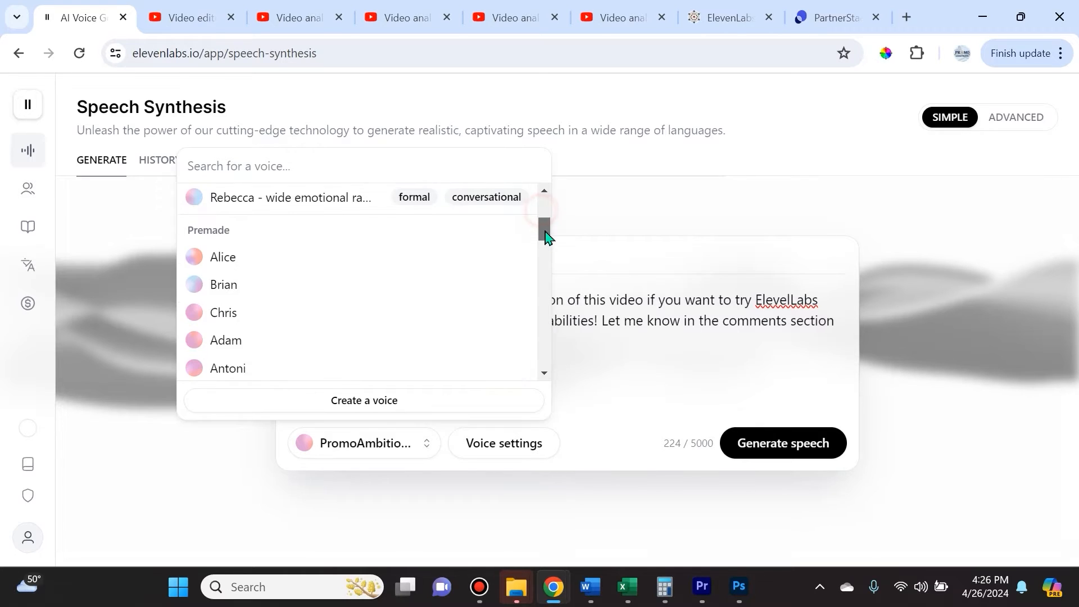
drag(544, 230, 544, 324)
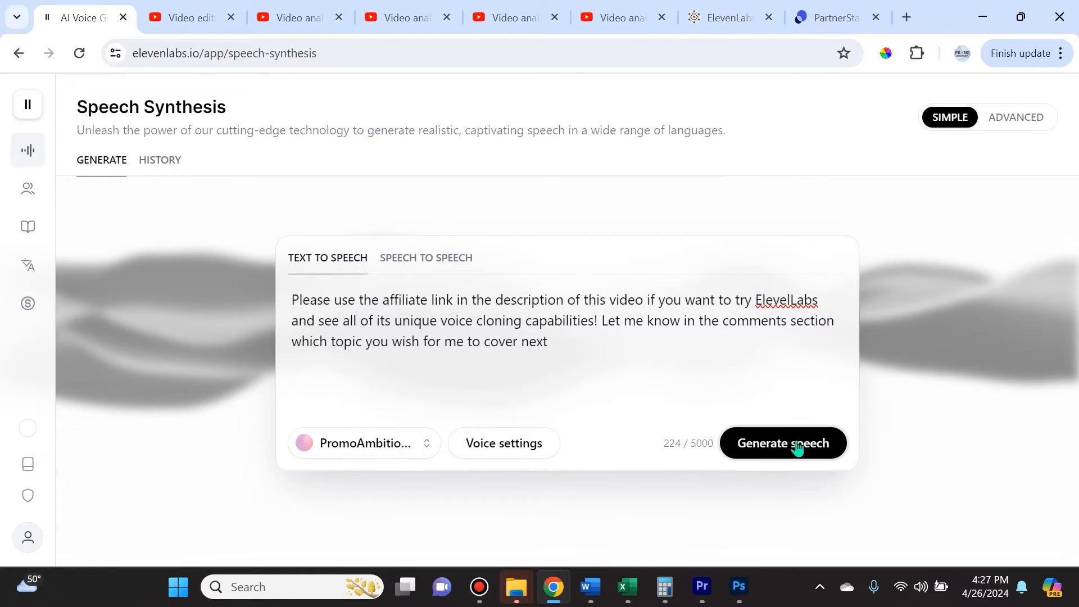
click(503, 443)
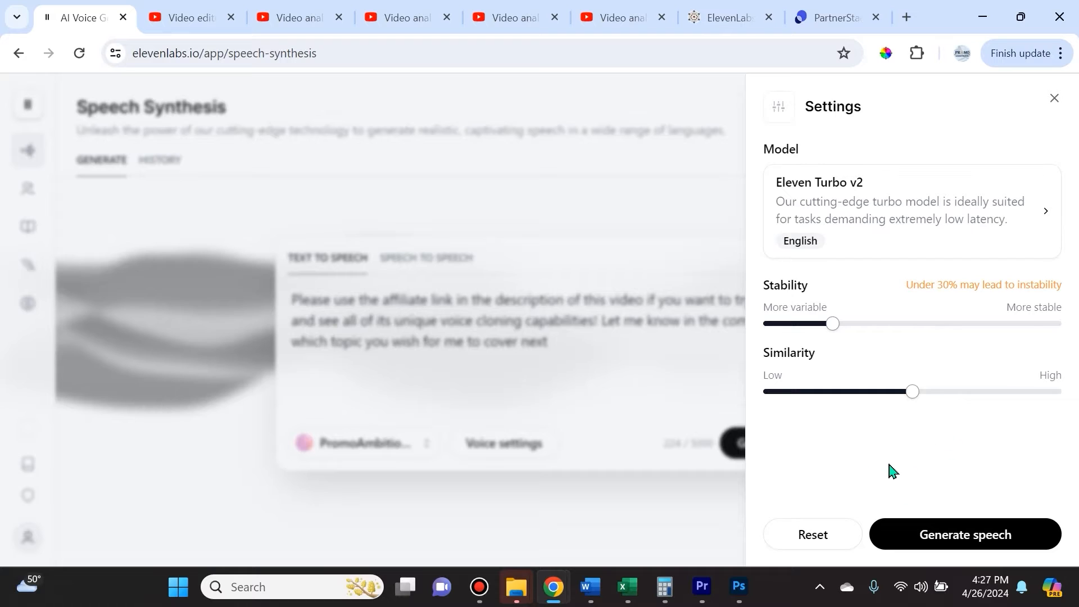
mouse_move(875, 460)
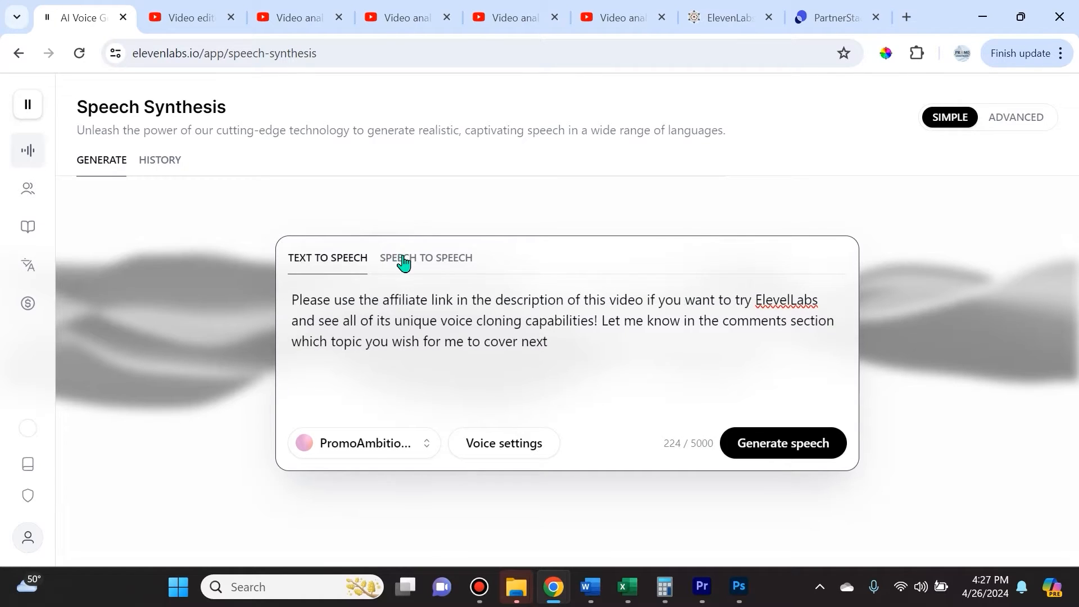
click(426, 258)
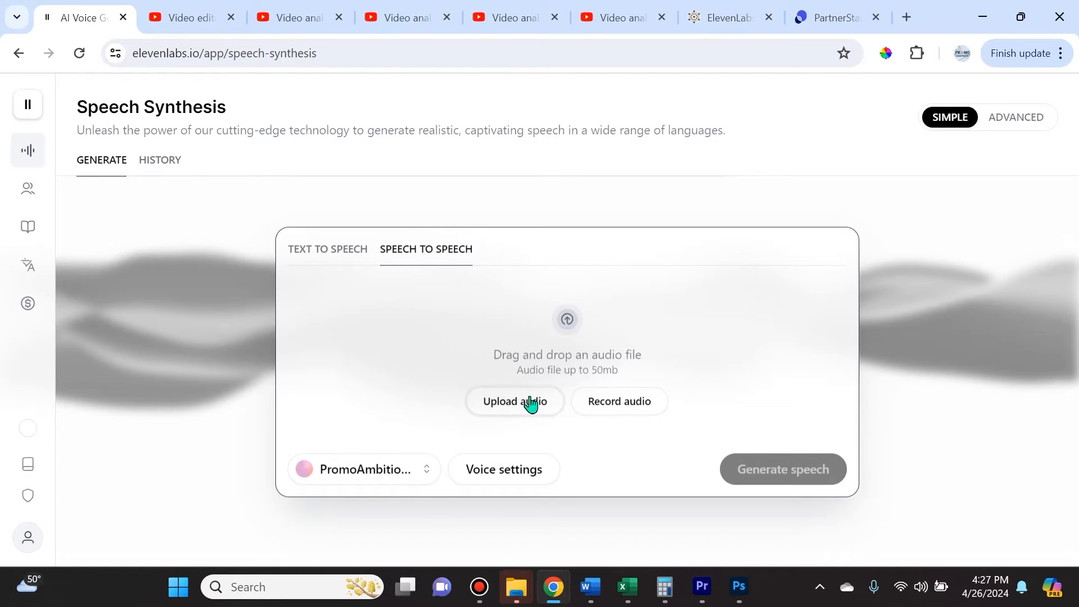
mouse_move(623, 377)
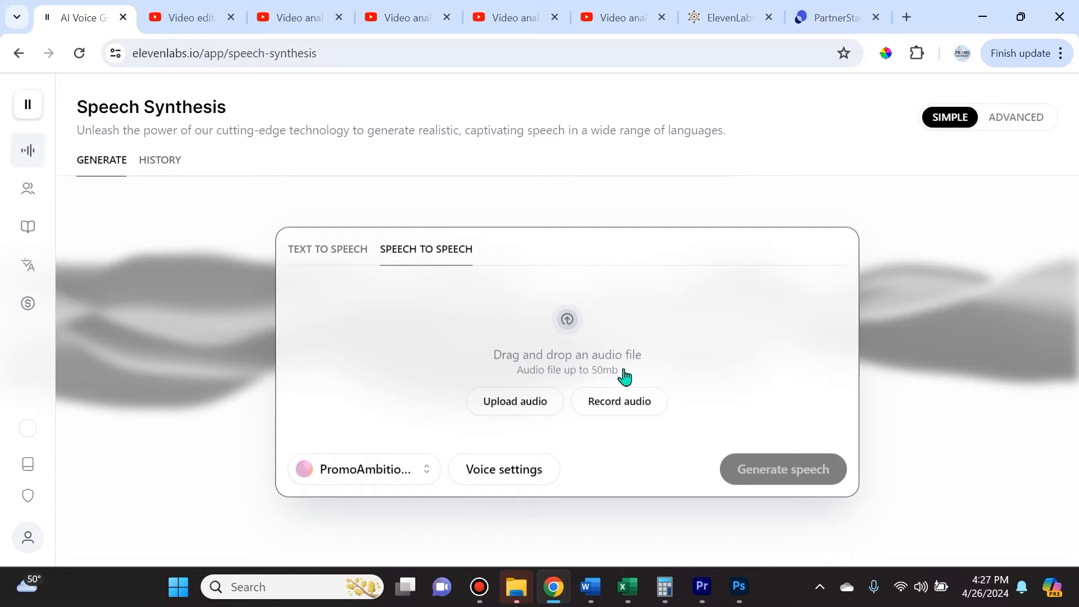
mouse_move(603, 379)
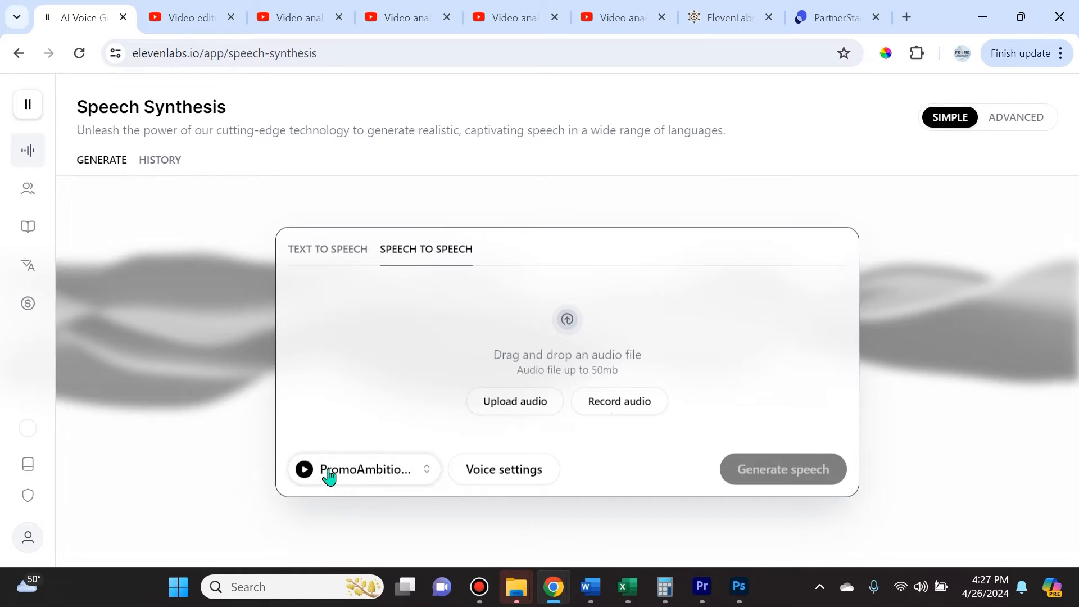
mouse_move(399, 479)
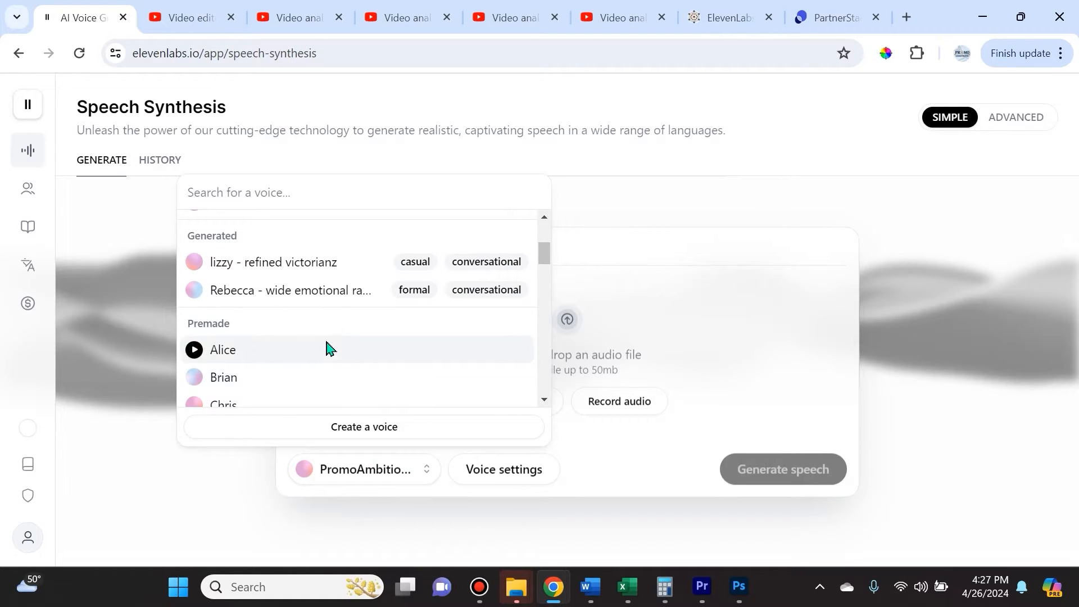
scroll(down, 3)
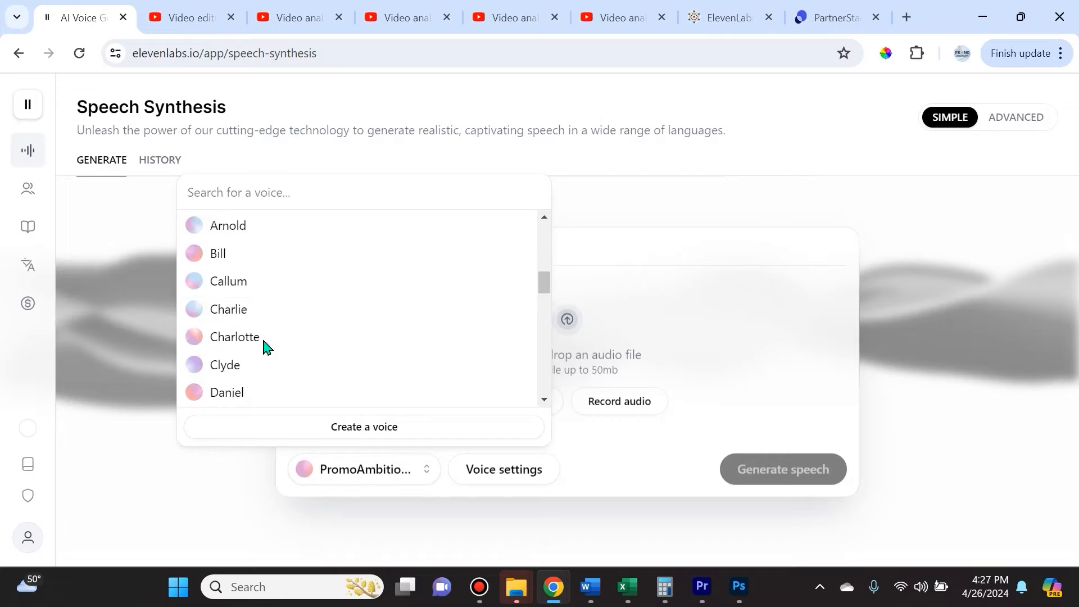
scroll(down, 3)
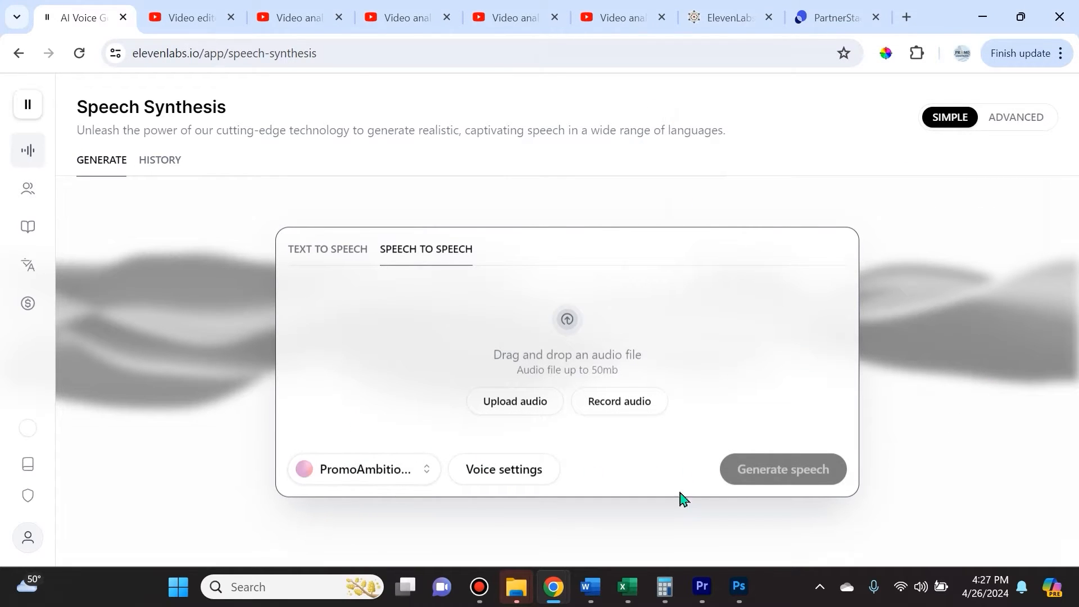
mouse_move(618, 401)
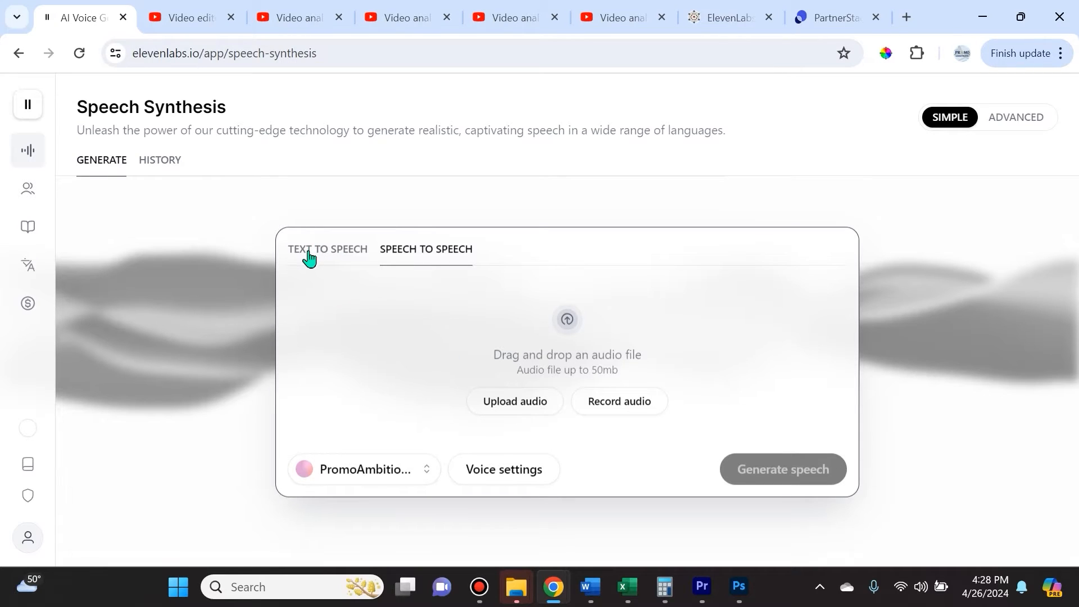
End the promo script with a period and generate it as PromoAmbitions Voice audio.
click(327, 250)
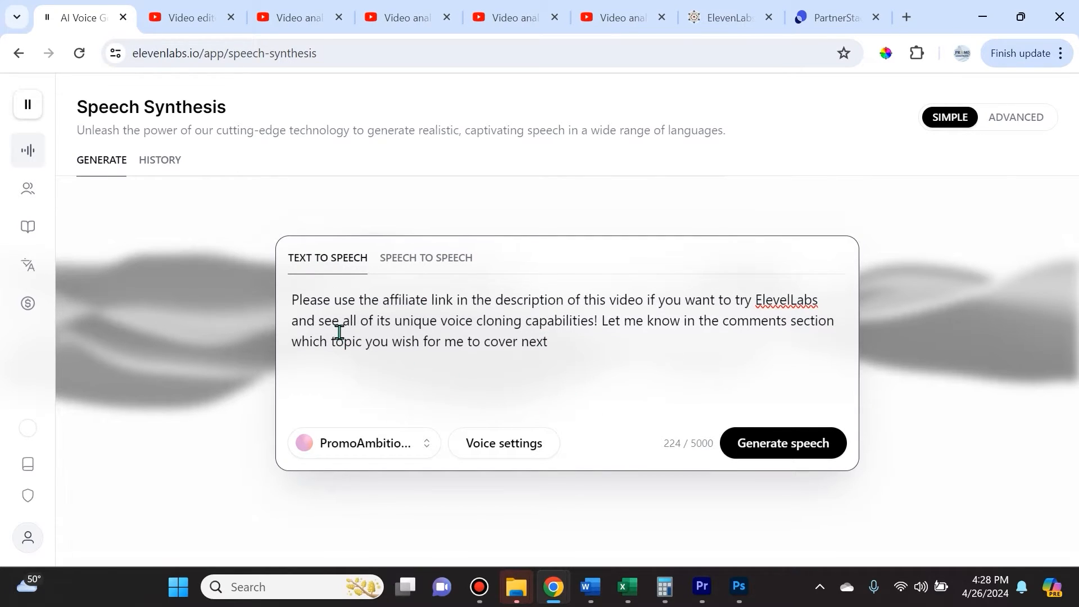
mouse_move(831, 326)
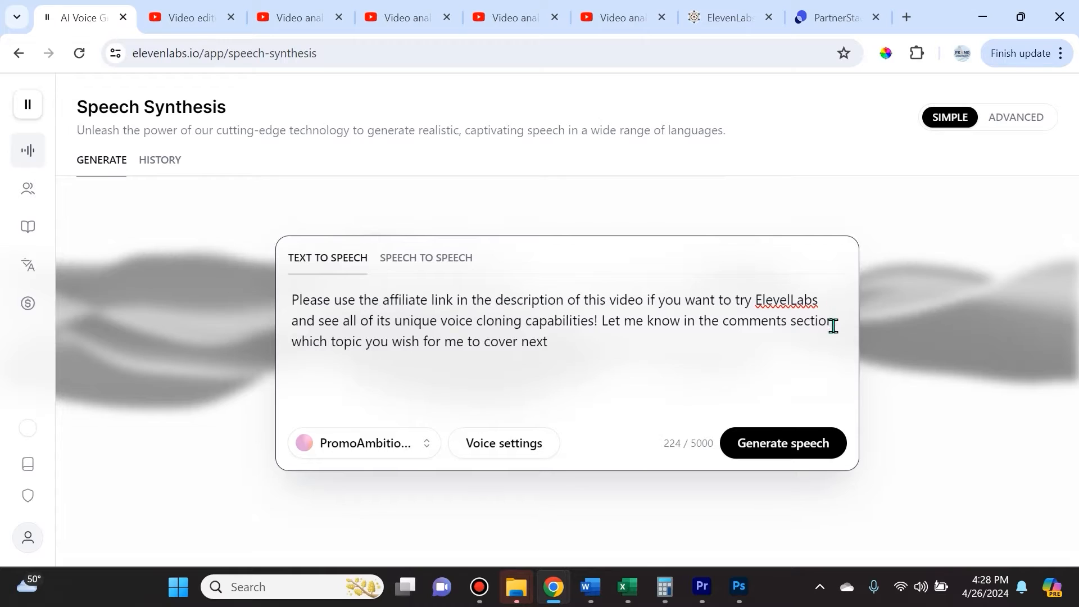
mouse_move(595, 351)
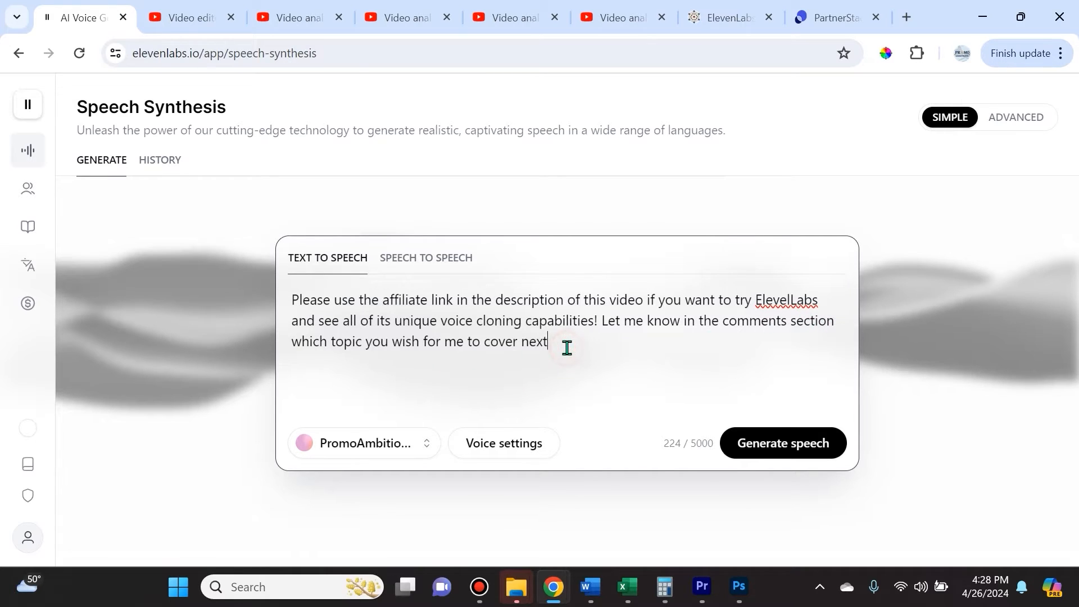
text(.)
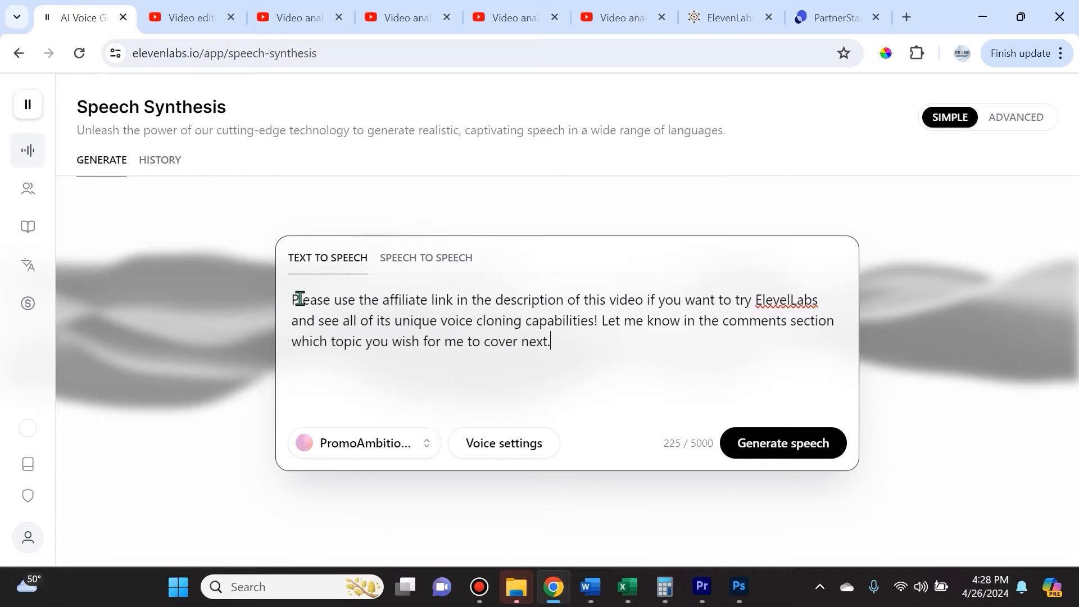
mouse_move(571, 374)
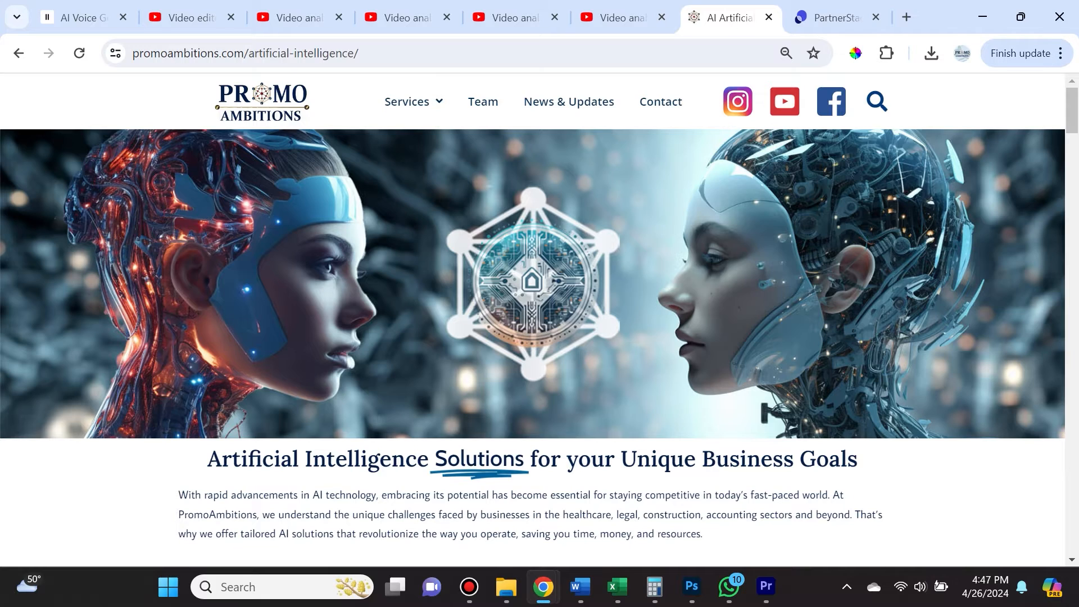
click(75, 17)
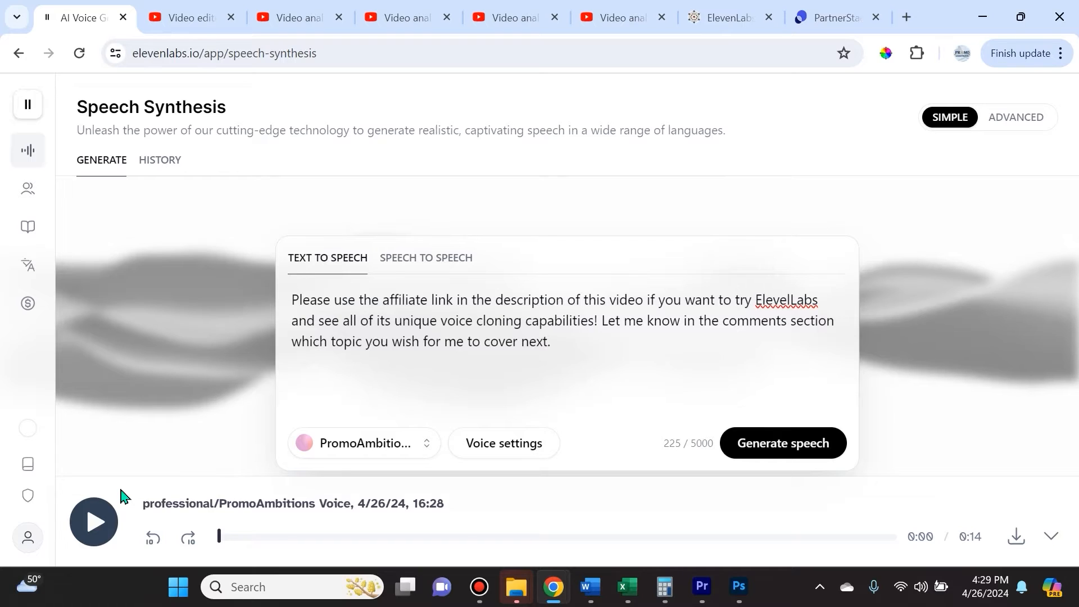
mouse_move(239, 227)
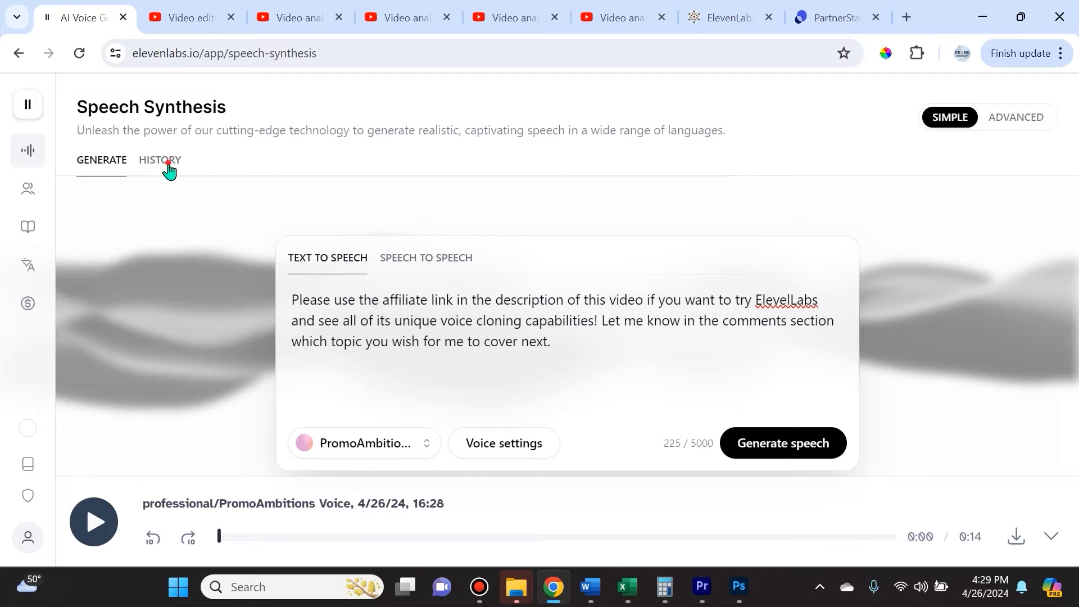
Review the speech synthesis history with the new 14-second clip on top.
click(160, 159)
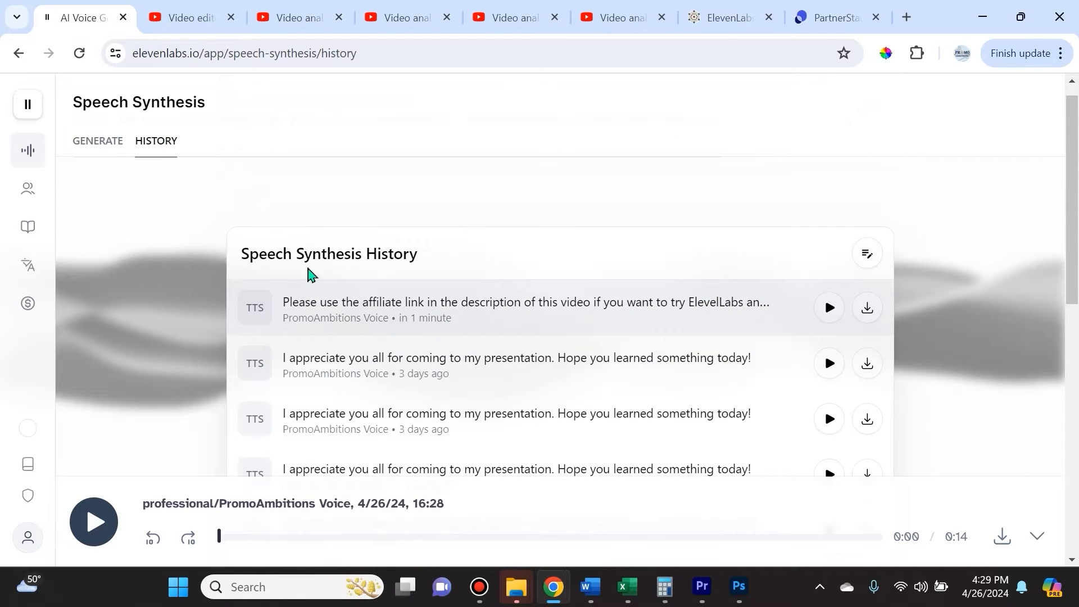
scroll(down, 3)
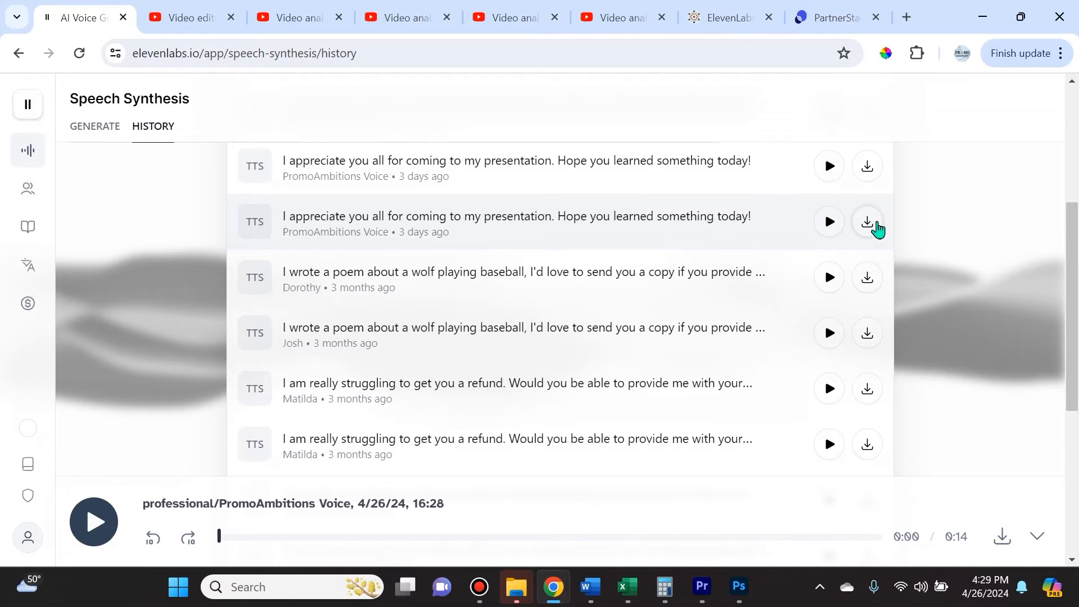
Open VoiceLab listing PromoAmbitions Voice, Rebecca, Dad's Voice and lizzy.
click(27, 187)
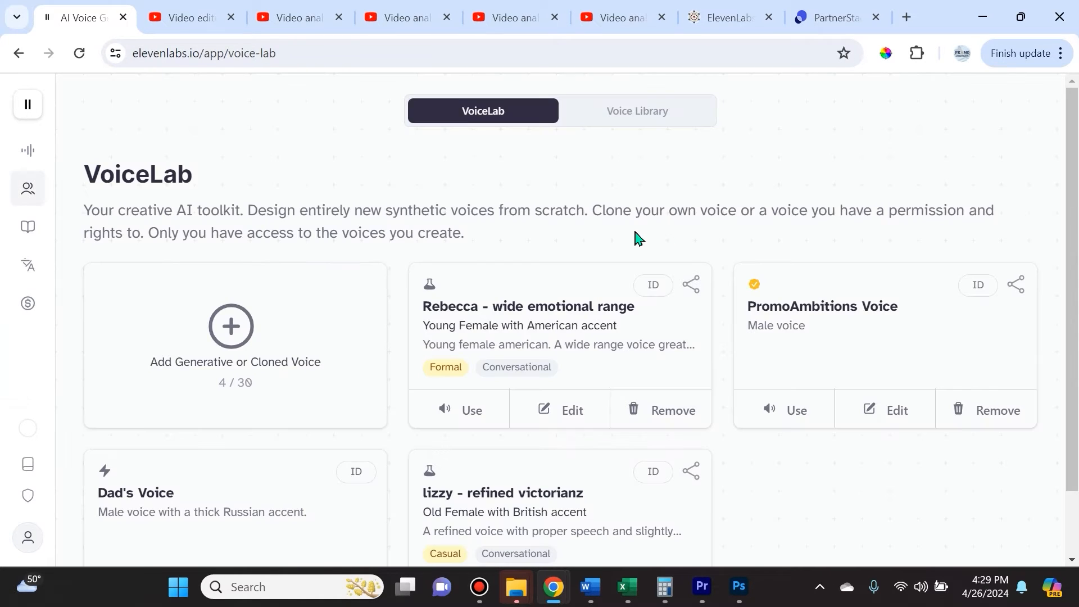
mouse_move(529, 127)
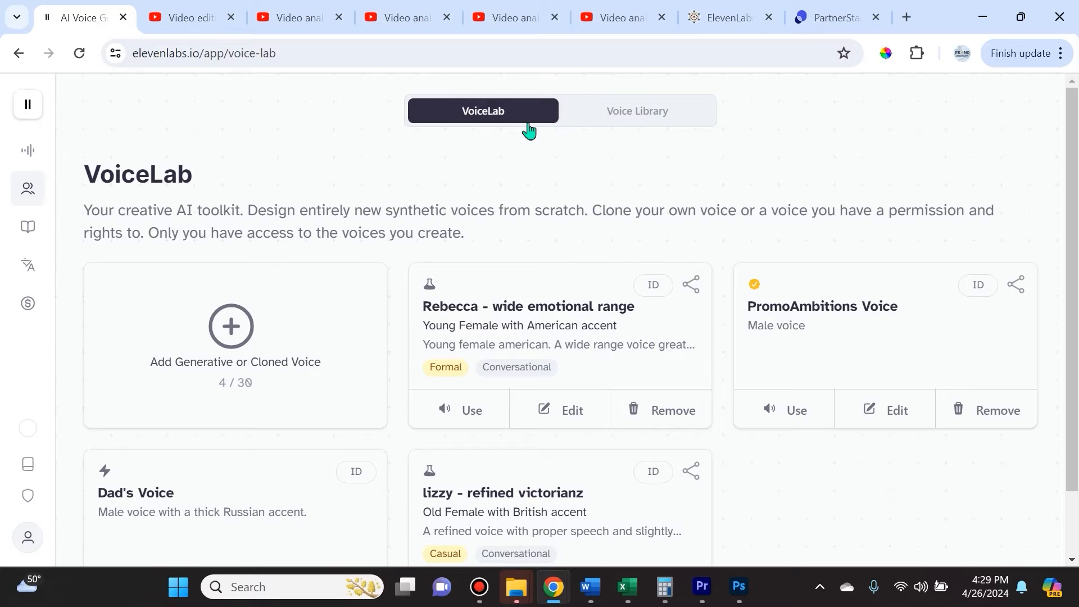
mouse_move(151, 227)
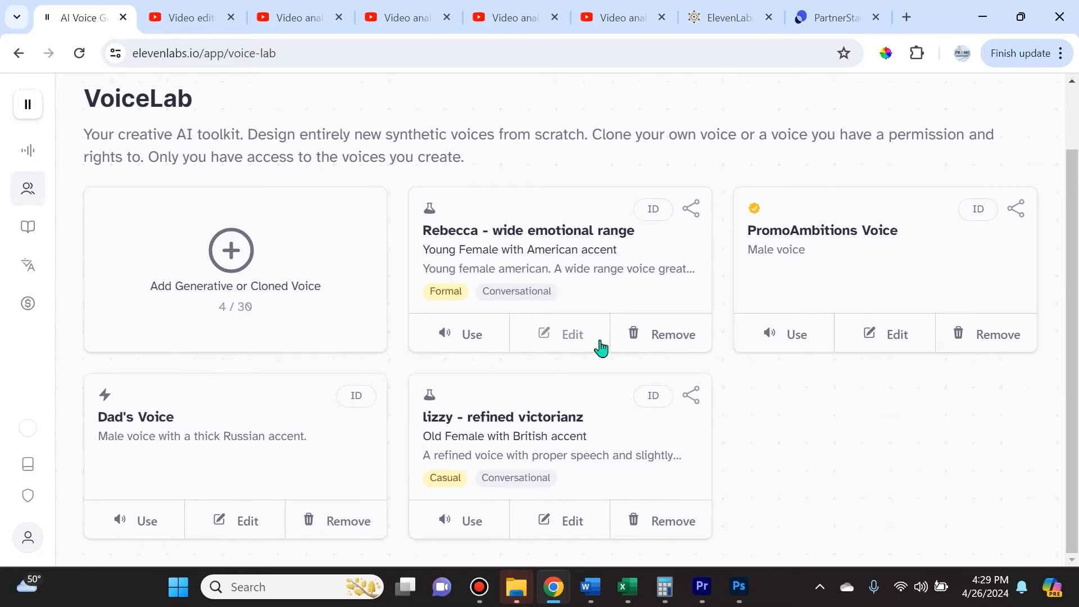
mouse_move(691, 320)
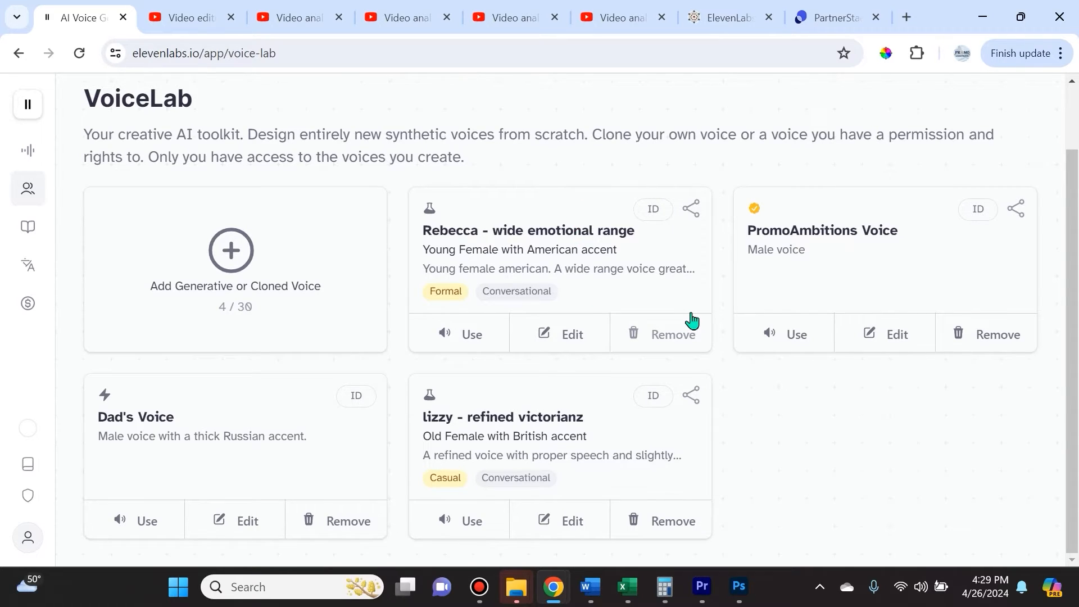
mouse_move(317, 261)
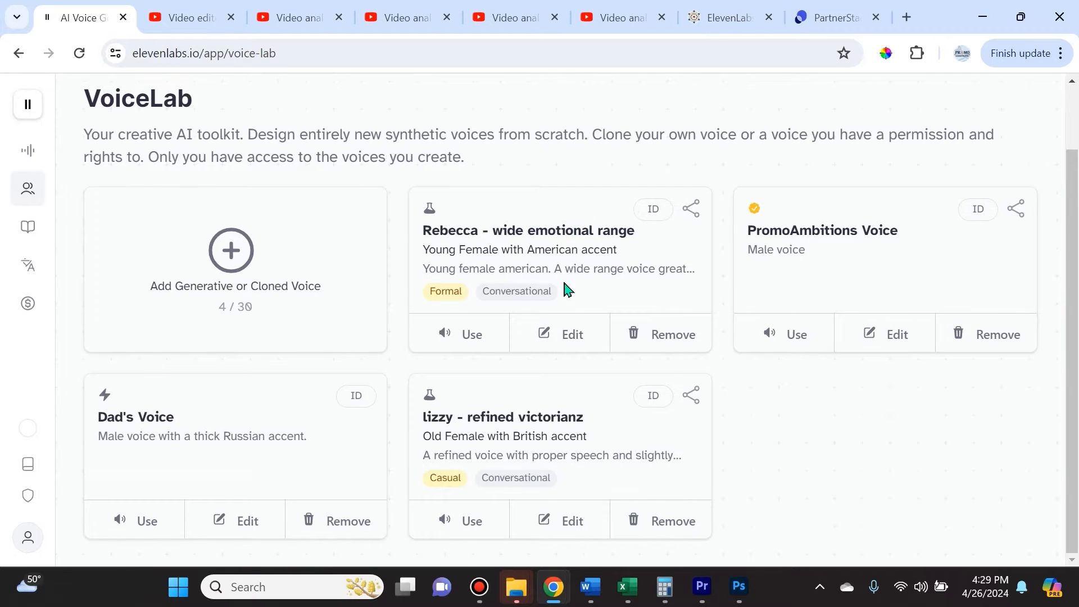
mouse_move(826, 338)
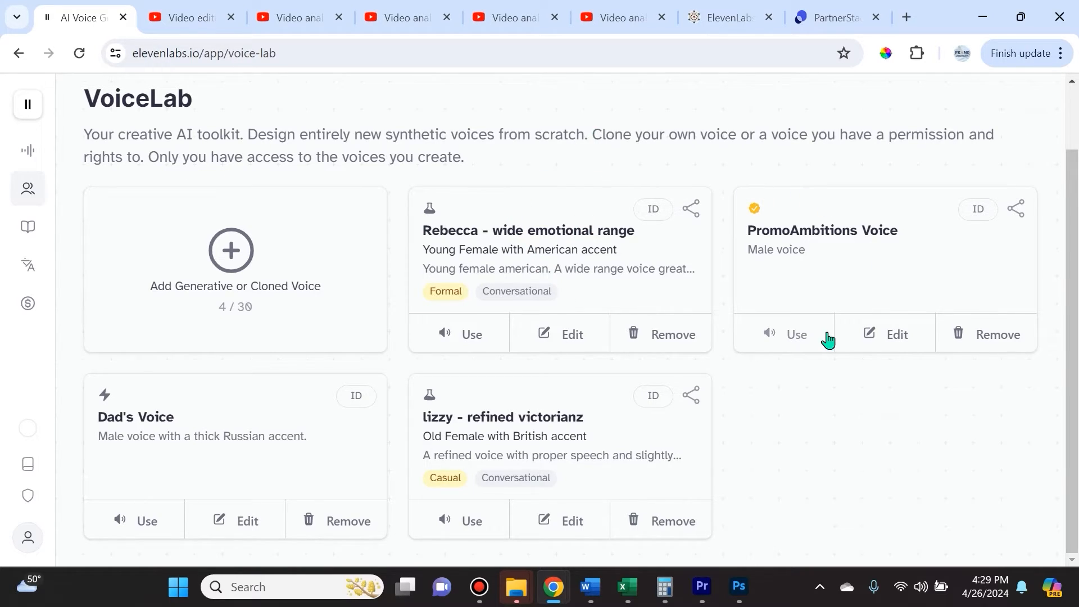
mouse_move(810, 235)
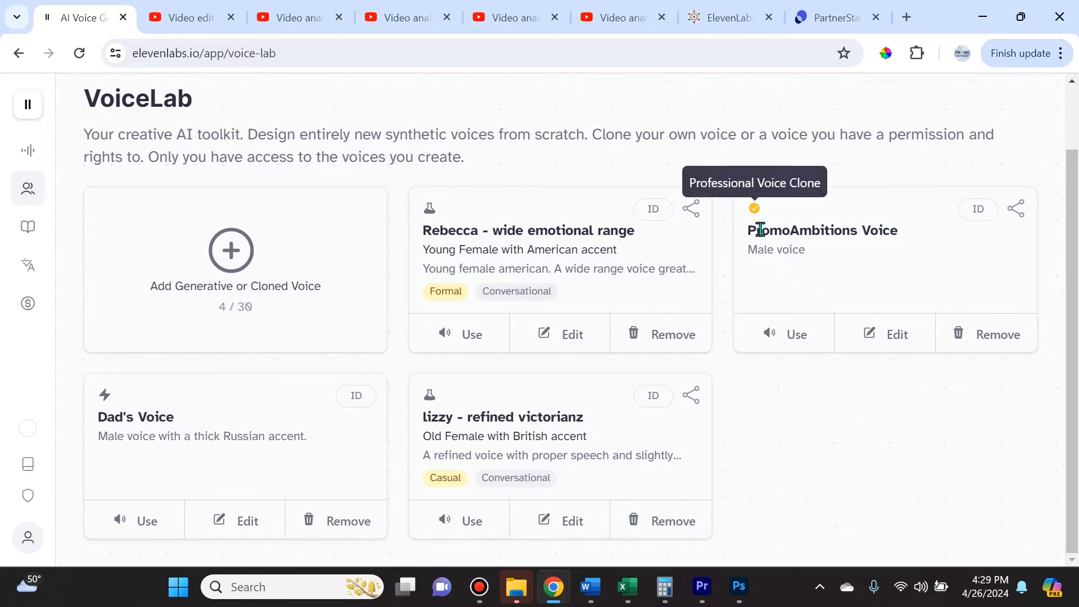
mouse_move(771, 249)
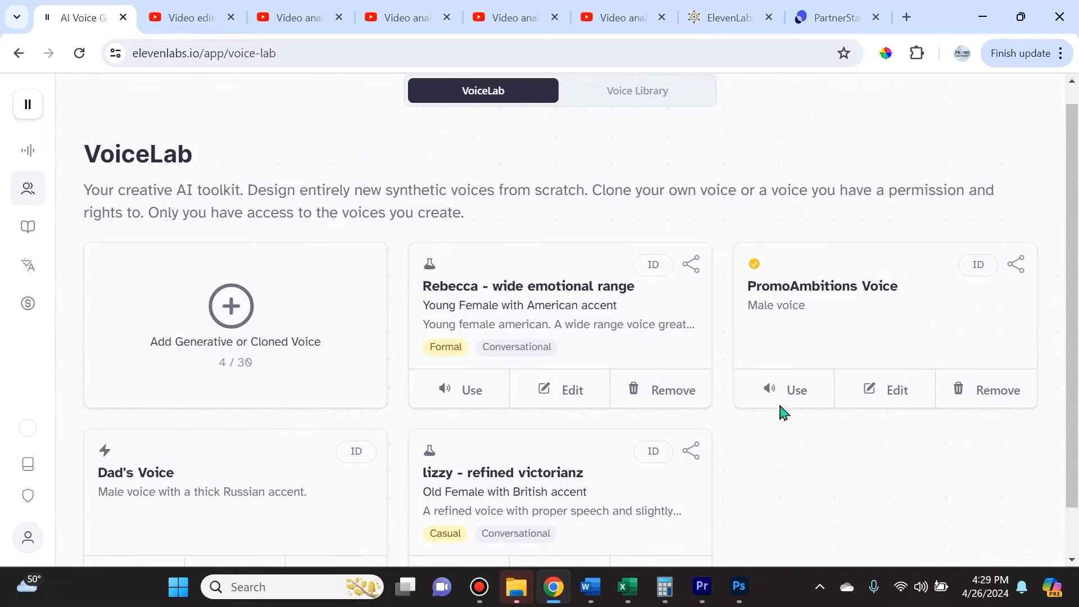
Browse the Voice Library's weekly top picks and community voices, then return to VoiceLab.
click(636, 90)
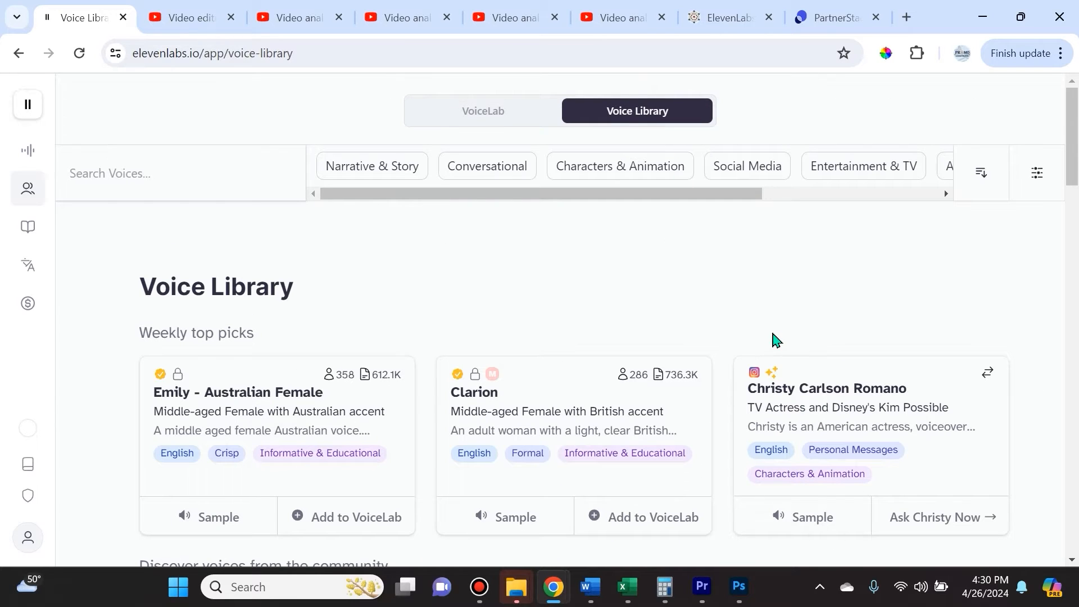
scroll(down, 3)
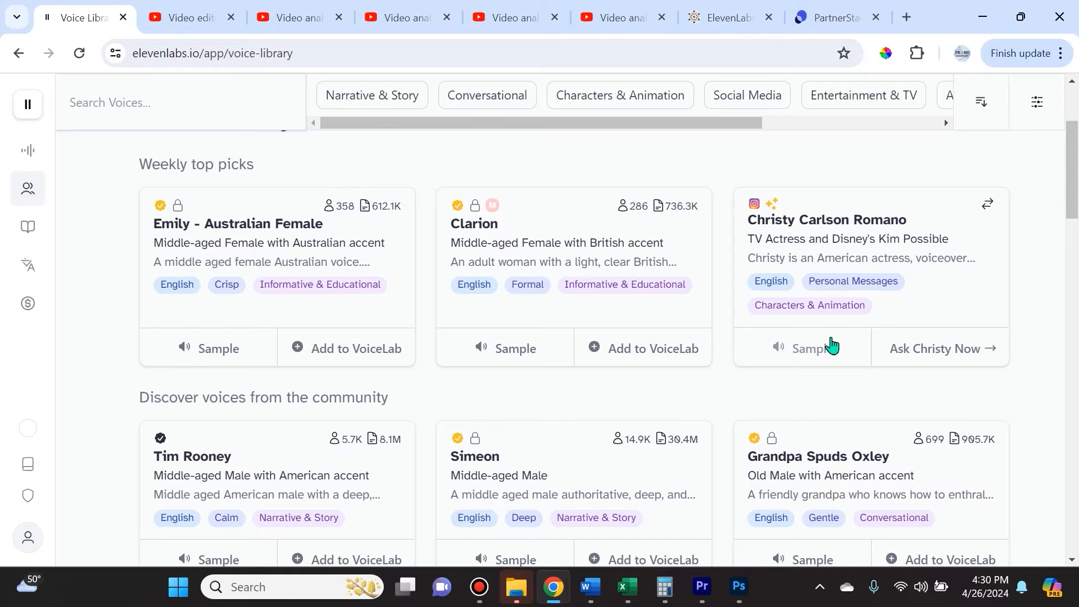
scroll(down, 3)
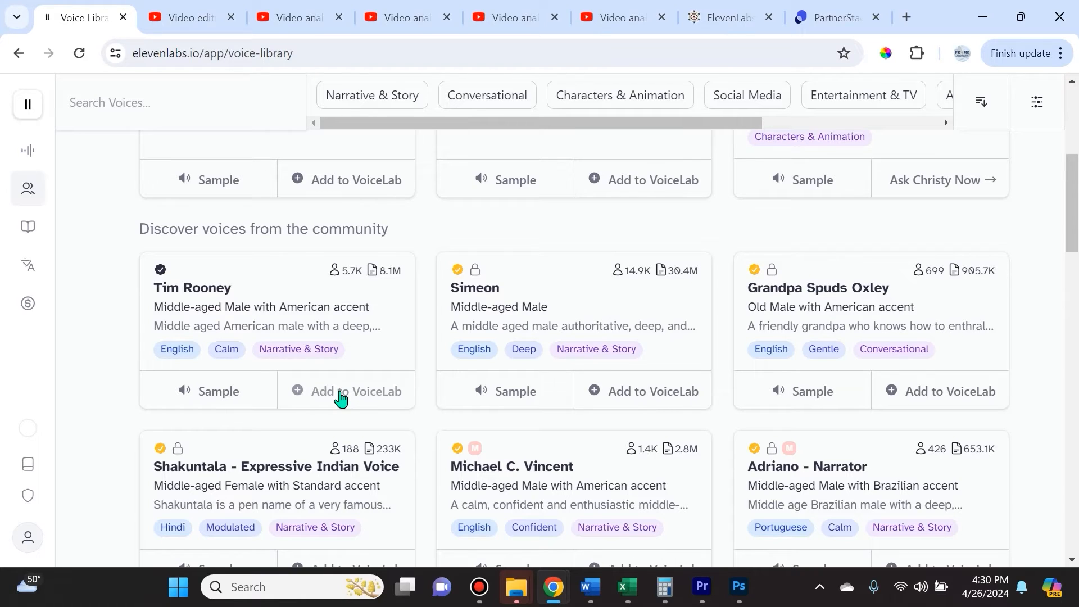
scroll(down, 3)
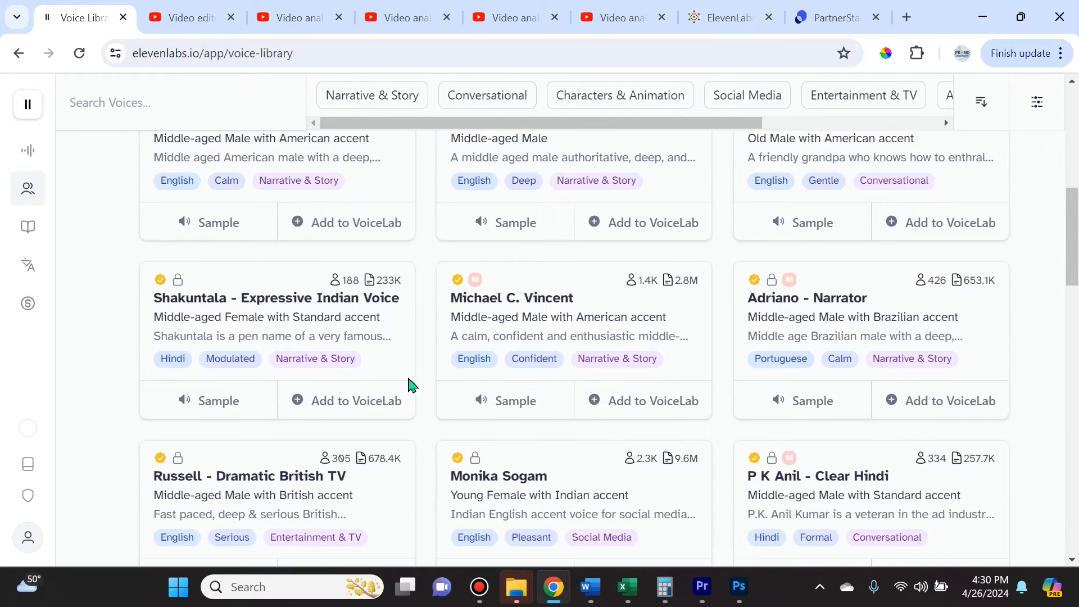
scroll(down, 3)
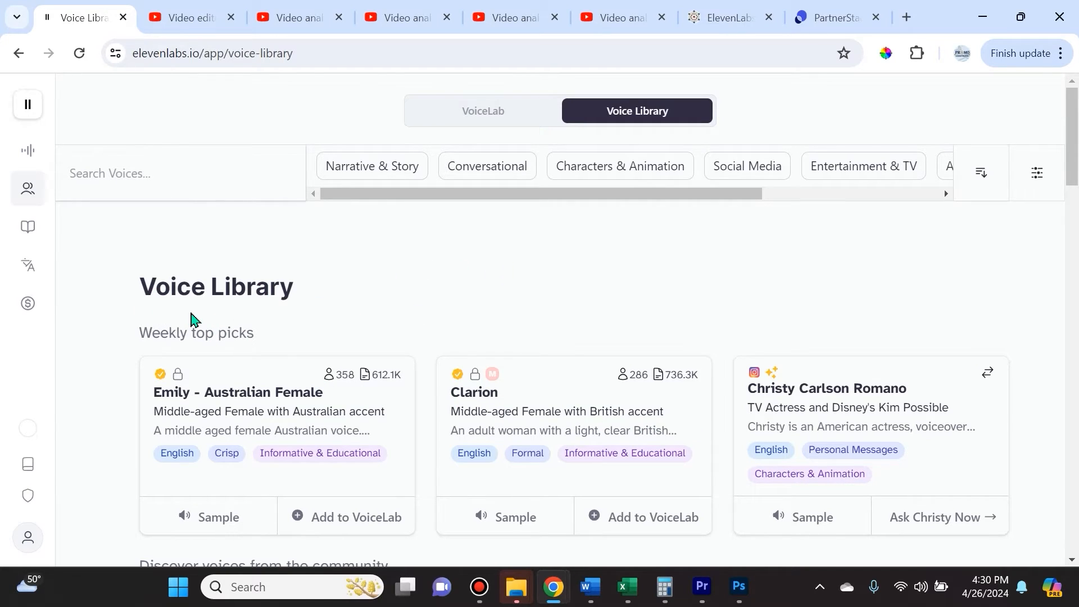
mouse_move(182, 329)
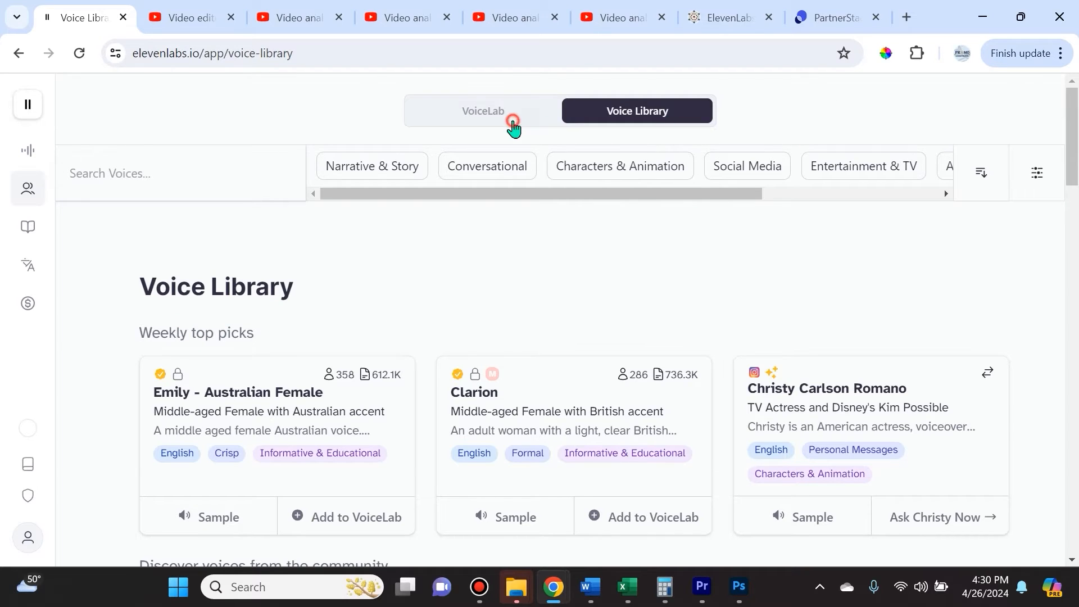
click(483, 111)
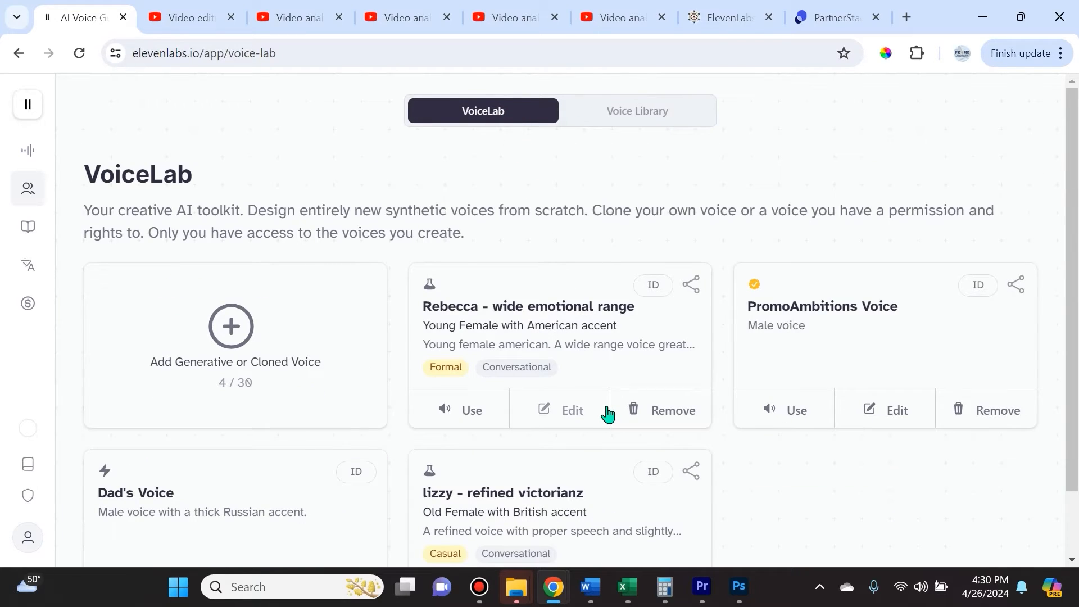
mouse_move(208, 372)
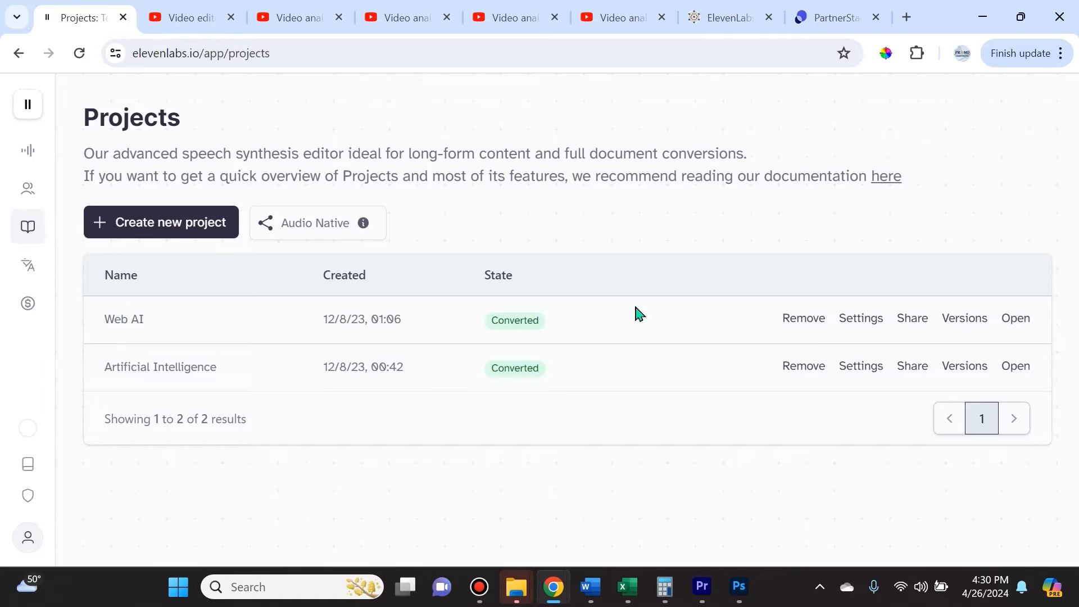
mouse_move(311, 382)
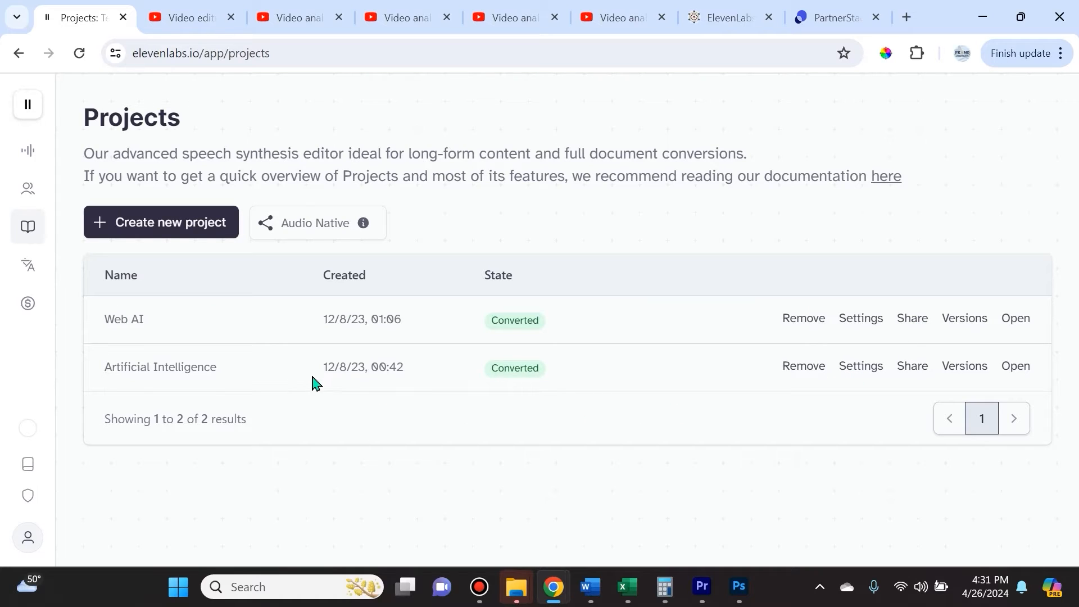
mouse_move(285, 413)
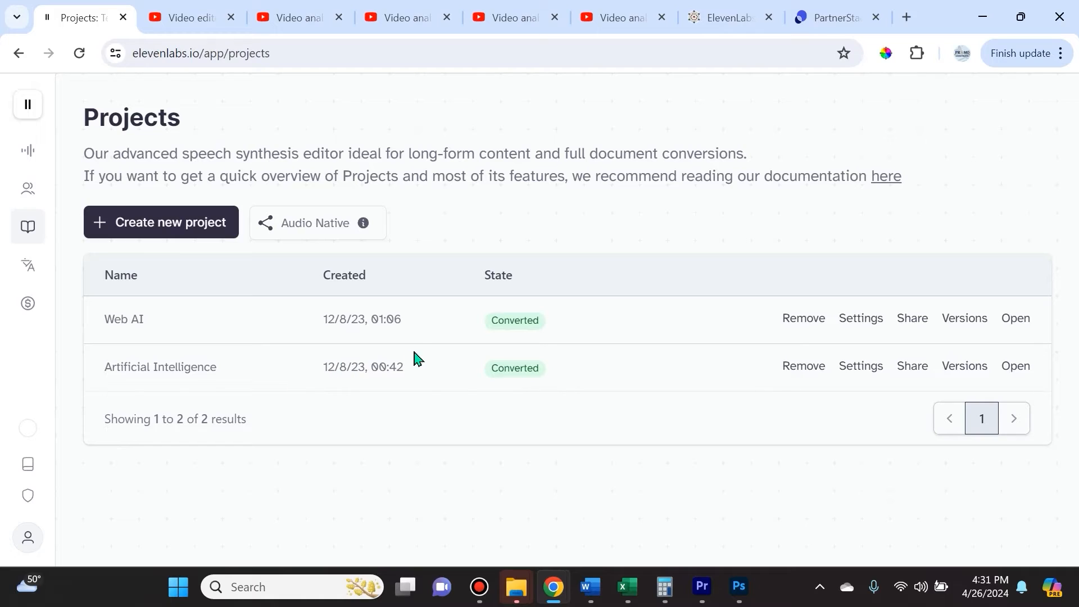
mouse_move(576, 351)
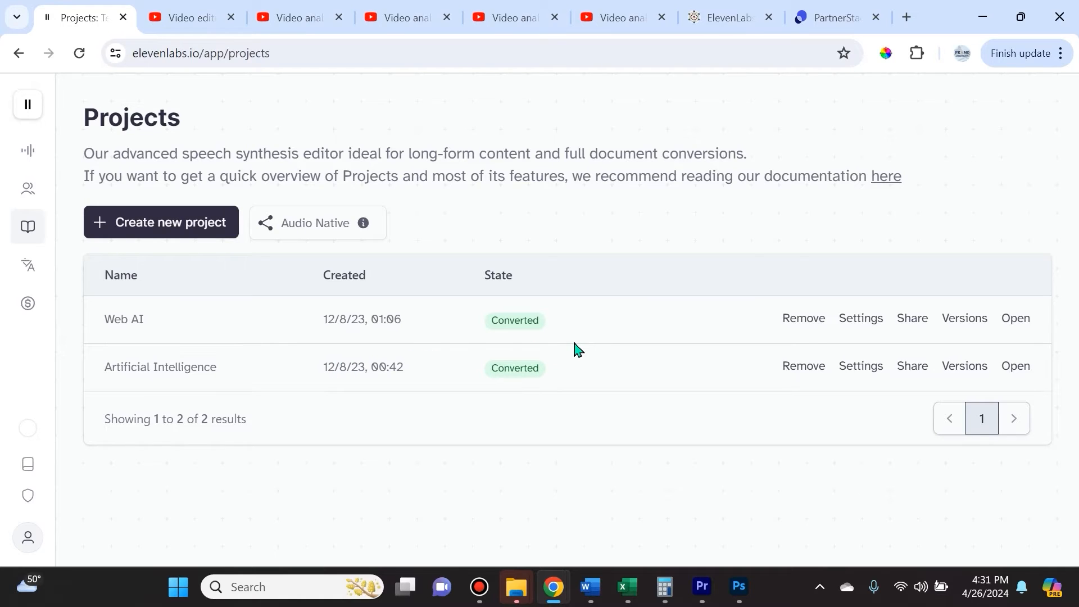
mouse_move(575, 349)
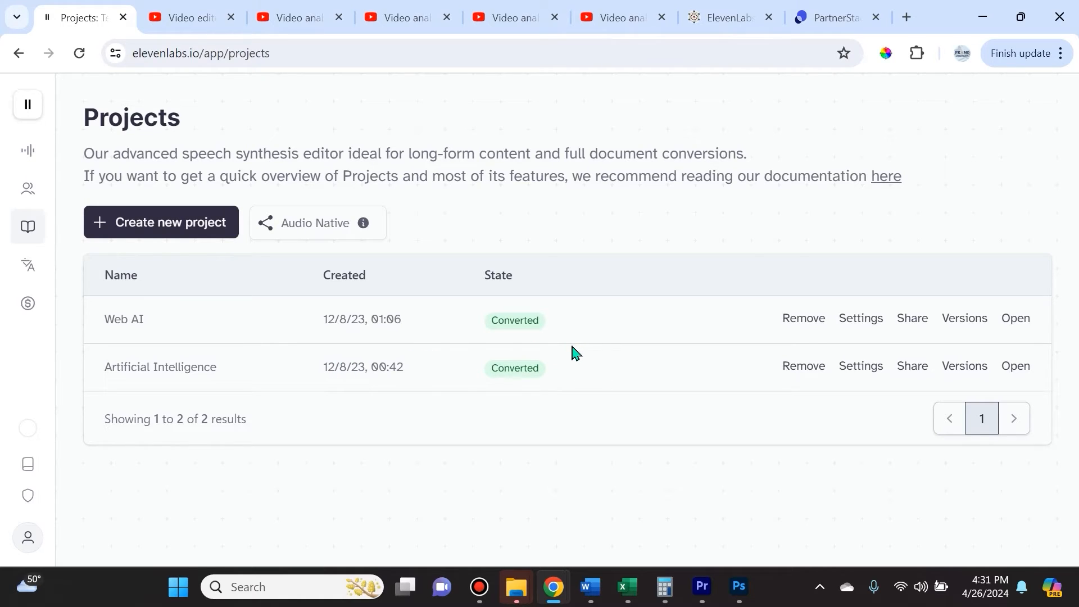
mouse_move(651, 356)
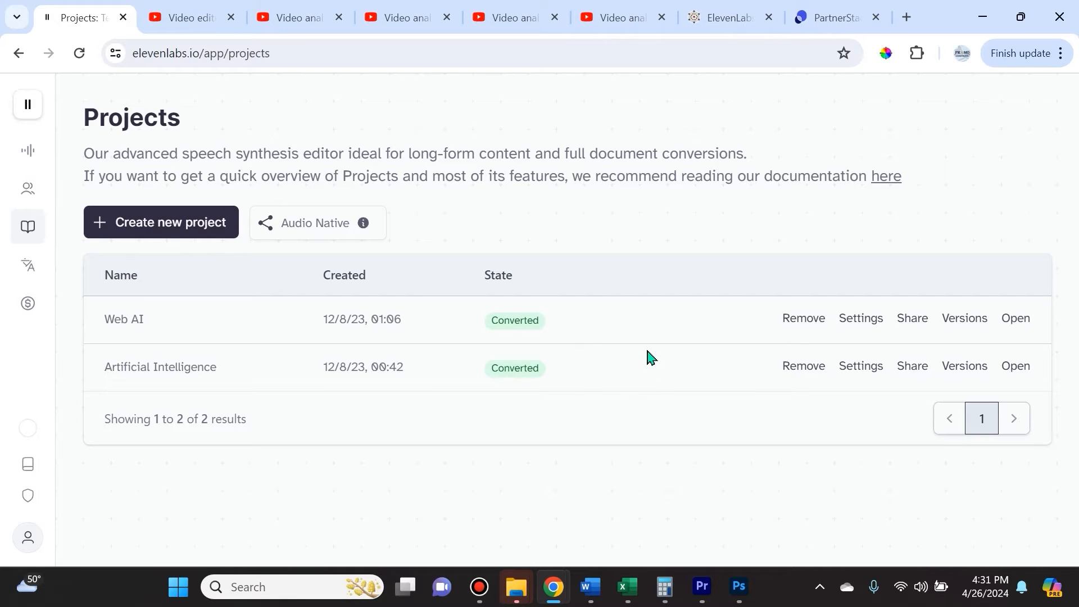
mouse_move(621, 241)
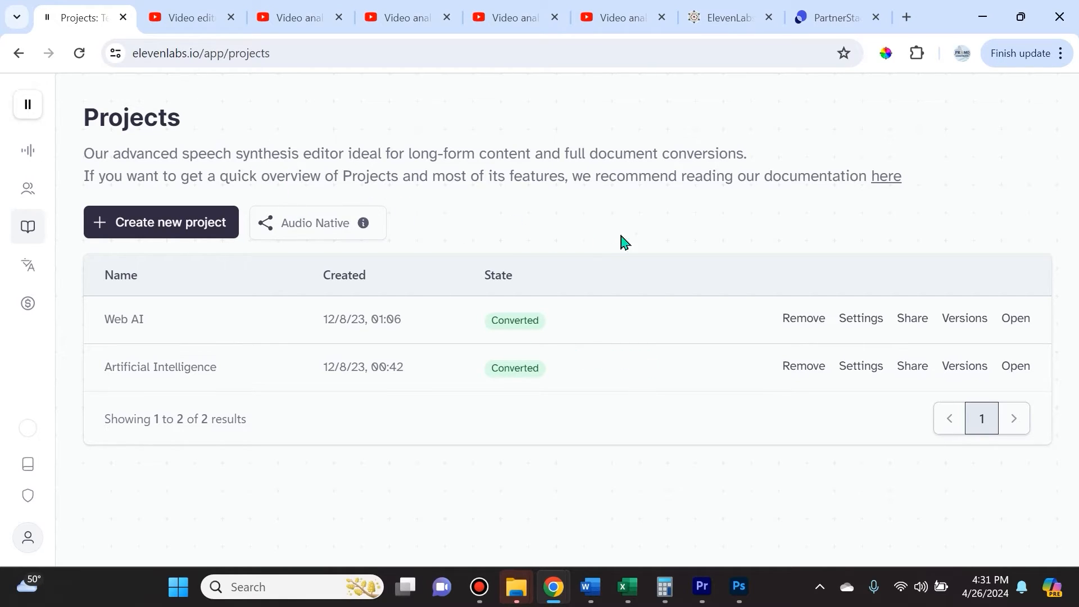
mouse_move(618, 192)
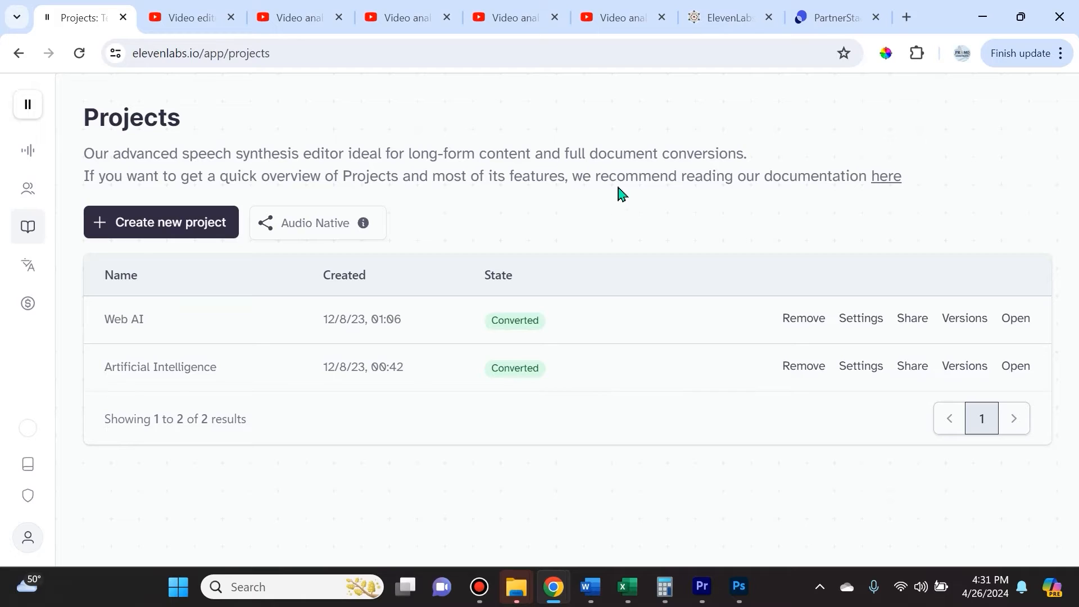
mouse_move(887, 184)
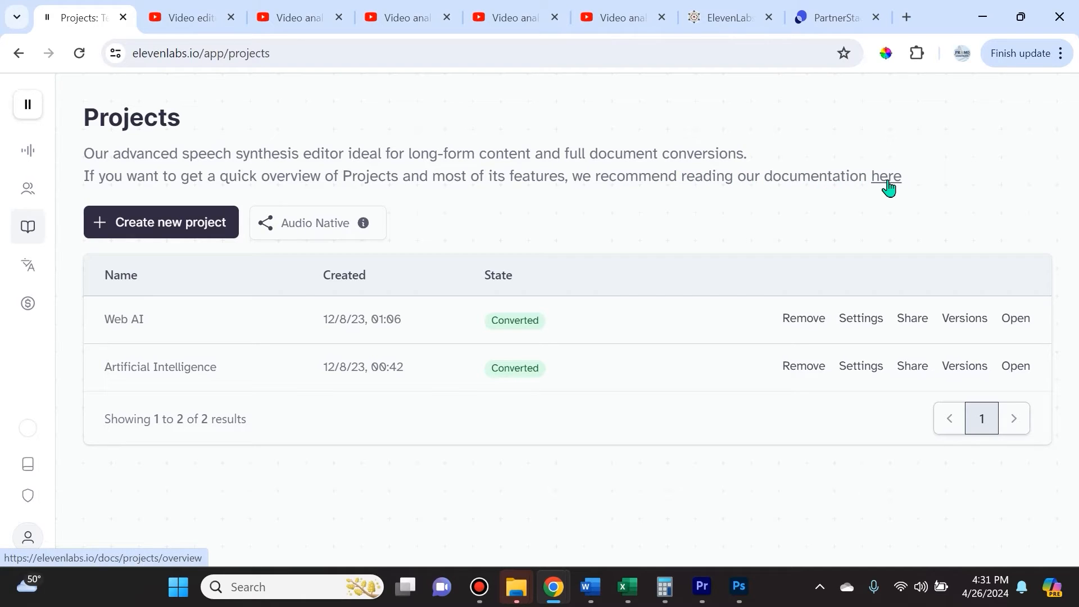
mouse_move(886, 180)
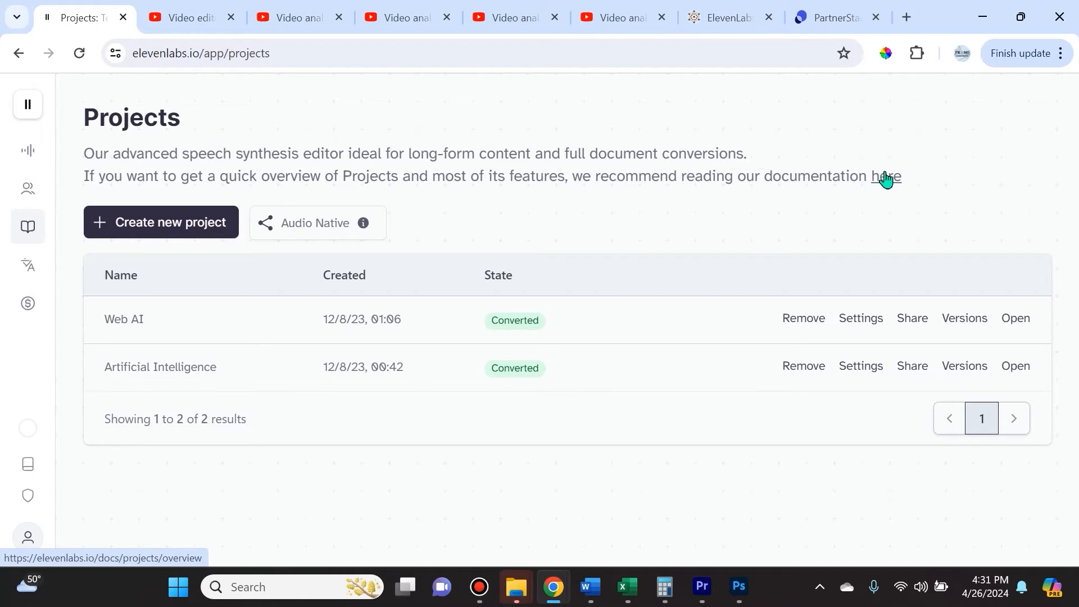
Open the Dubbing page and read the 'What can you use dubbing for?' cards and project form.
click(27, 265)
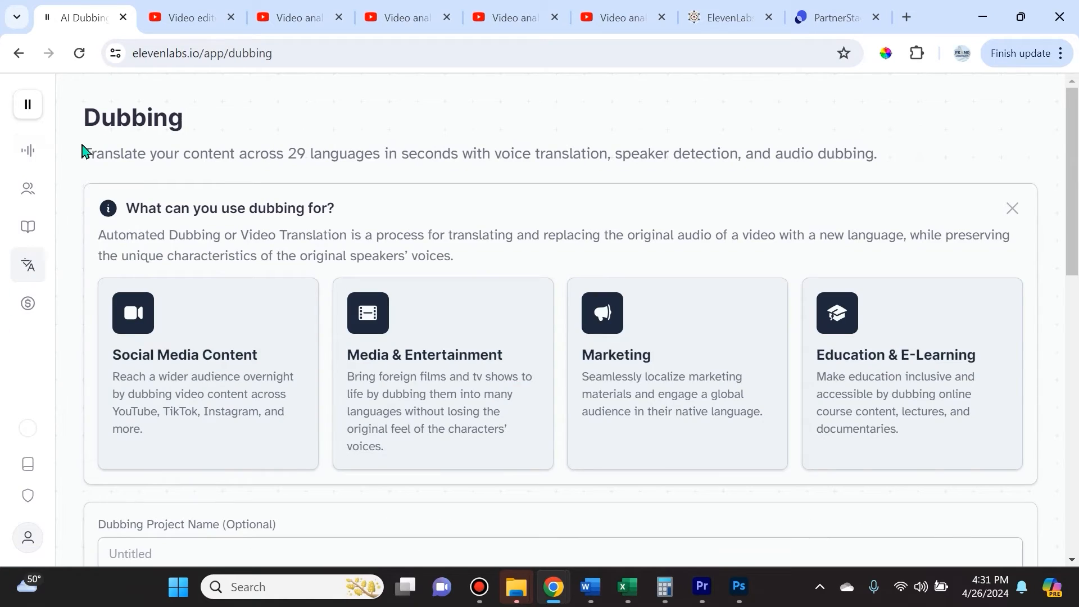
mouse_move(110, 115)
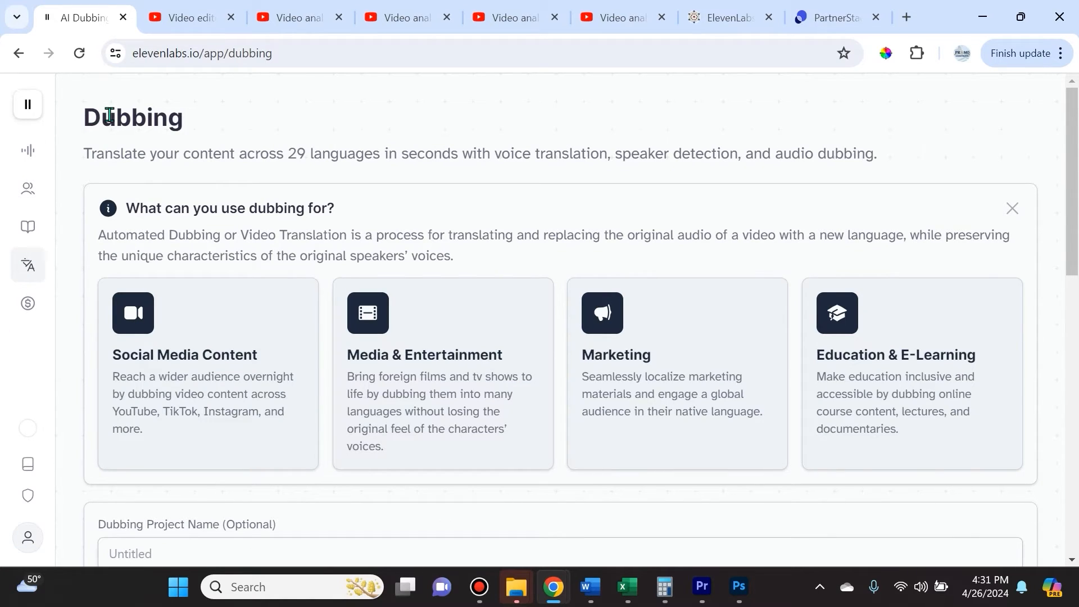
mouse_move(538, 352)
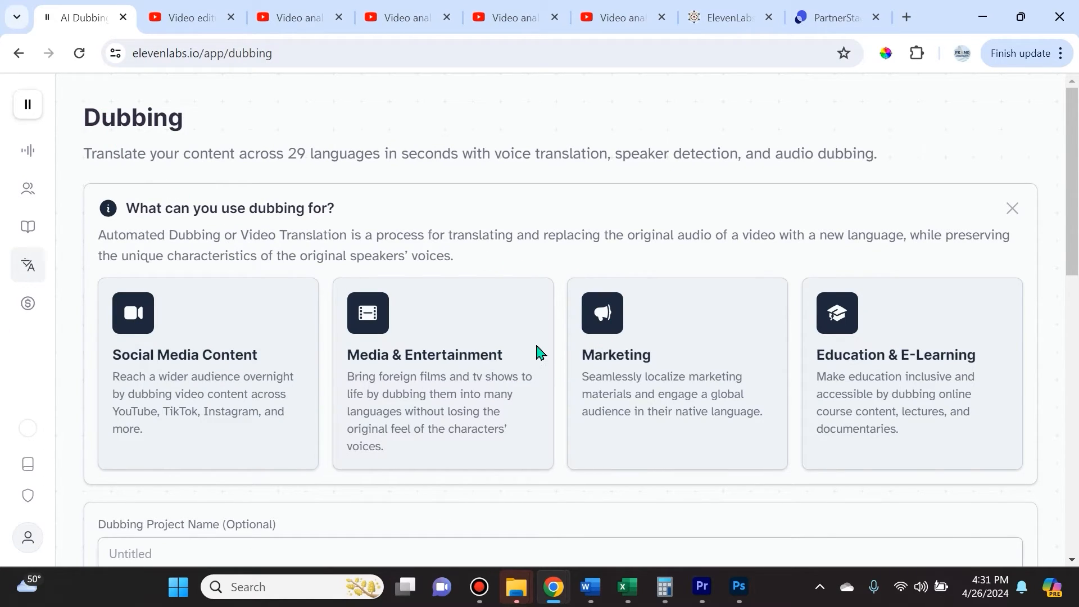
mouse_move(574, 459)
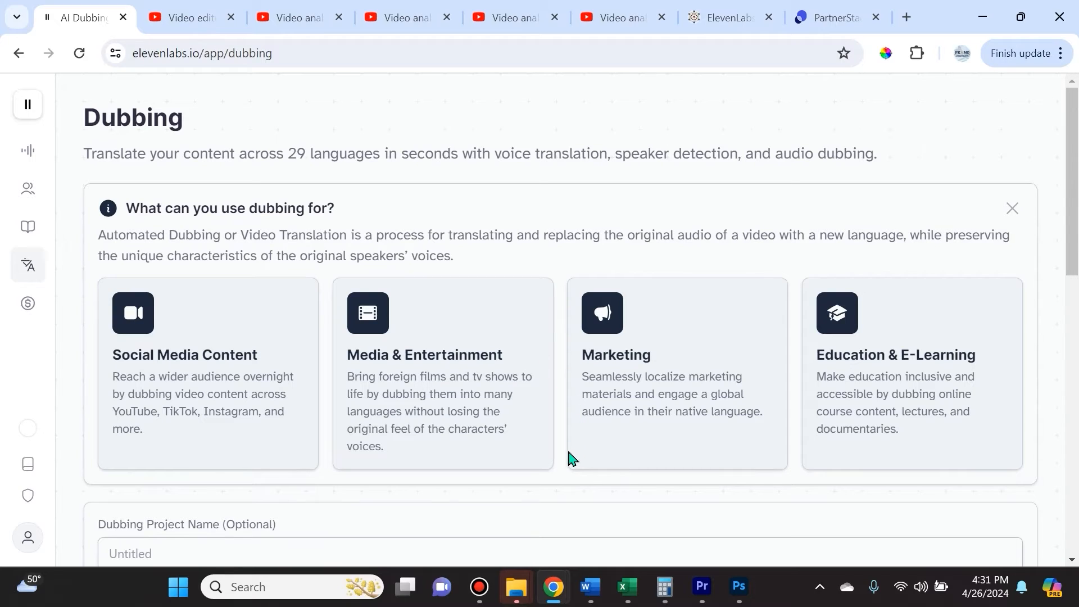
scroll(down, 3)
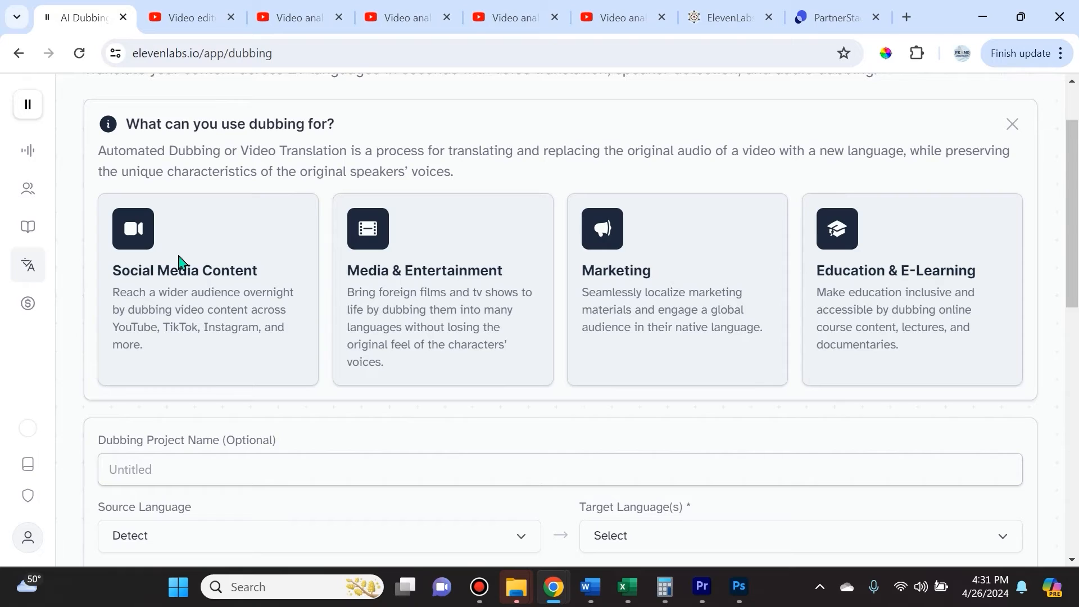
mouse_move(340, 339)
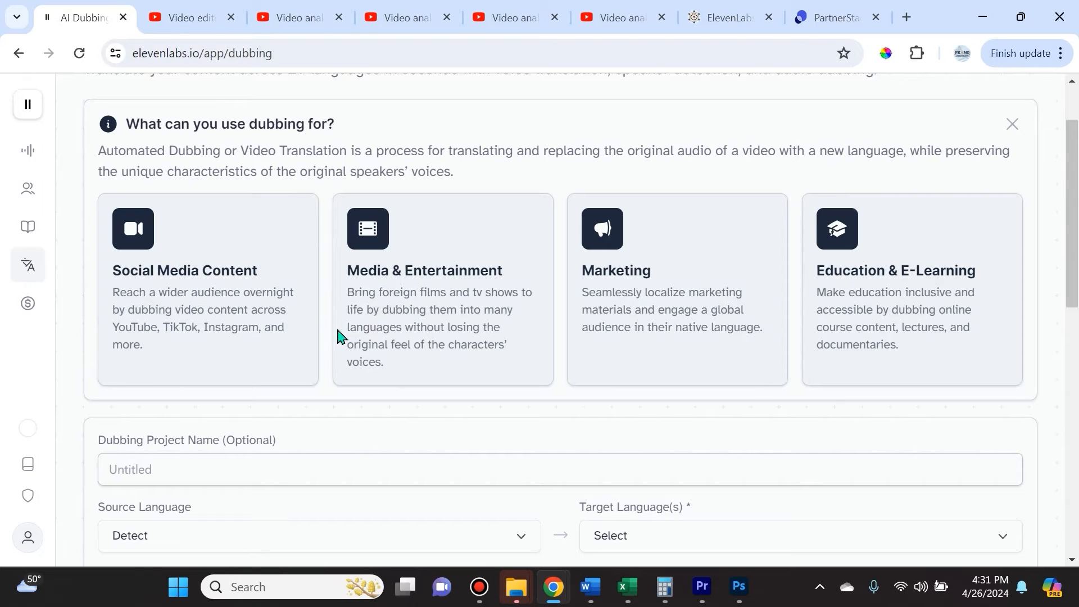
mouse_move(402, 294)
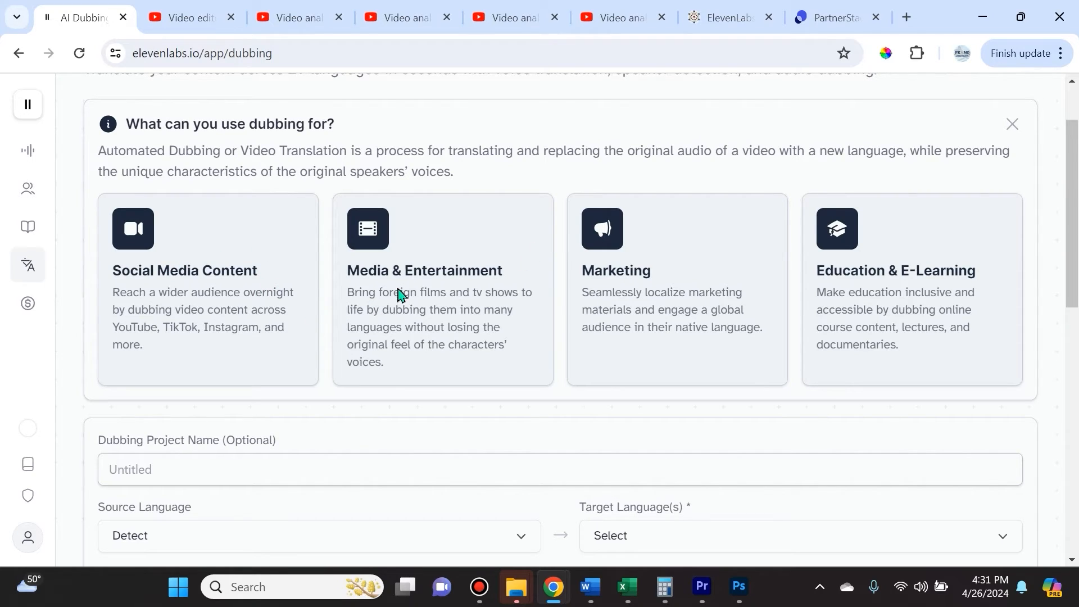
mouse_move(270, 285)
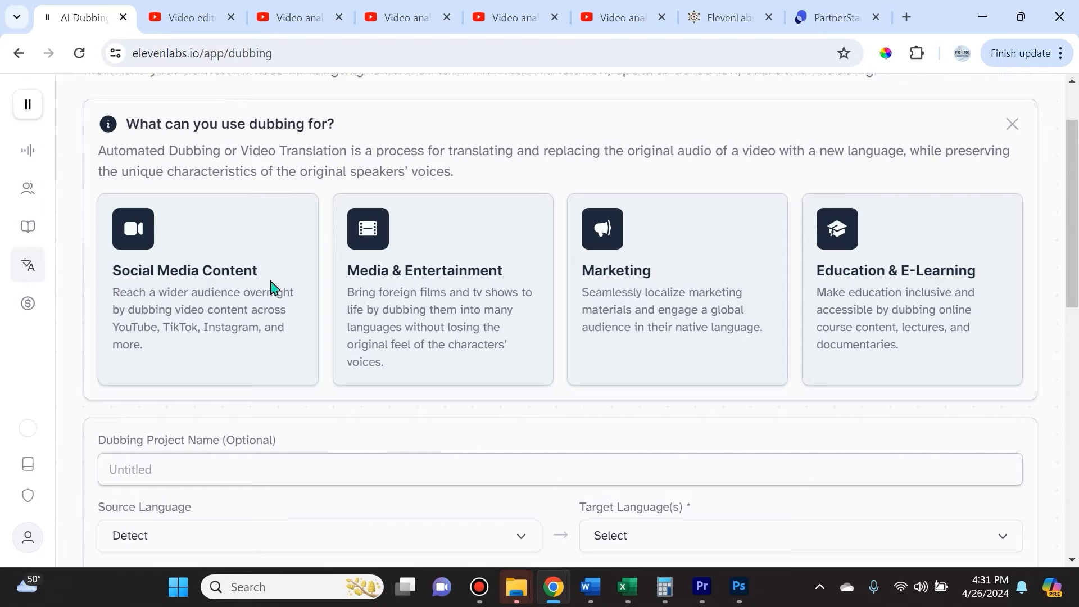
mouse_move(315, 305)
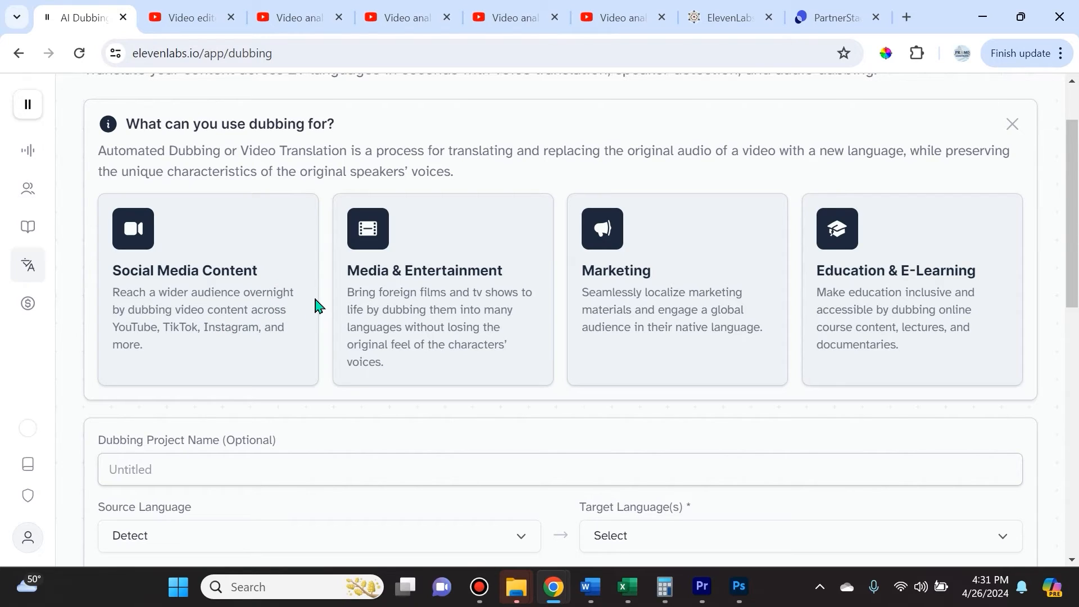
mouse_move(267, 329)
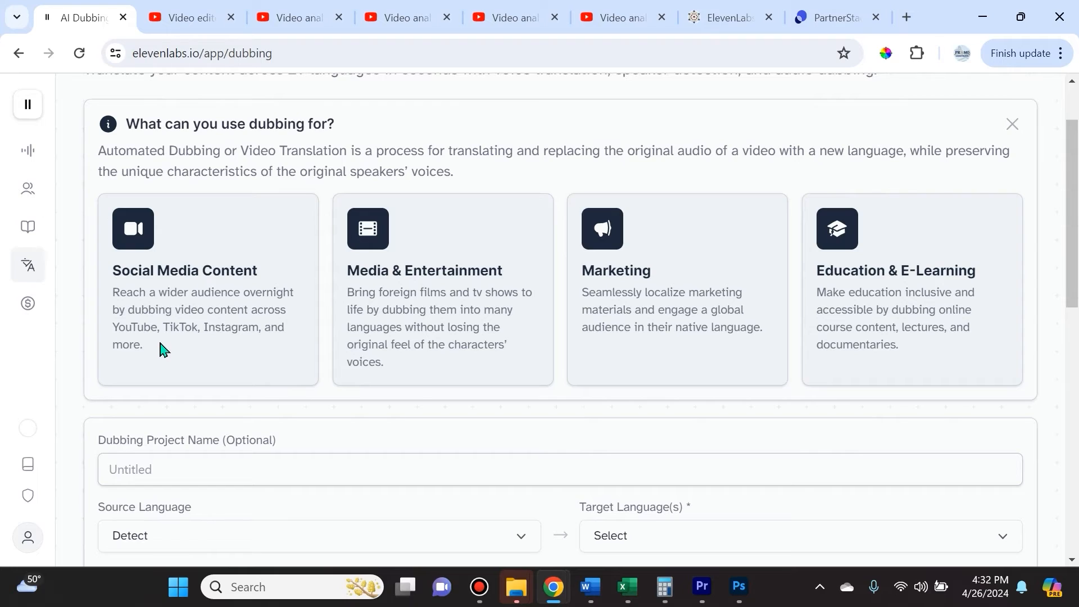
mouse_move(171, 352)
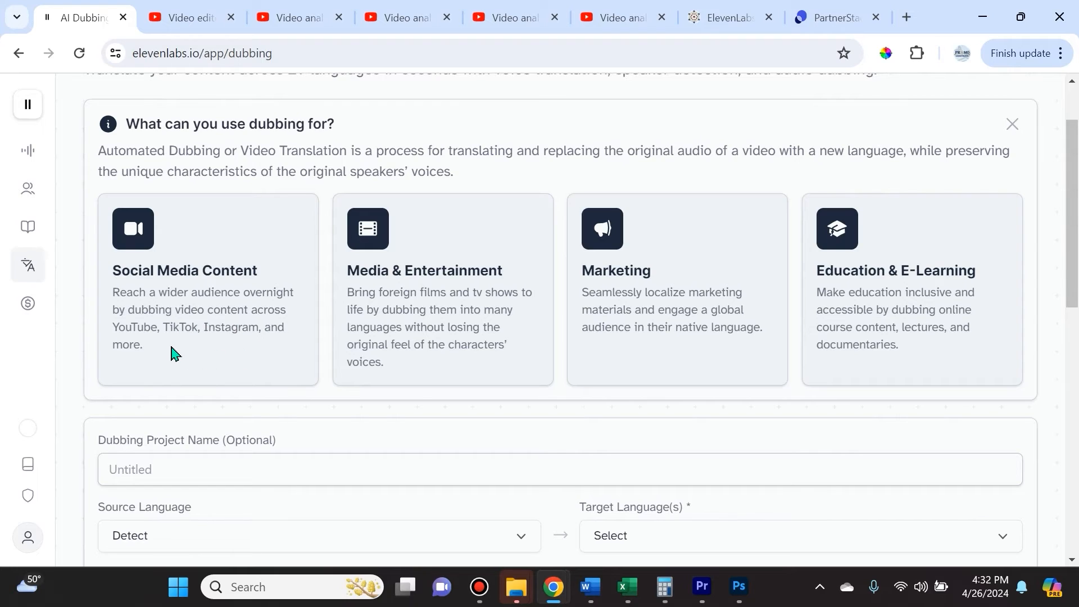
mouse_move(175, 352)
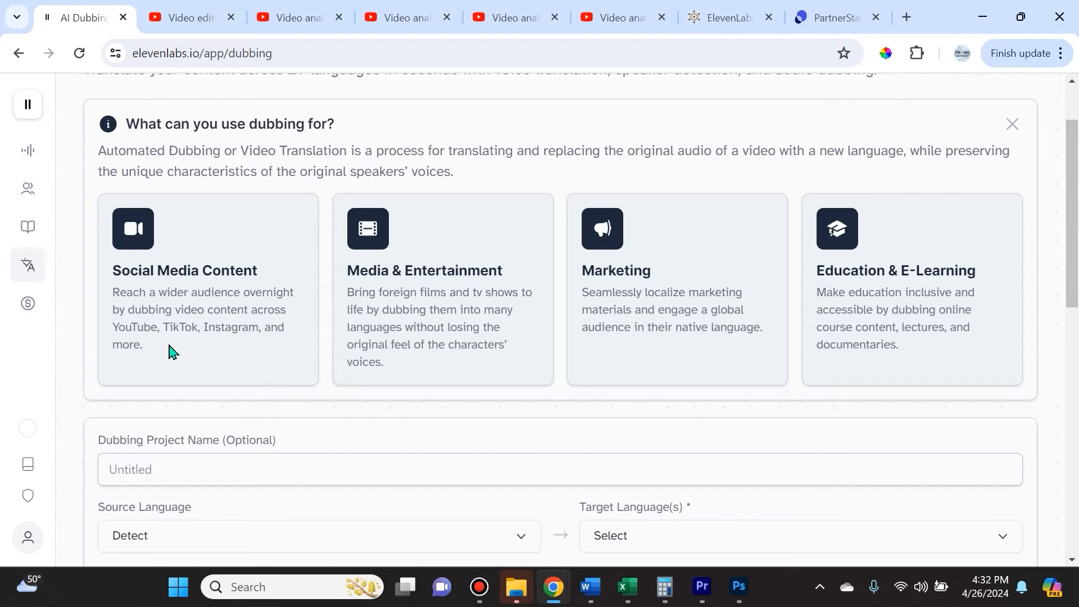
mouse_move(172, 343)
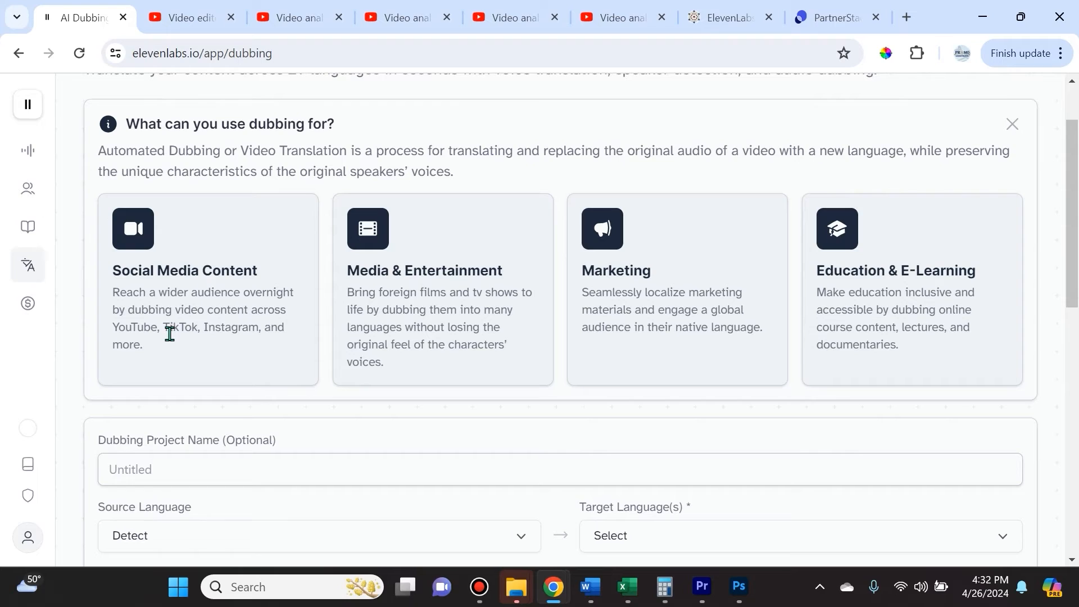
mouse_move(348, 304)
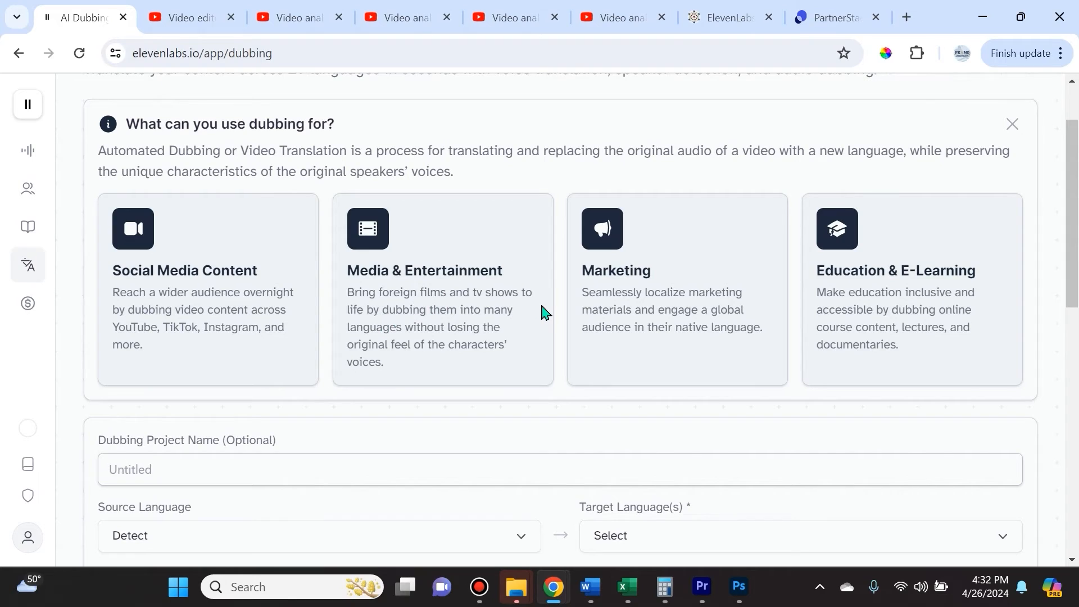
mouse_move(537, 337)
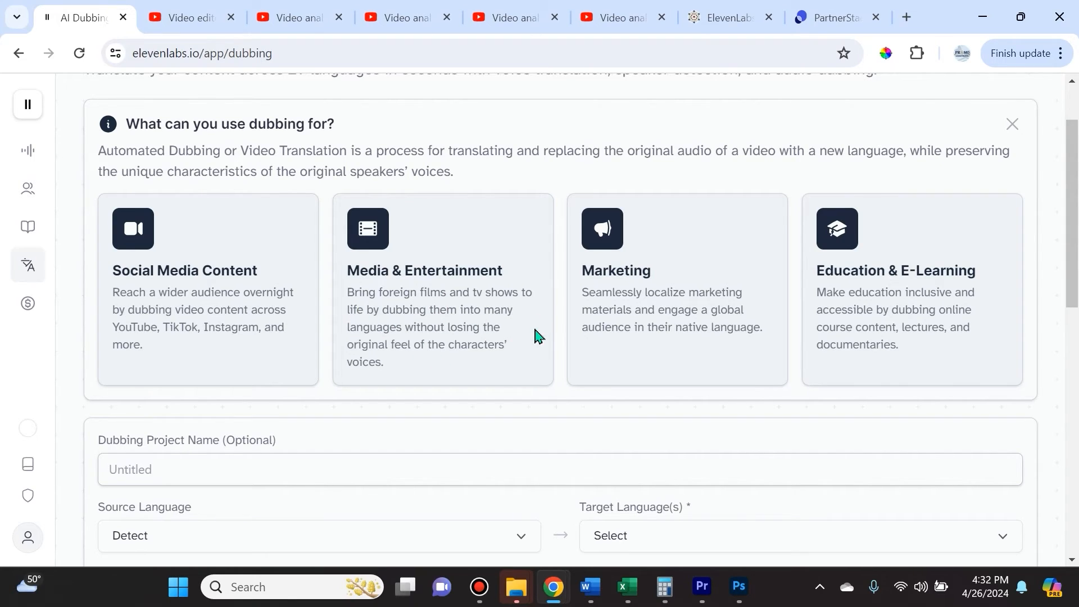
mouse_move(395, 369)
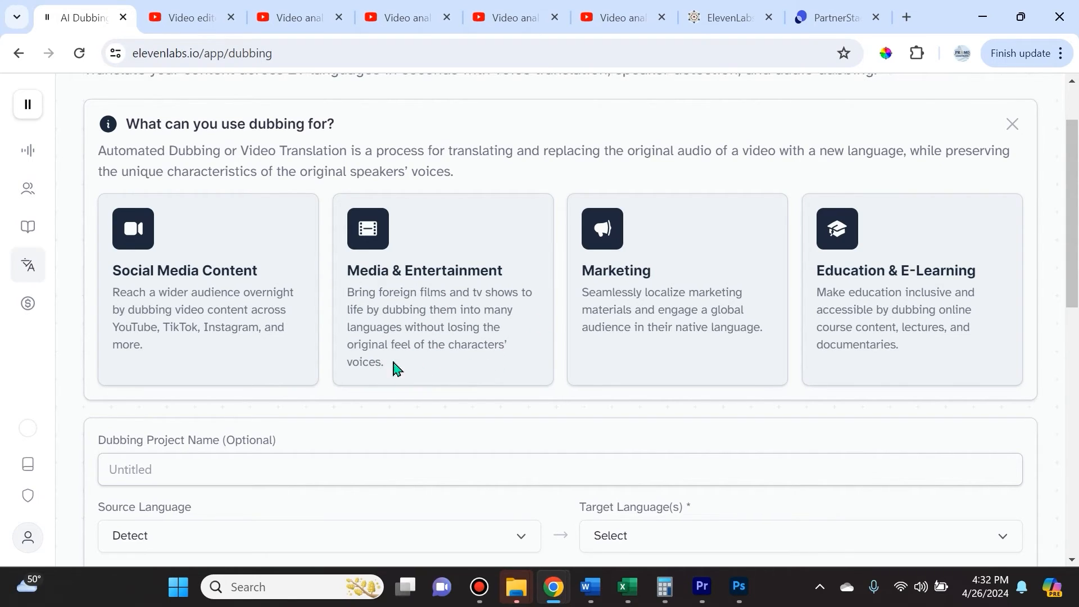
mouse_move(560, 338)
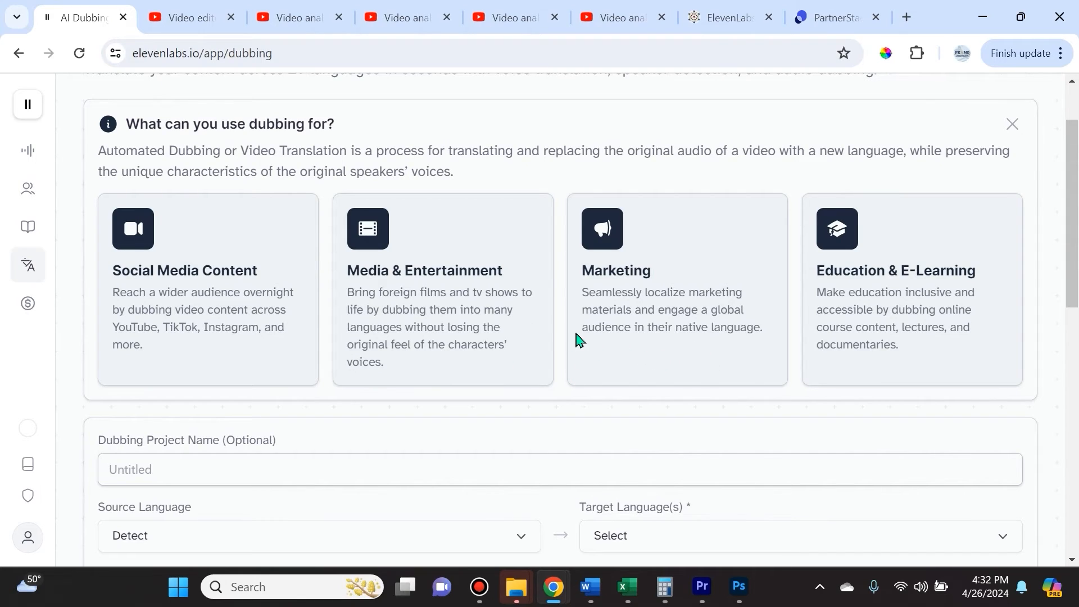
mouse_move(775, 350)
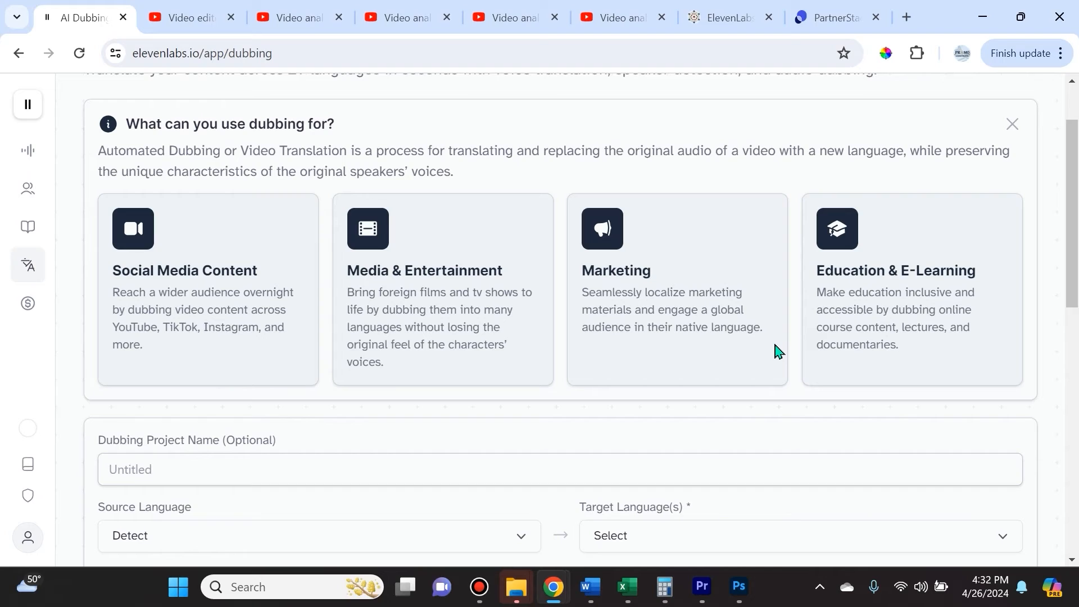
mouse_move(619, 346)
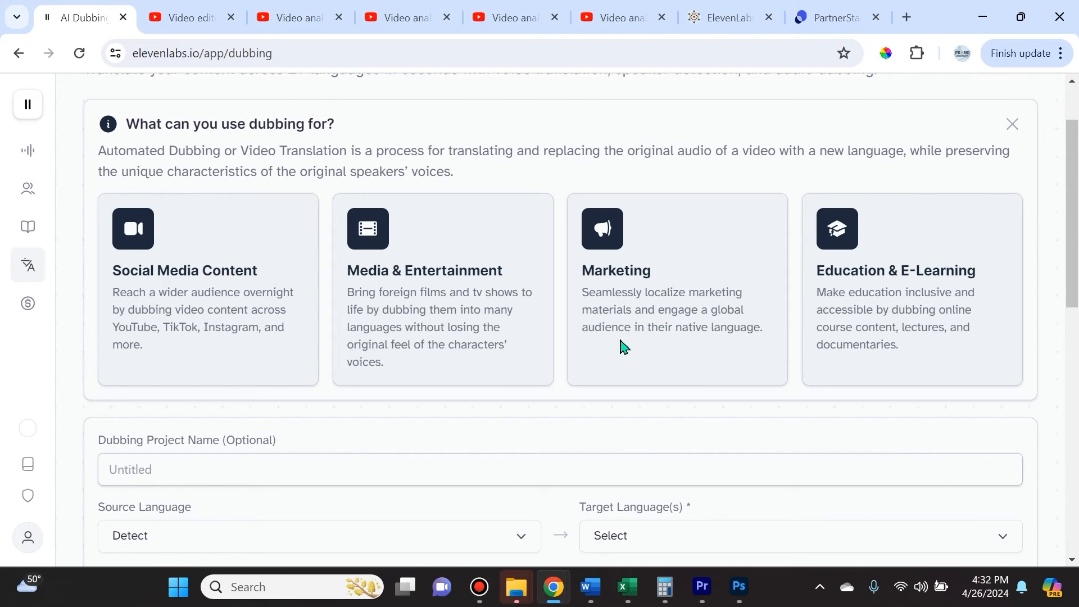
mouse_move(760, 348)
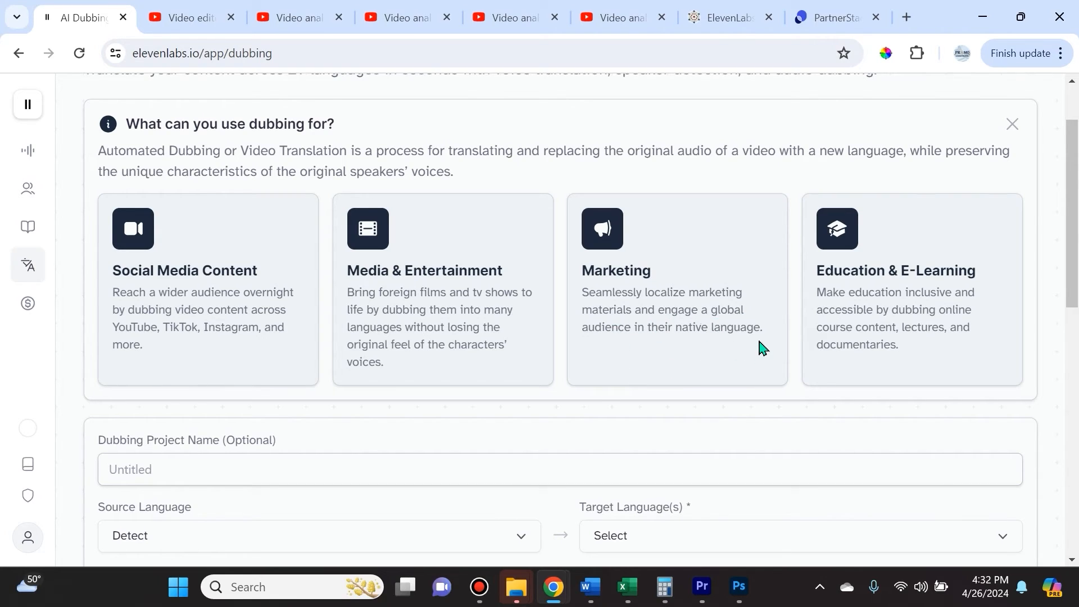
mouse_move(922, 372)
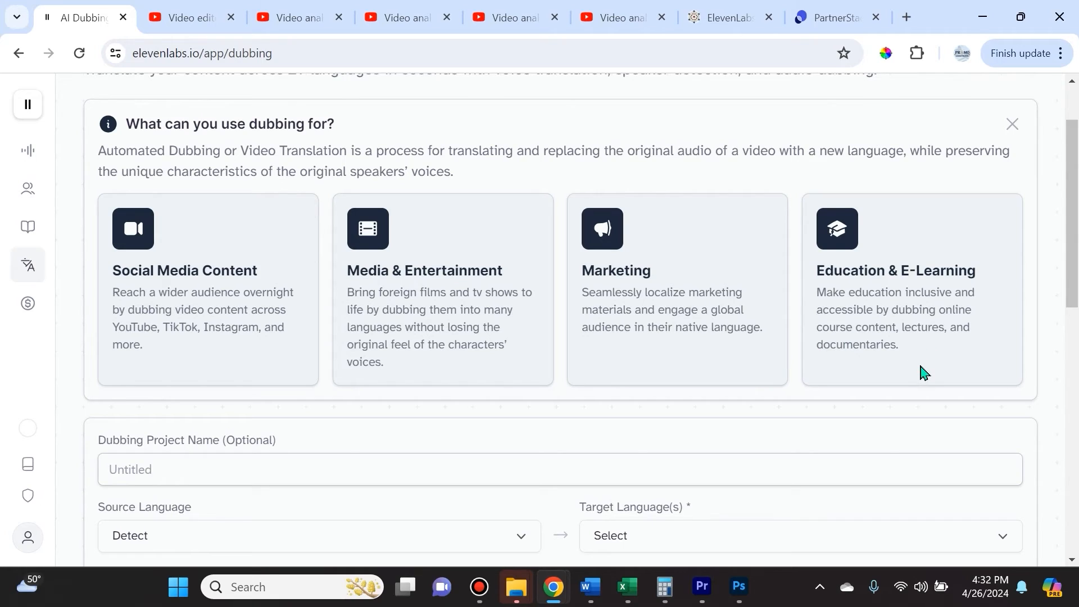
mouse_move(989, 299)
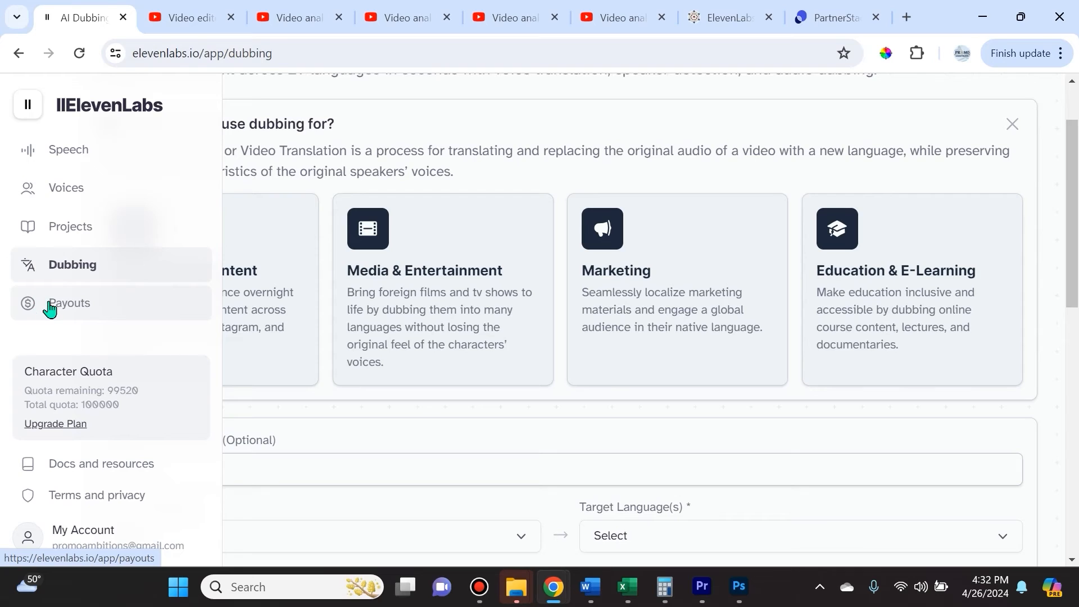
Review Payouts' earning steps and $0.00 Current period, All time and Past Payouts, then switch to YouTube Studio.
click(68, 303)
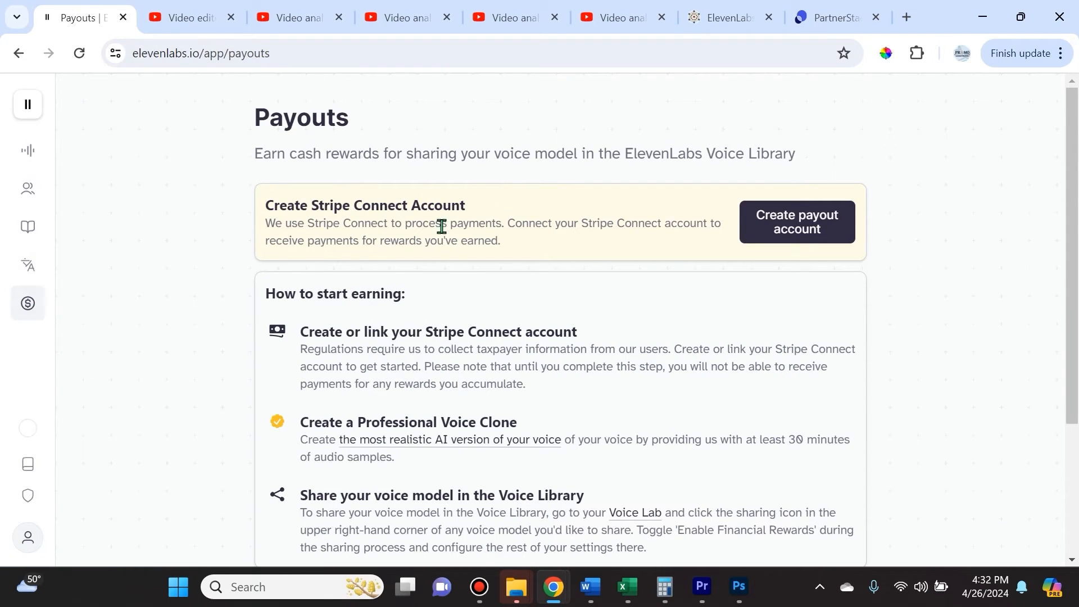
mouse_move(309, 171)
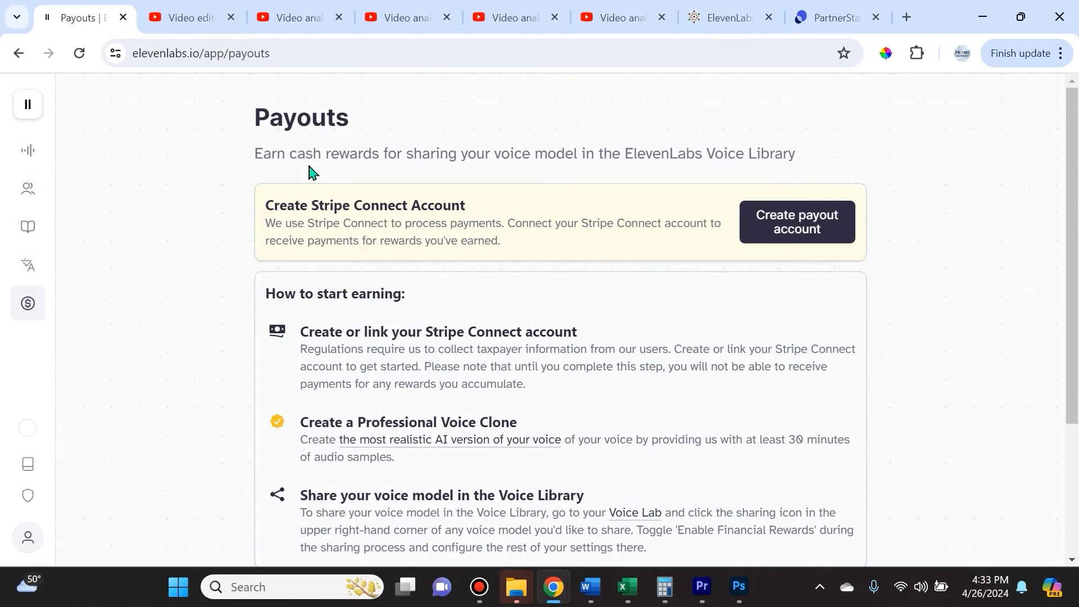
mouse_move(614, 207)
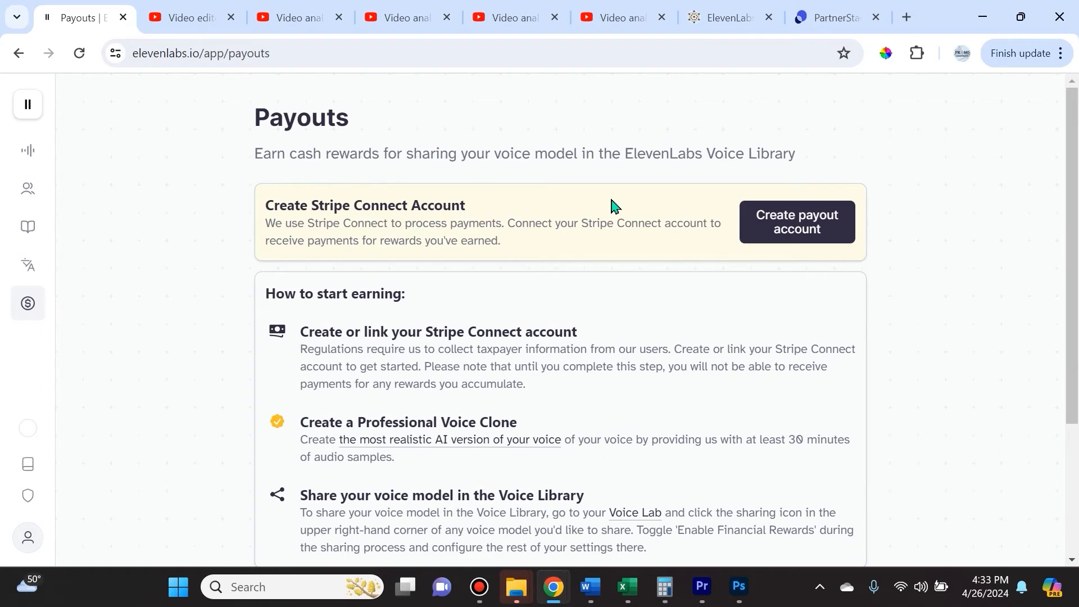
mouse_move(804, 168)
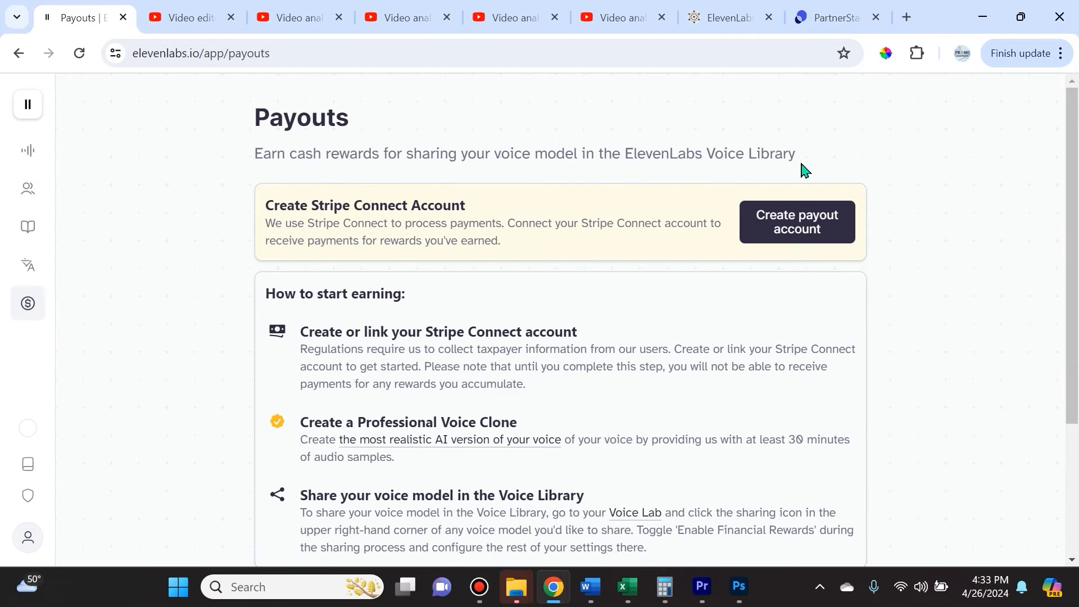
scroll(down, 3)
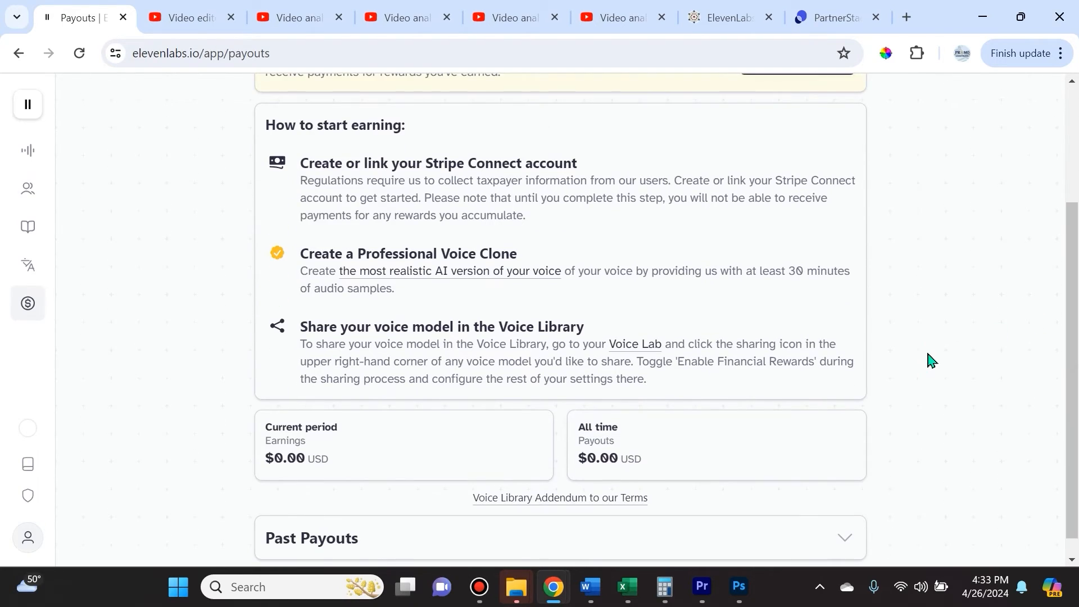
scroll(up, 3)
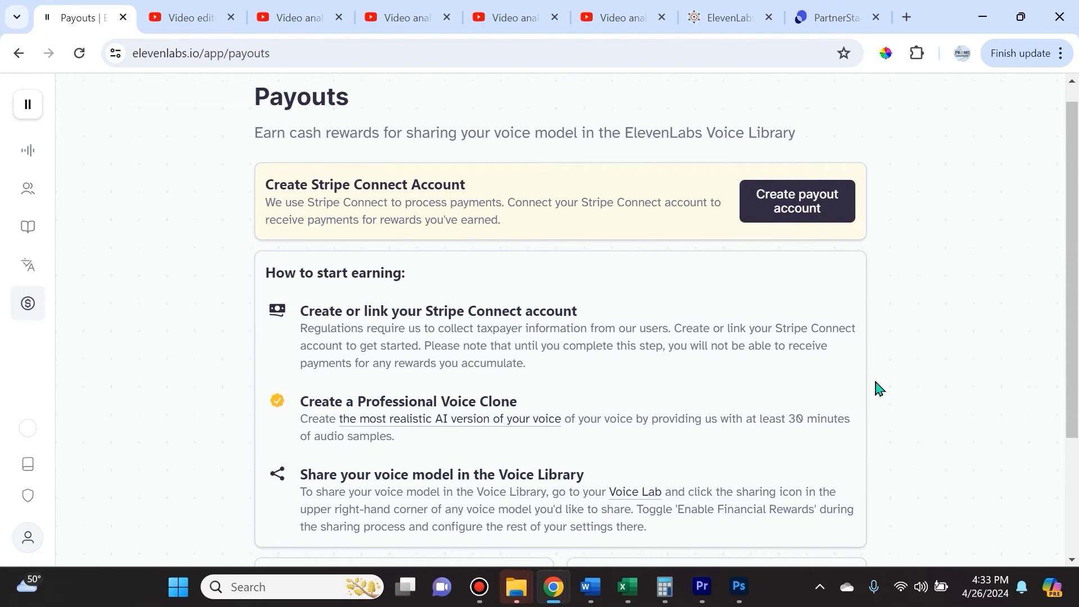
scroll(down, 3)
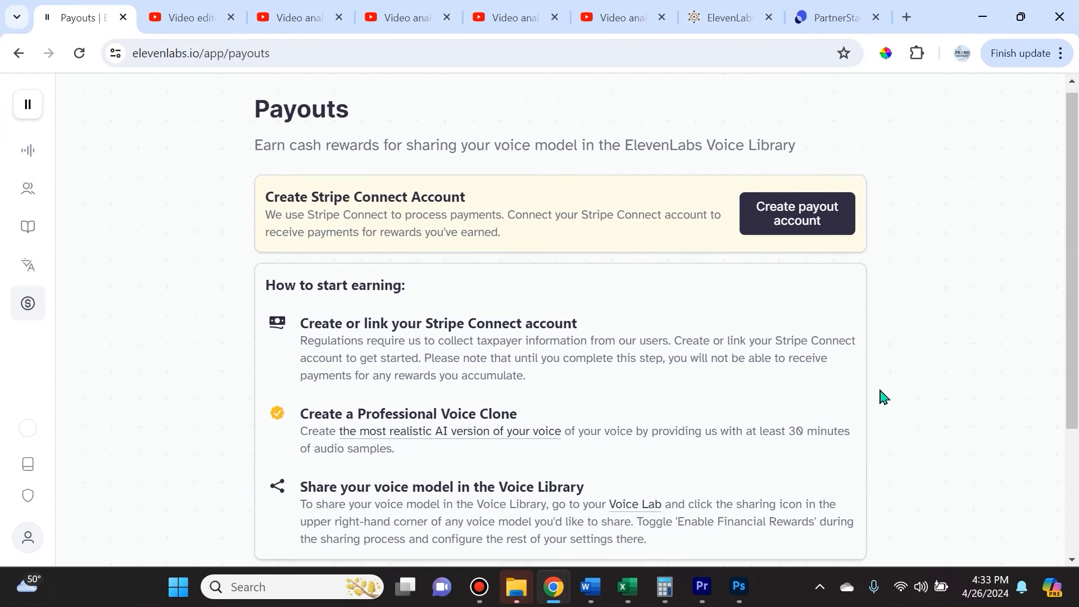
scroll(down, 3)
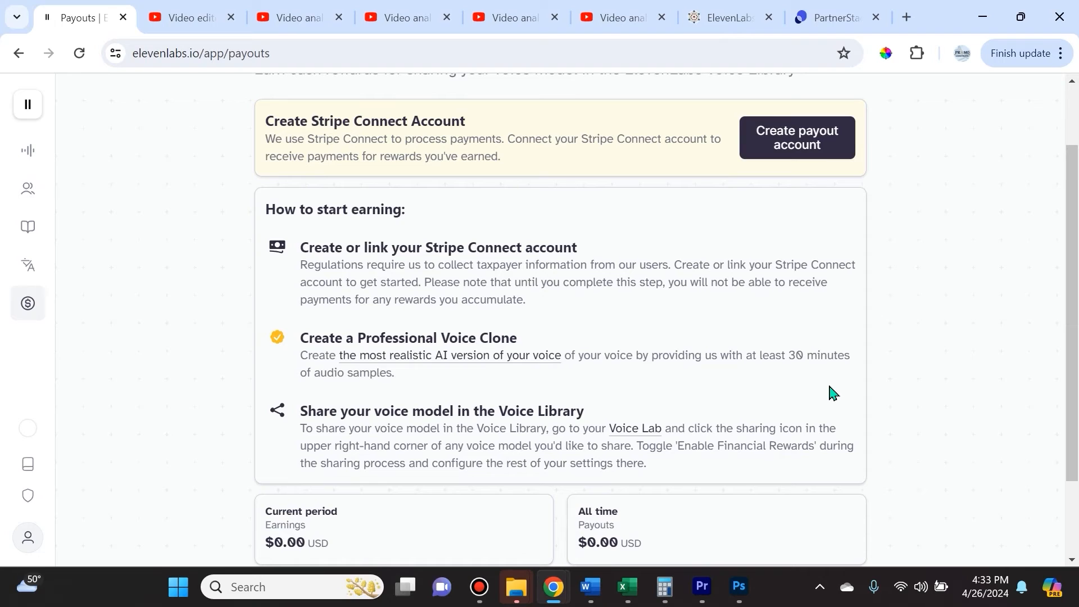
mouse_move(87, 152)
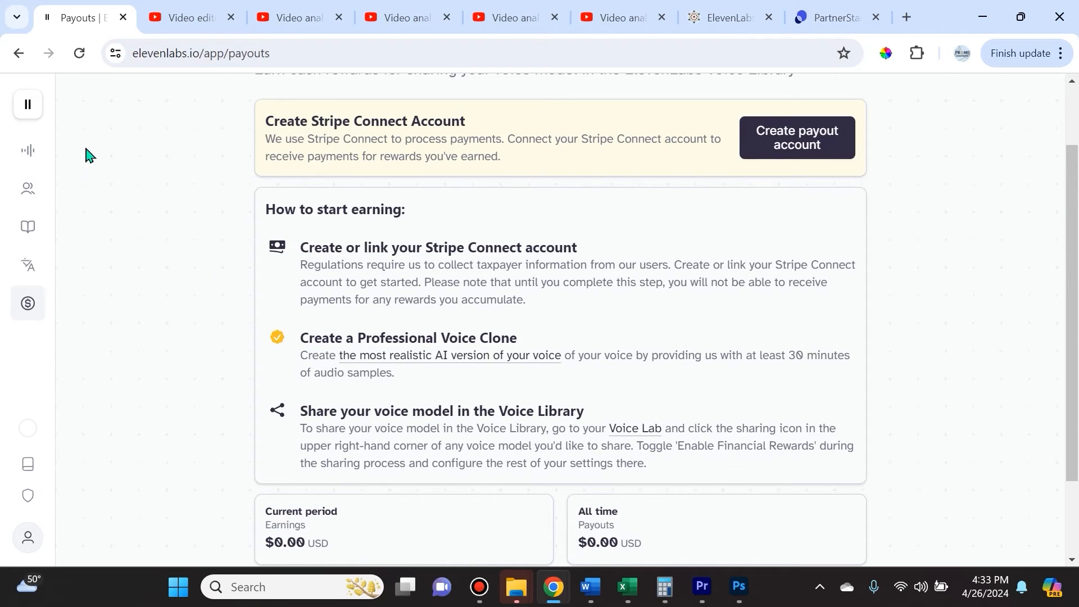
mouse_move(536, 331)
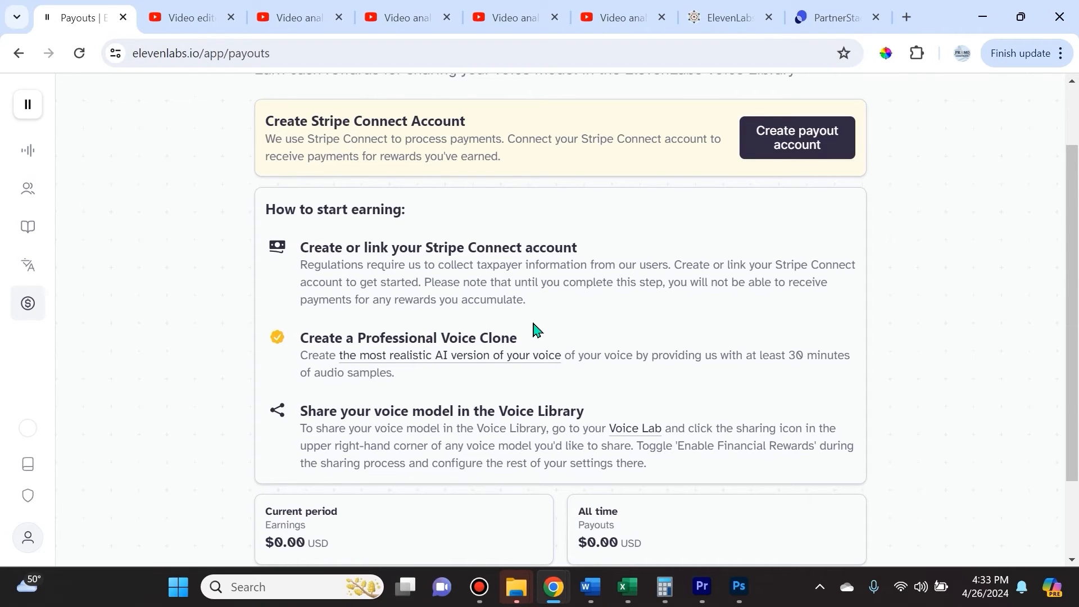
scroll(down, 3)
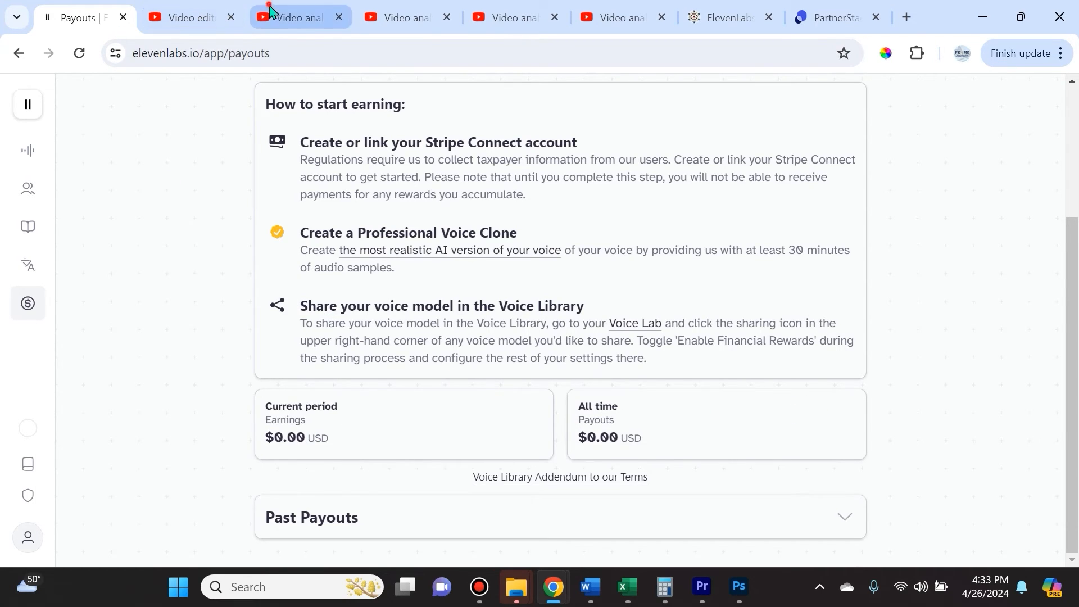
click(185, 16)
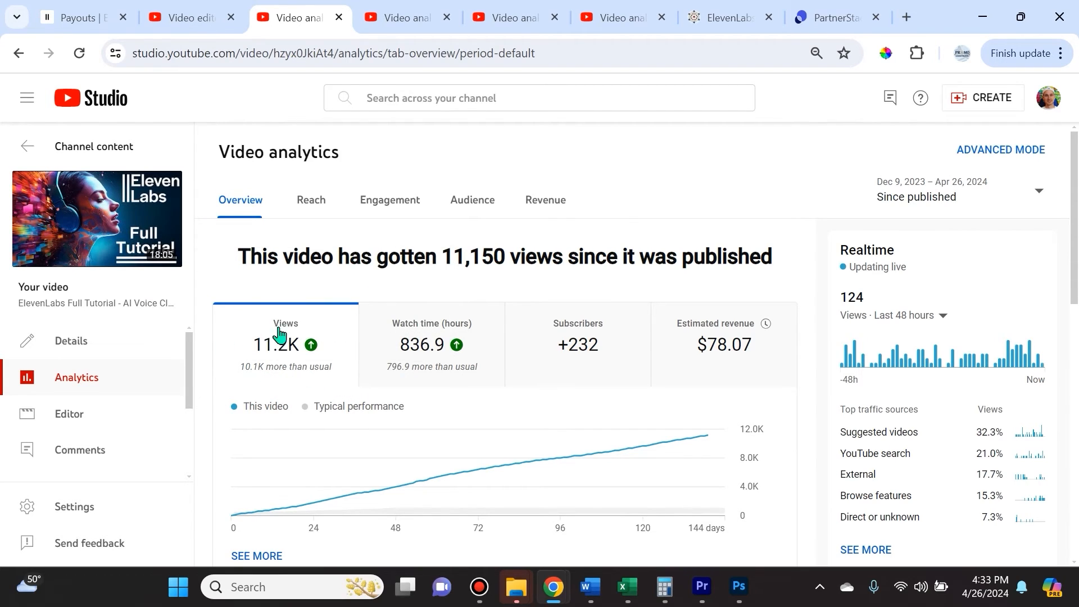
Check the $1.1 billion video's analytics (521 views, $1.72), then return to PartnerStack.
click(405, 16)
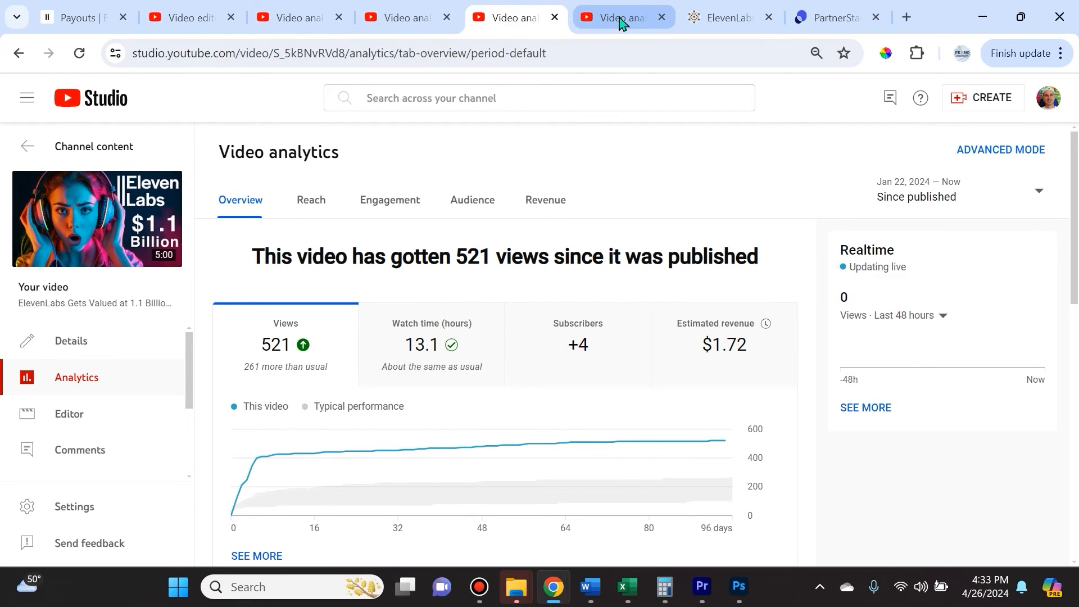
click(829, 17)
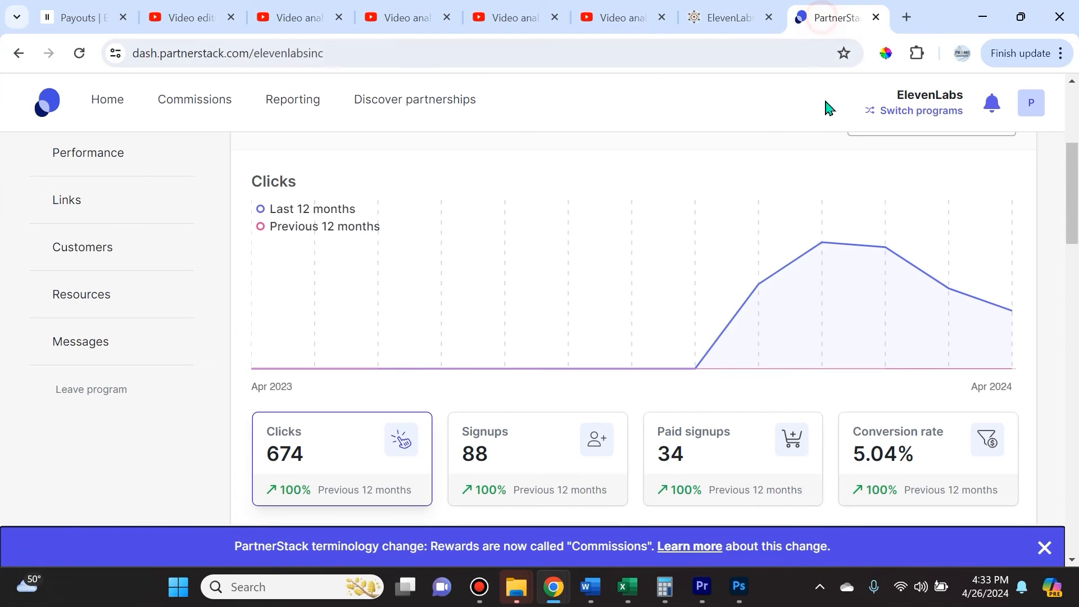
Check the ElevenLabs stats (674 clicks, 88 signups, 34 paid, 5.04%) and dismiss the terminology notice.
scroll(up, 3)
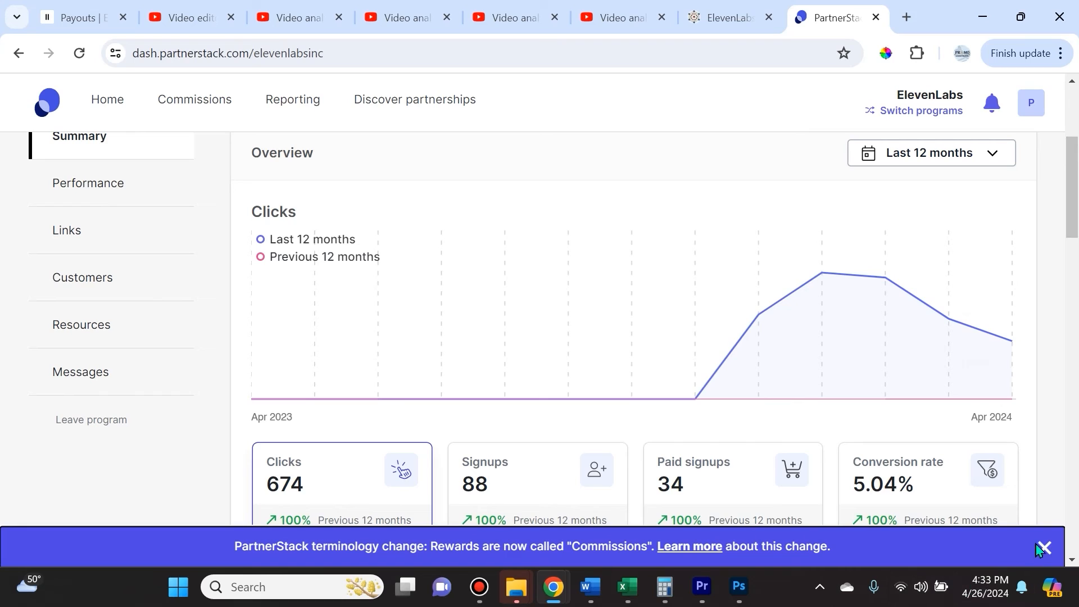
click(1043, 548)
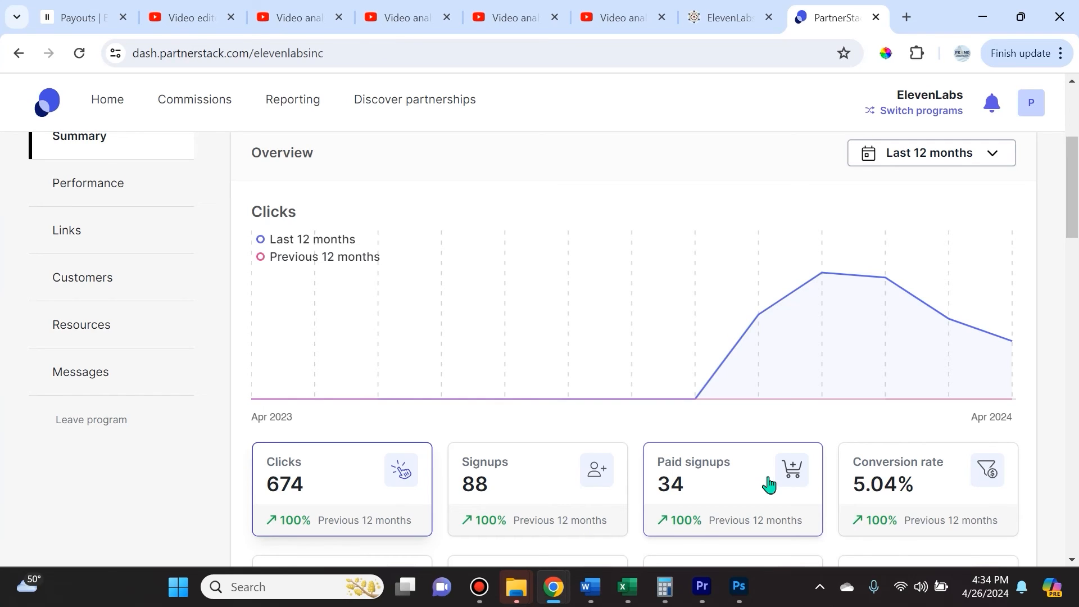
click(719, 17)
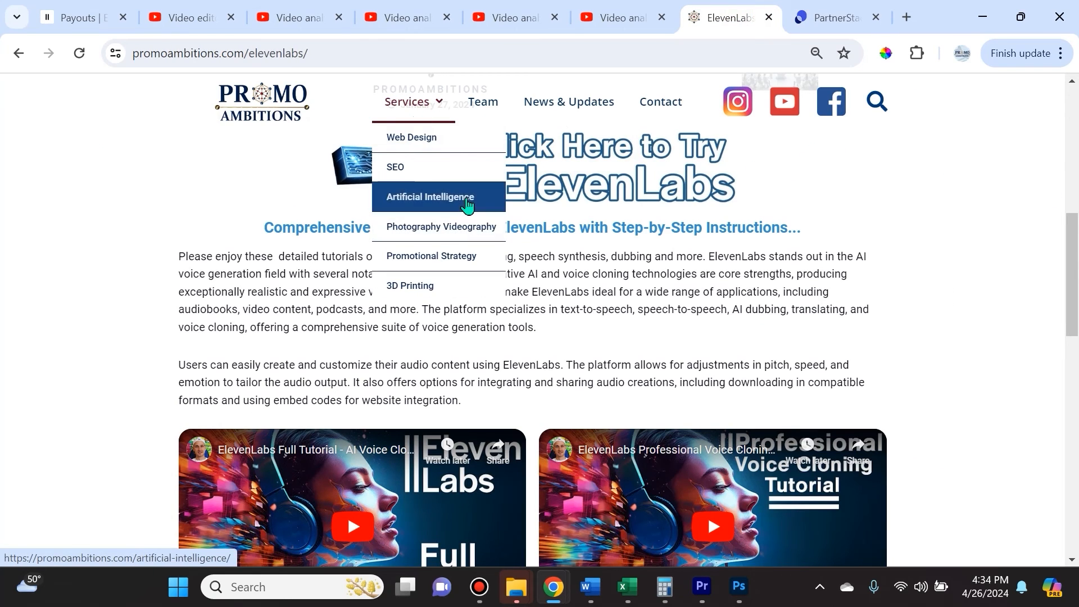
Browse the Artificial Intelligence services page through its workshop venue logos and AI tutorial video grid.
click(429, 197)
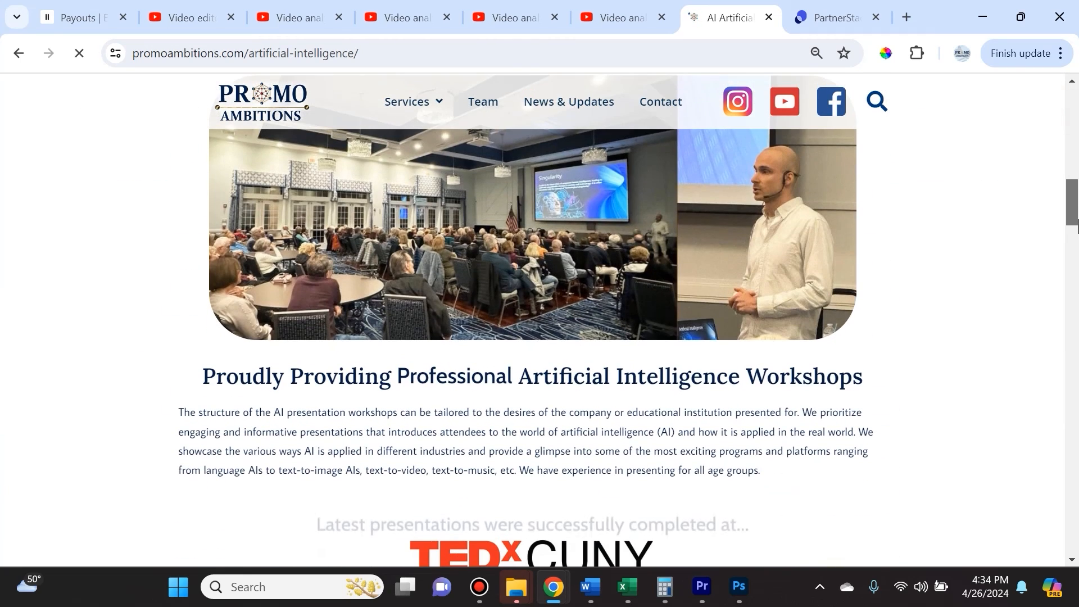
scroll(down, 3)
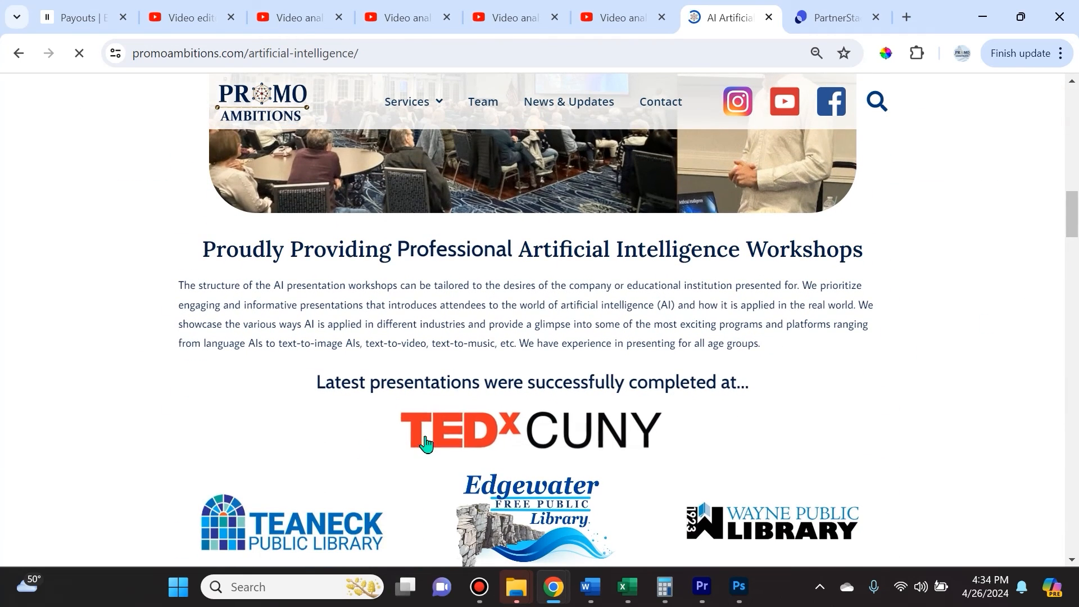
scroll(down, 3)
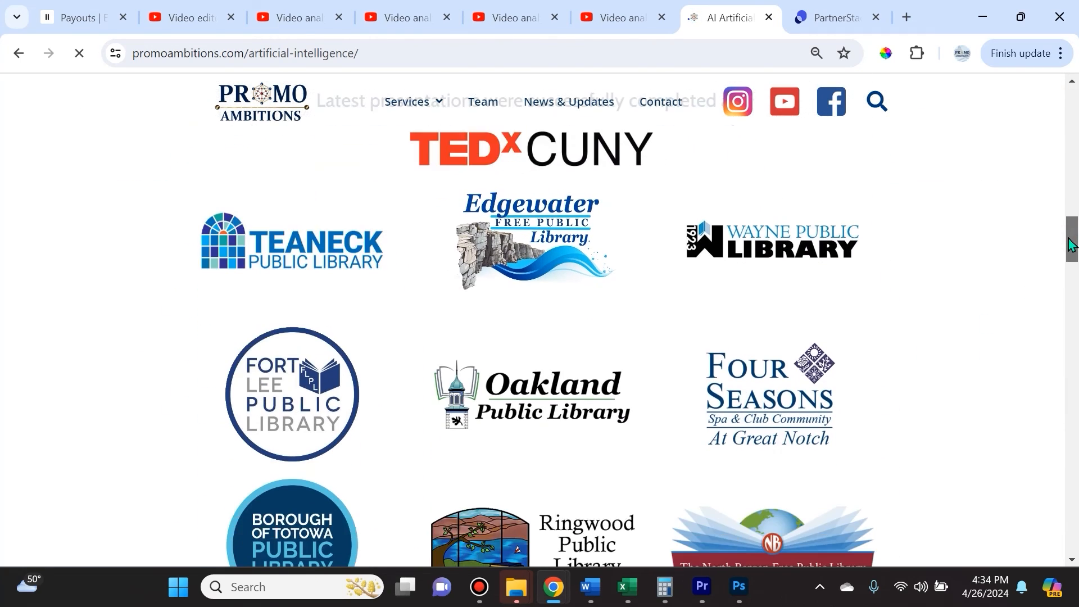
scroll(down, 3)
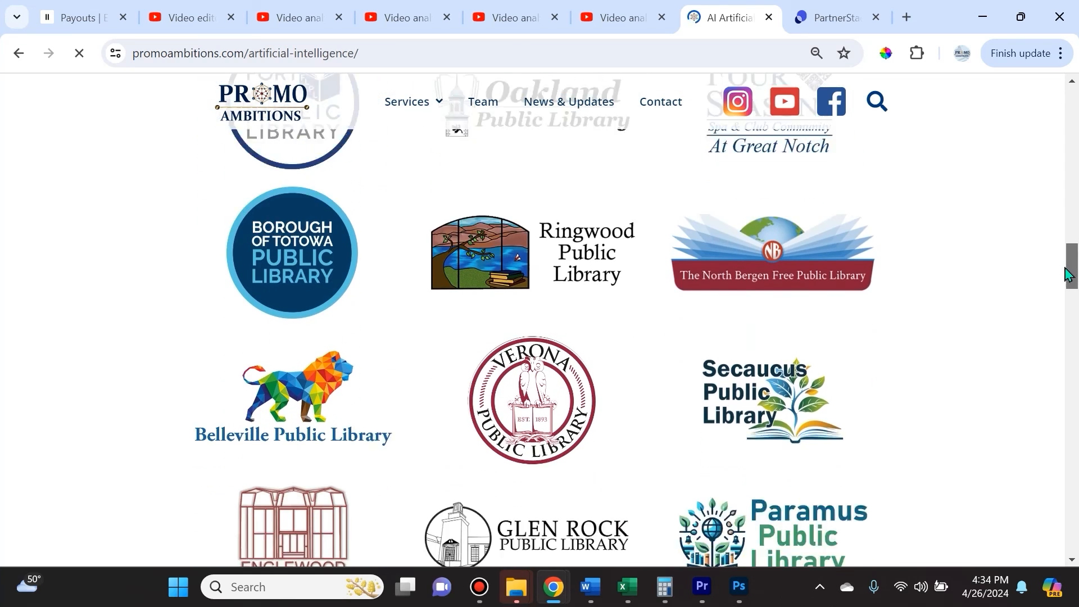
scroll(down, 3)
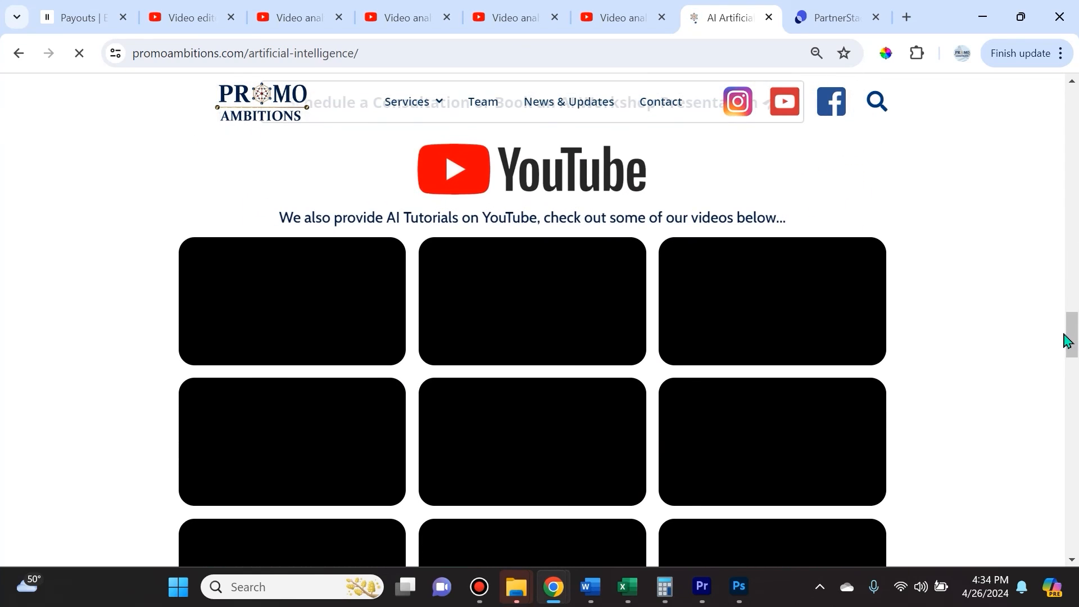
scroll(down, 3)
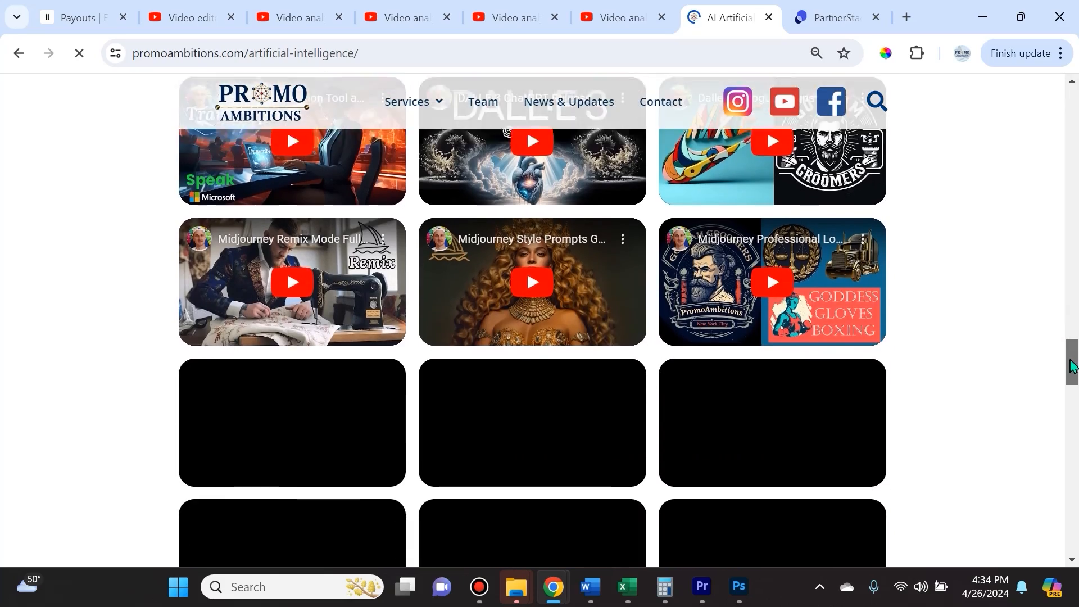
scroll(down, 3)
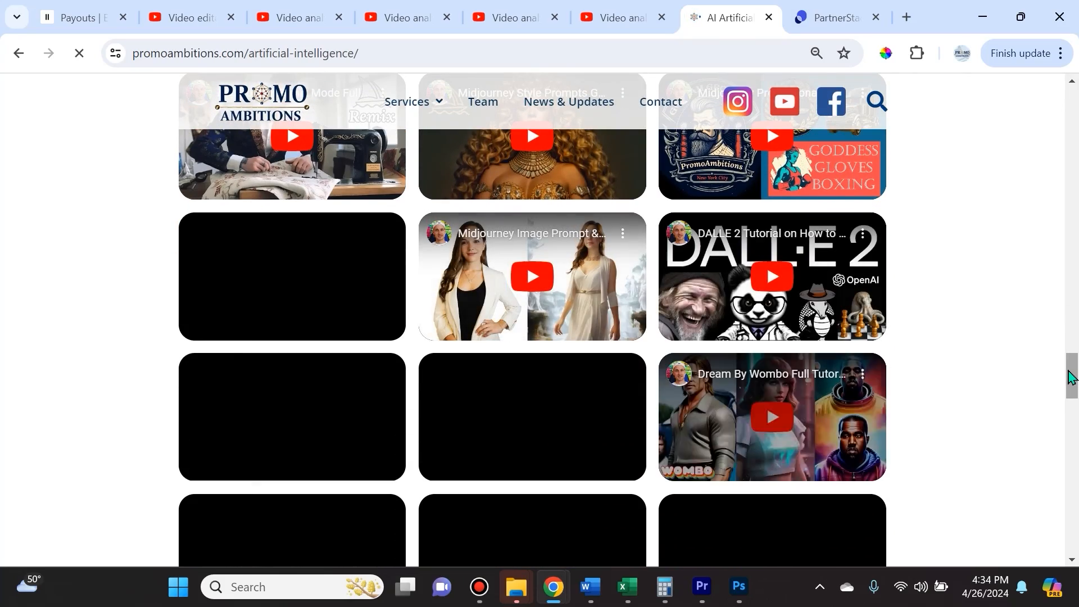
scroll(down, 3)
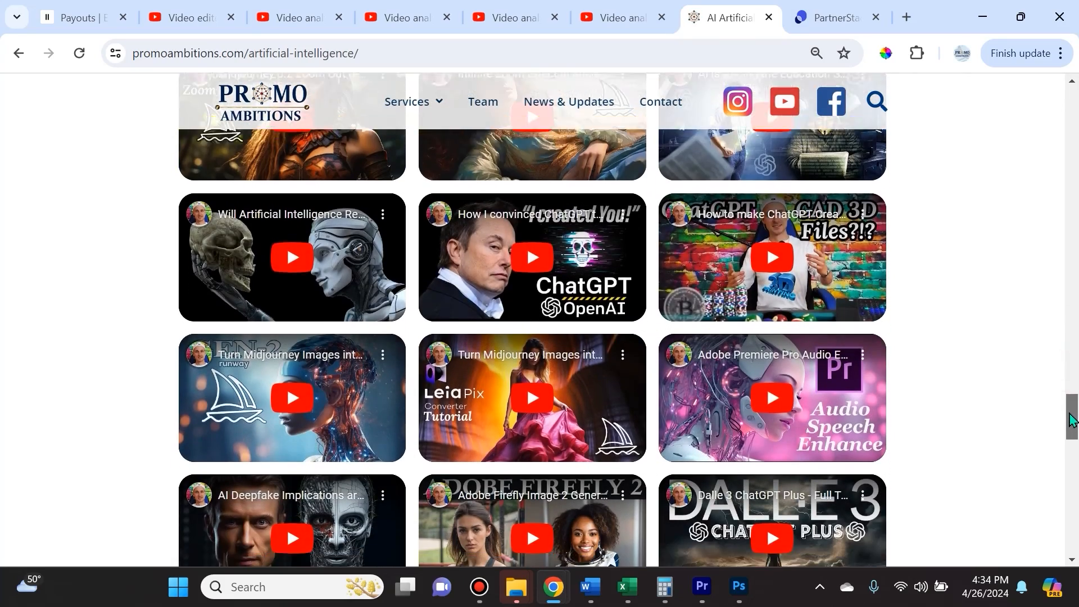